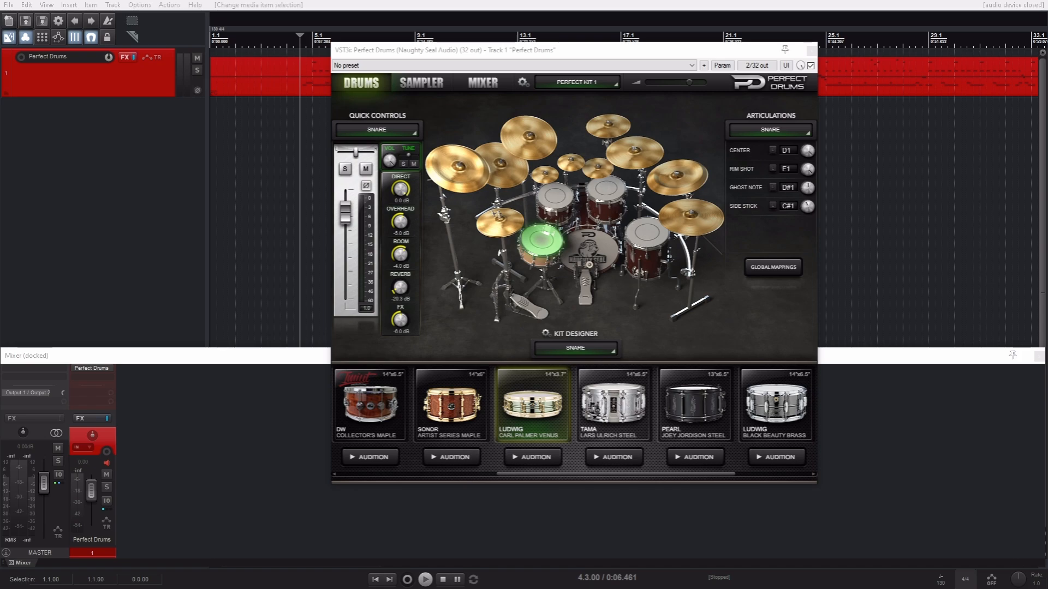
Step: Show the Perfect Drums mixer page on its 9-16 bank of crashes, chinas and splashes
click(482, 83)
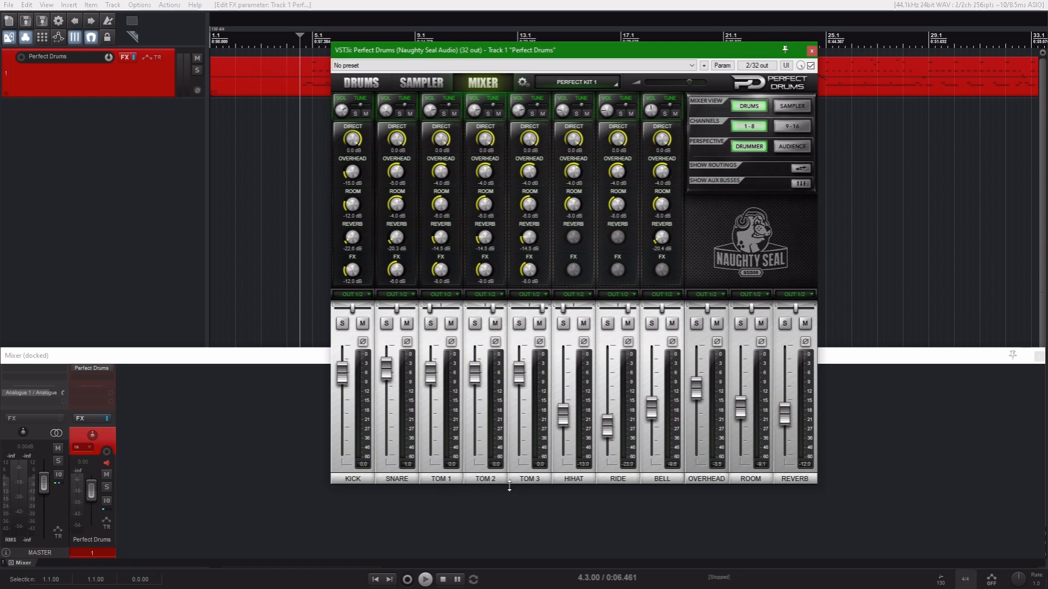
mouse_move(572, 524)
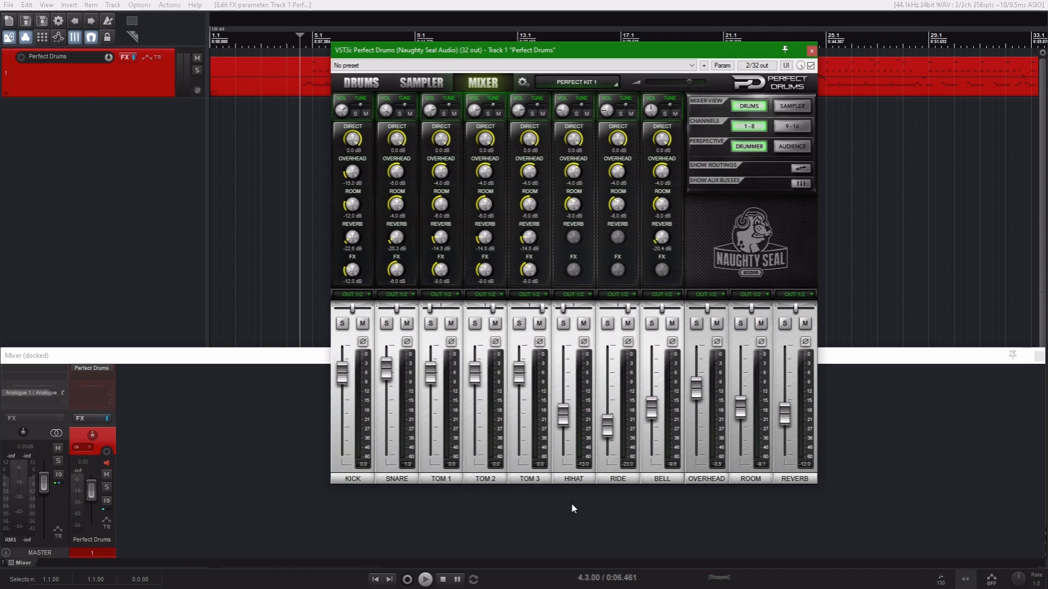
mouse_move(663, 503)
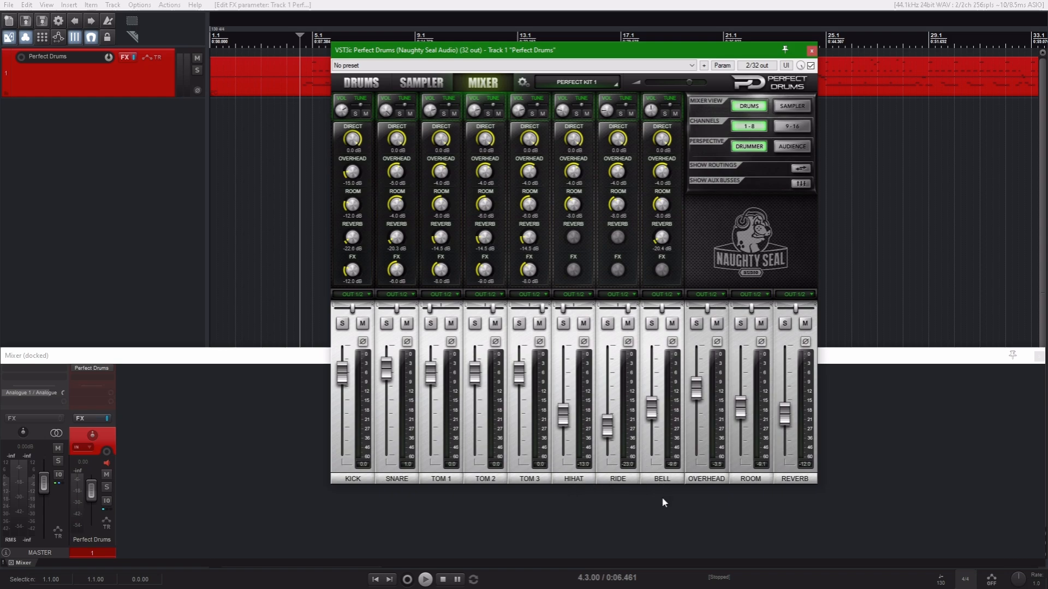
mouse_move(715, 443)
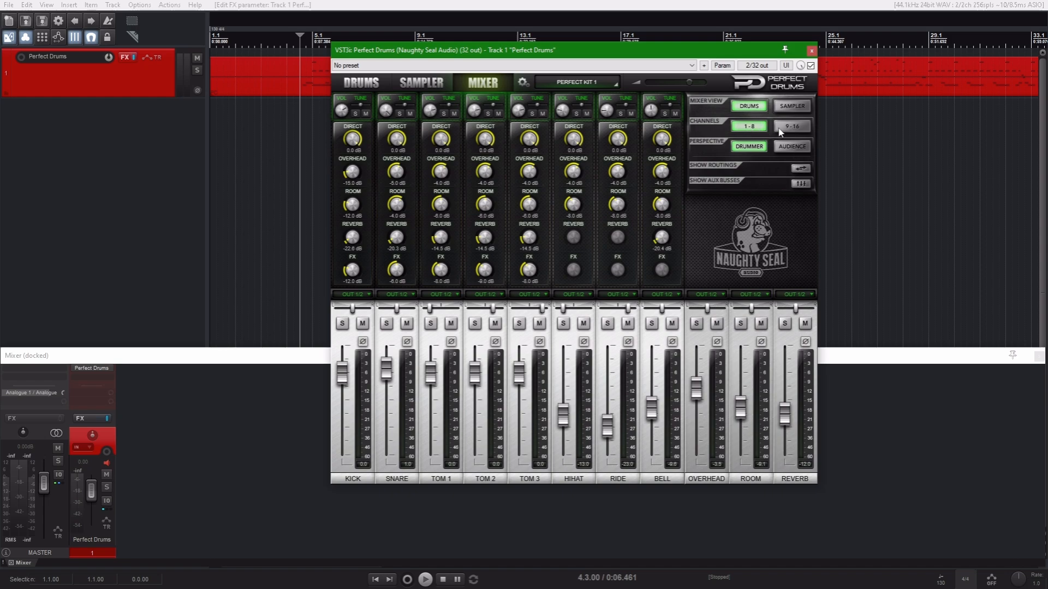
click(792, 127)
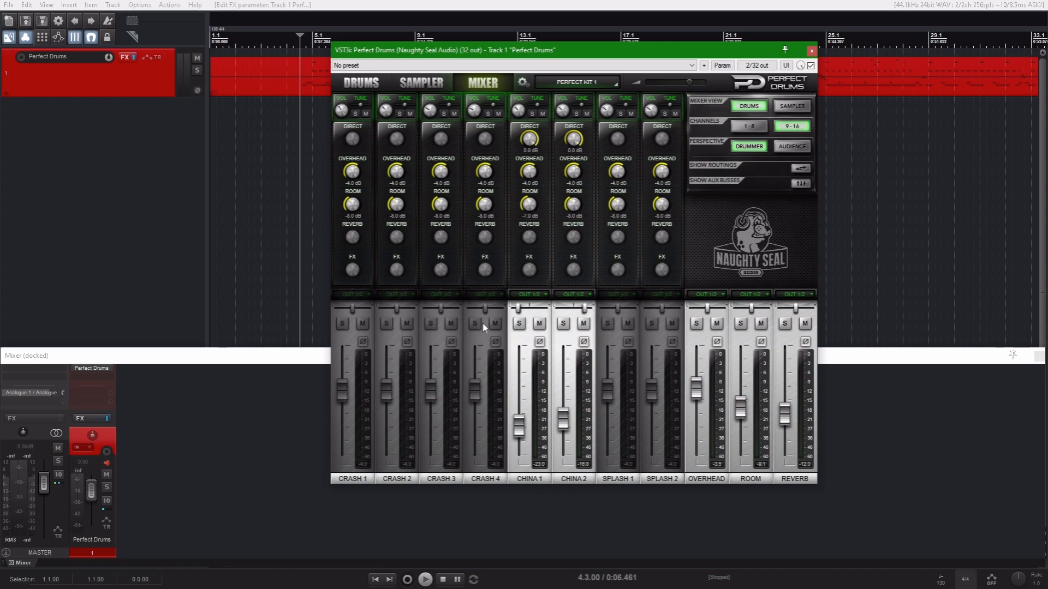
mouse_move(489, 297)
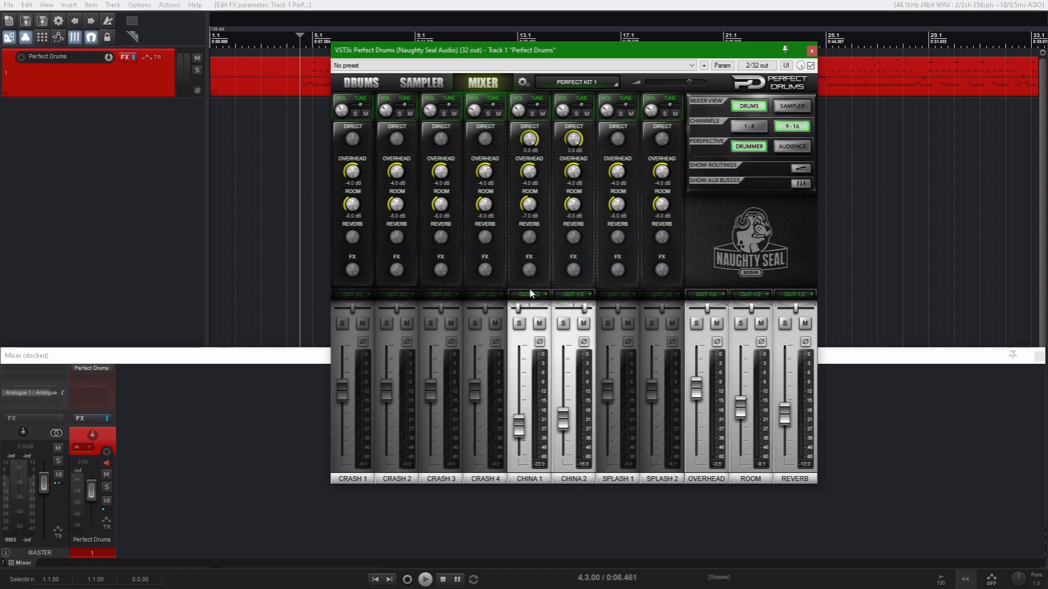
mouse_move(770, 157)
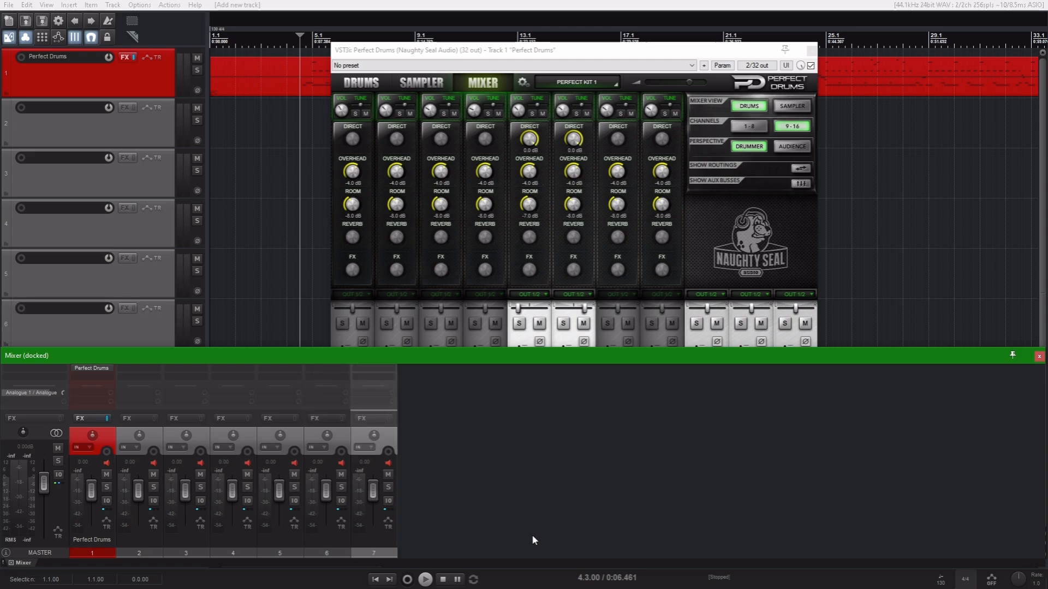
mouse_move(541, 534)
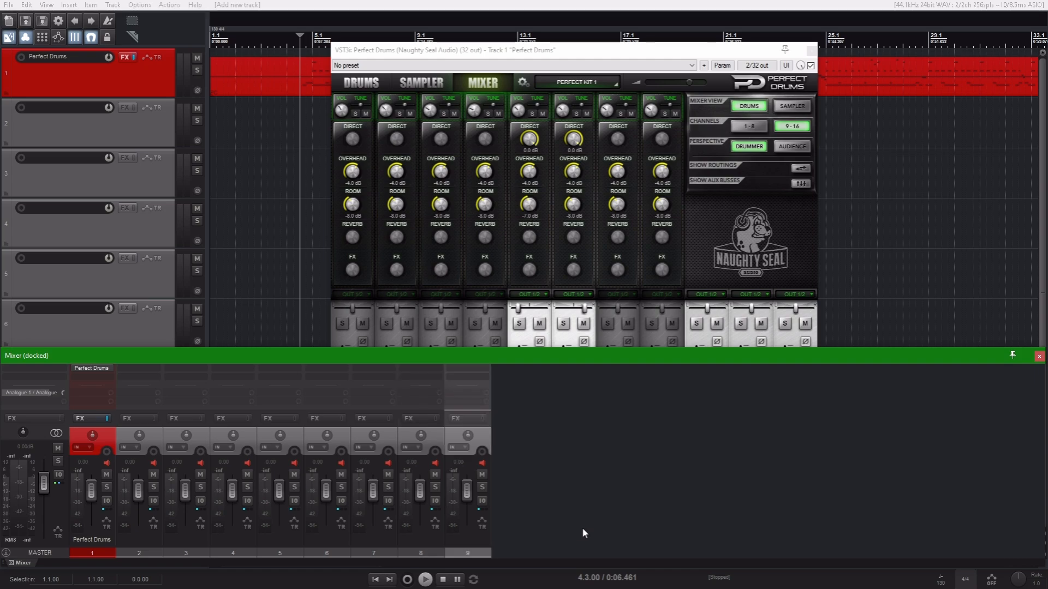
Step: Insert empty tracks 2-10 and return the Perfect Drums mixer to its 1-8 bank
click(748, 127)
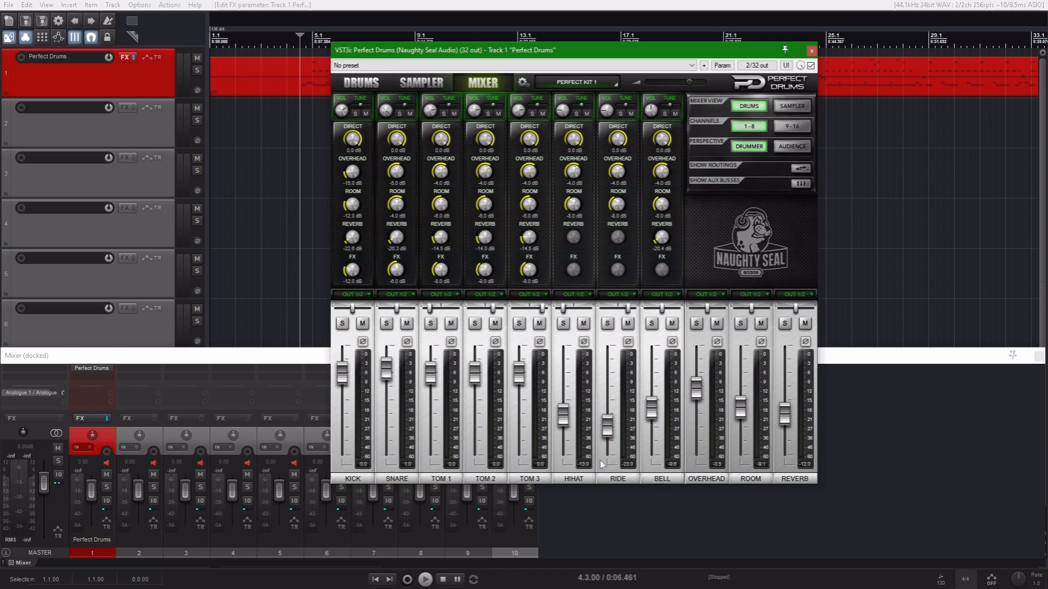
click(793, 127)
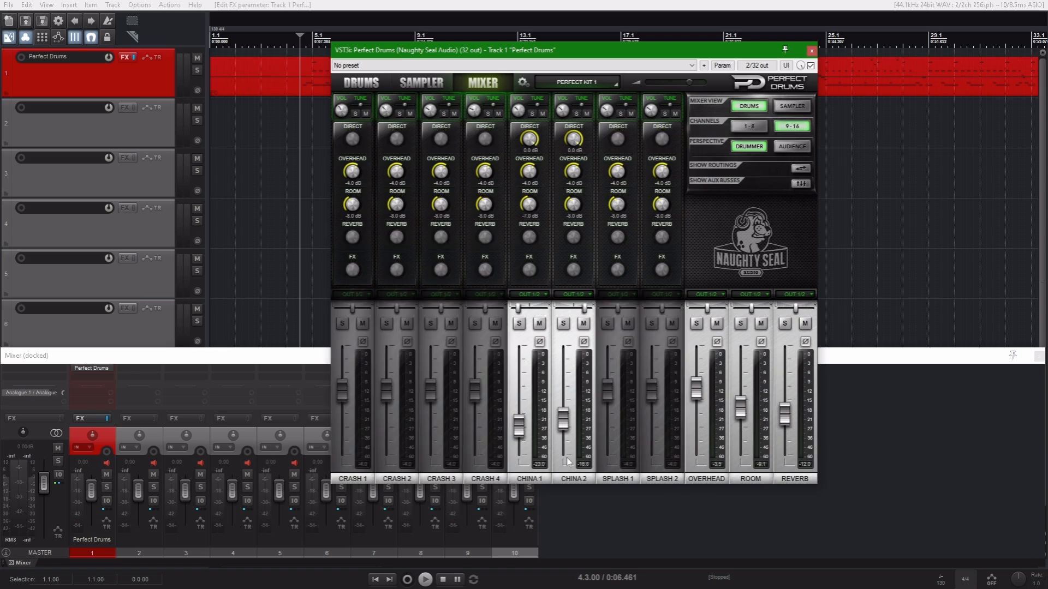
mouse_move(613, 540)
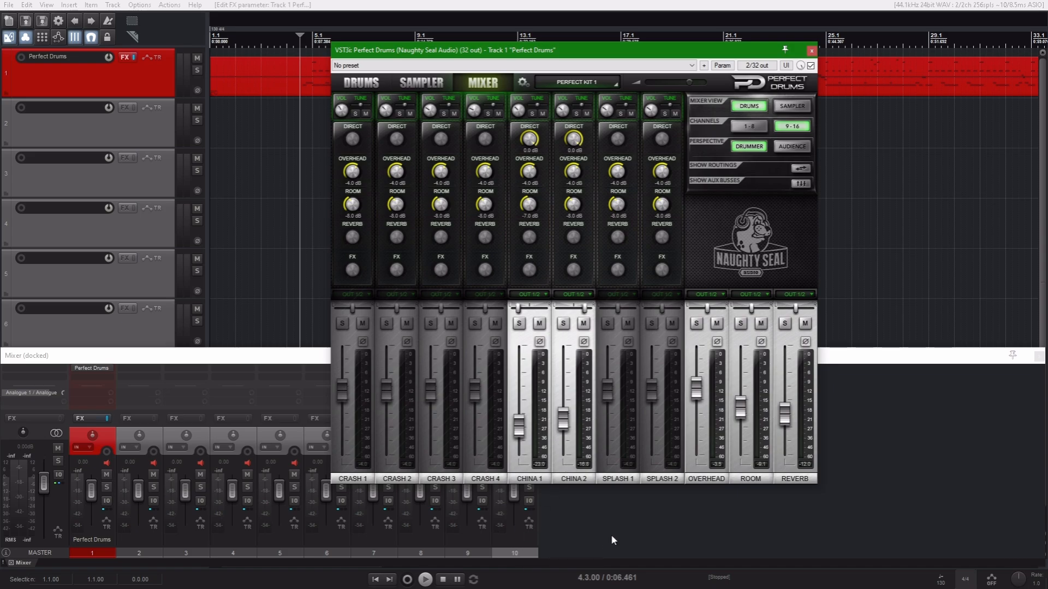
click(360, 82)
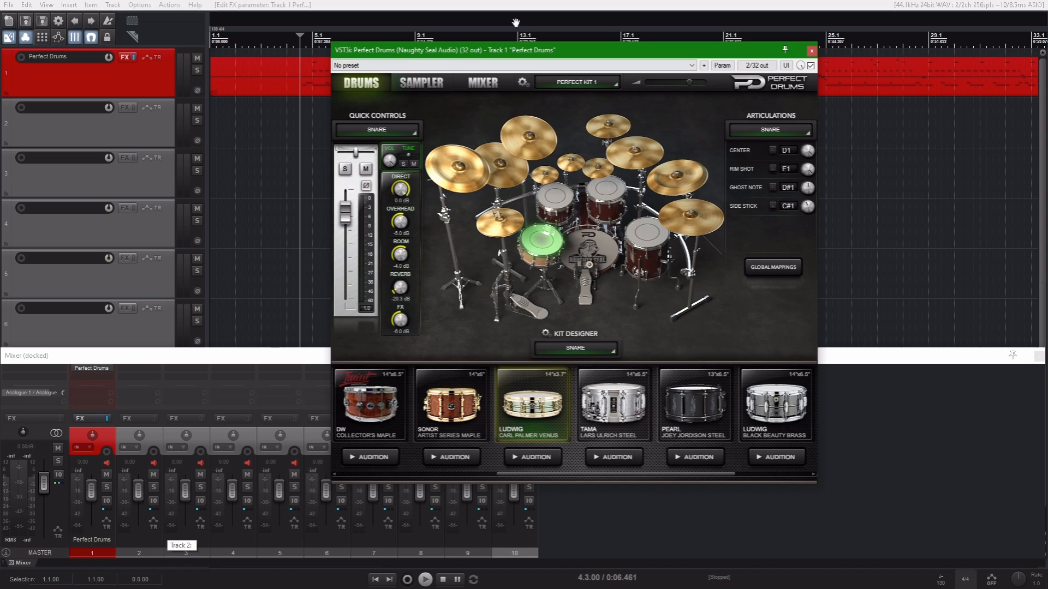
click(482, 83)
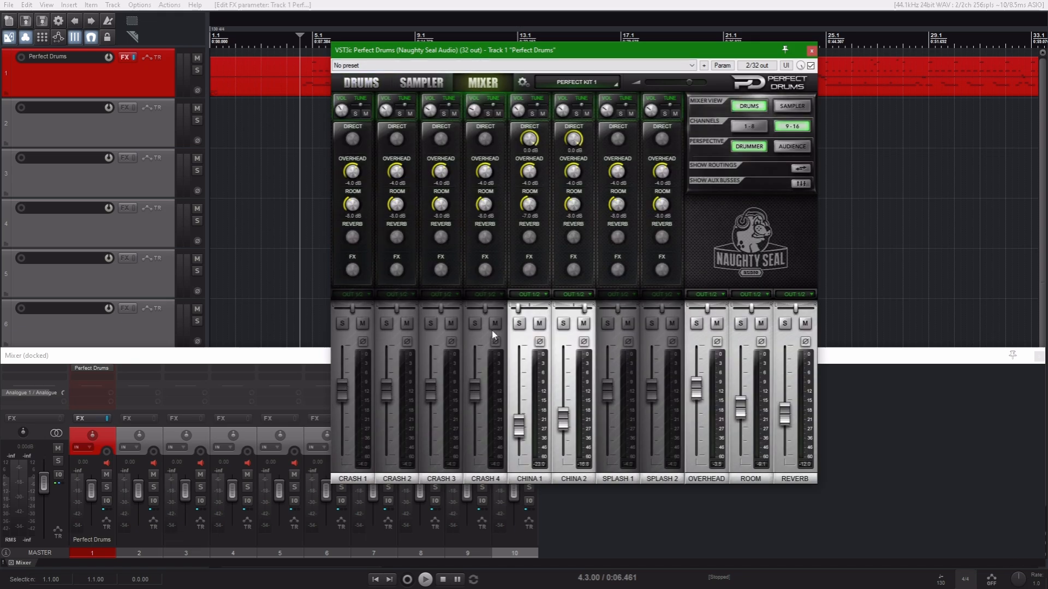
click(748, 127)
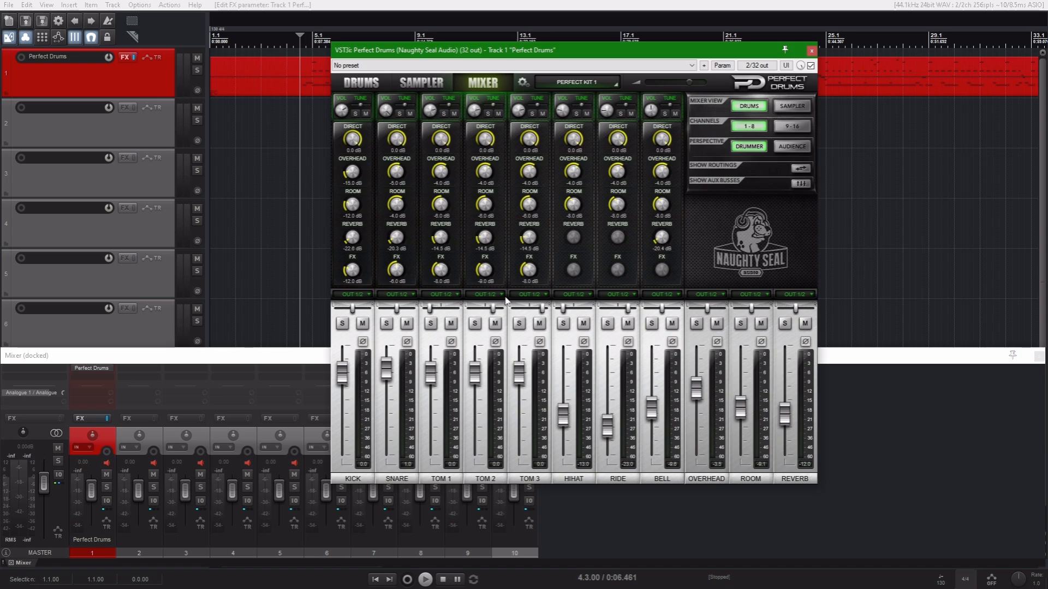
mouse_move(676, 300)
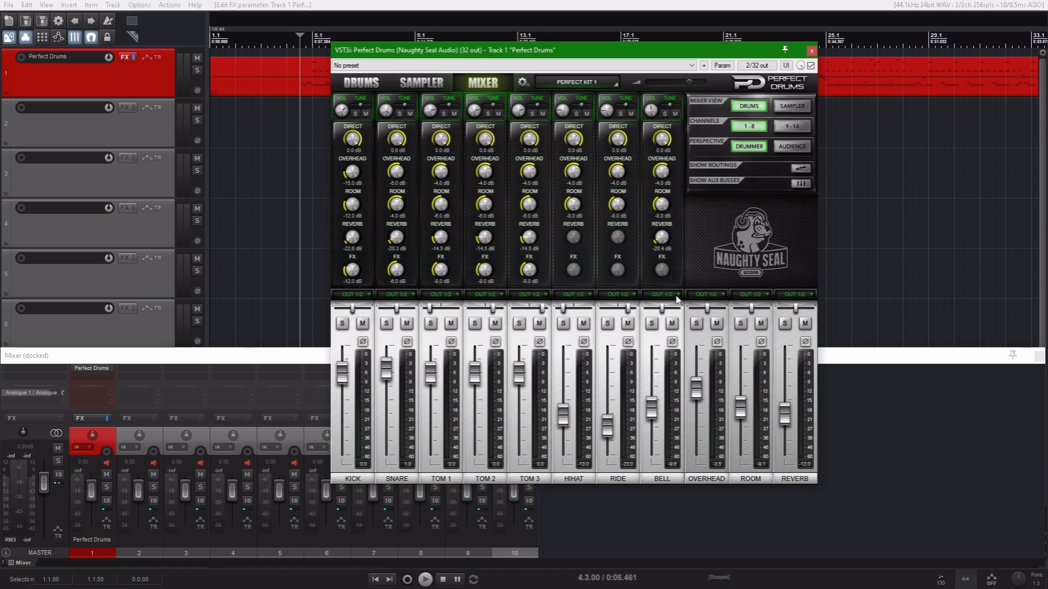
mouse_move(714, 291)
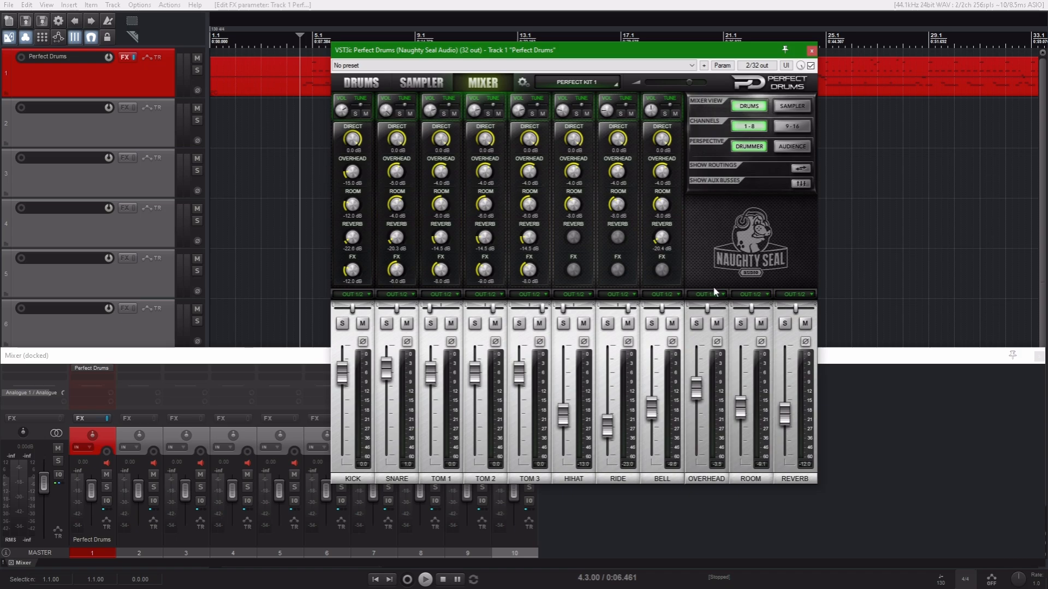
mouse_move(698, 294)
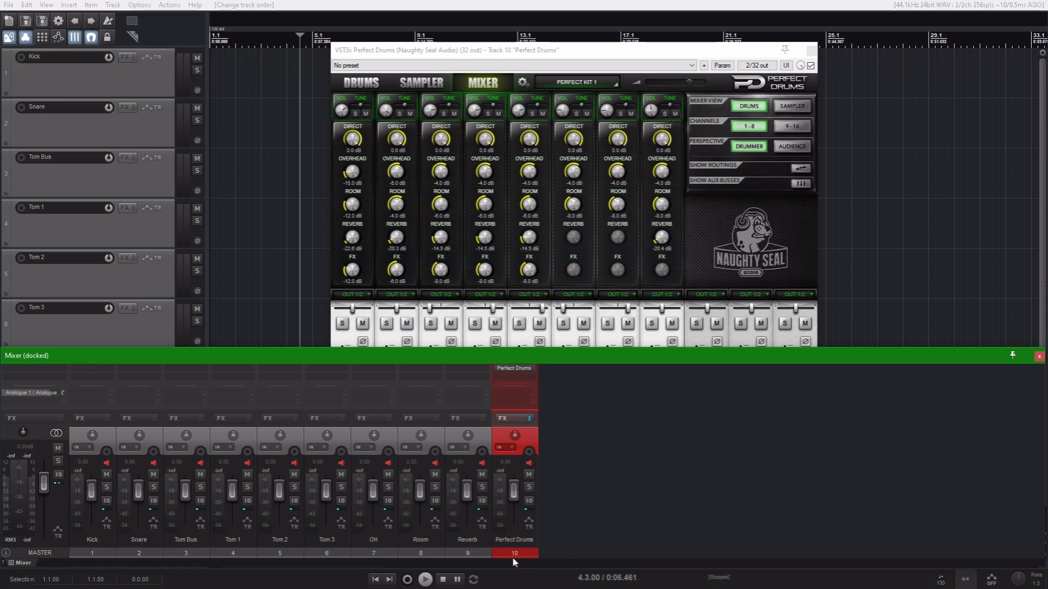
mouse_move(87, 555)
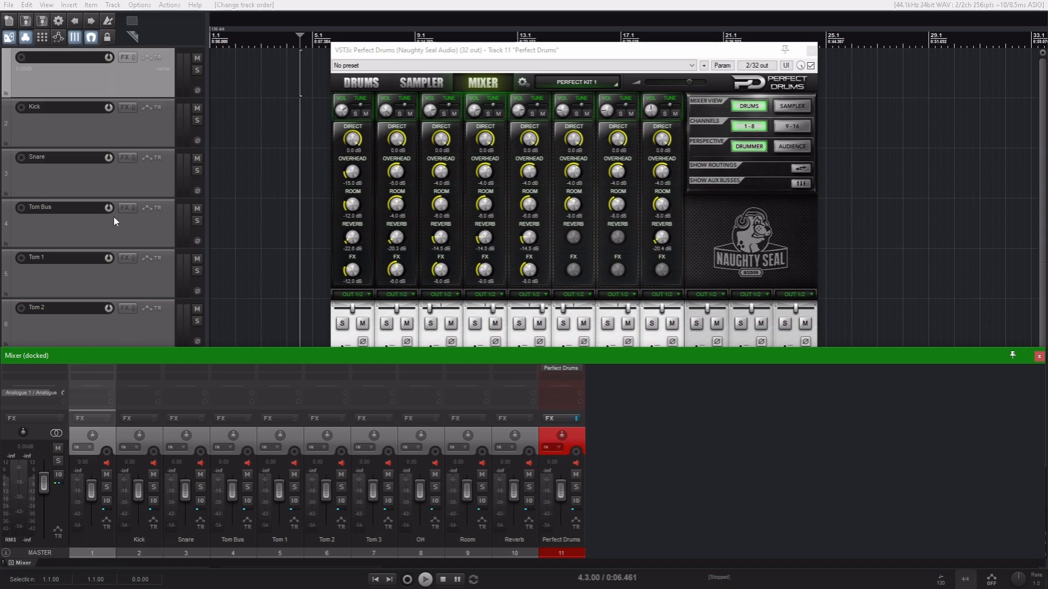
mouse_move(79, 96)
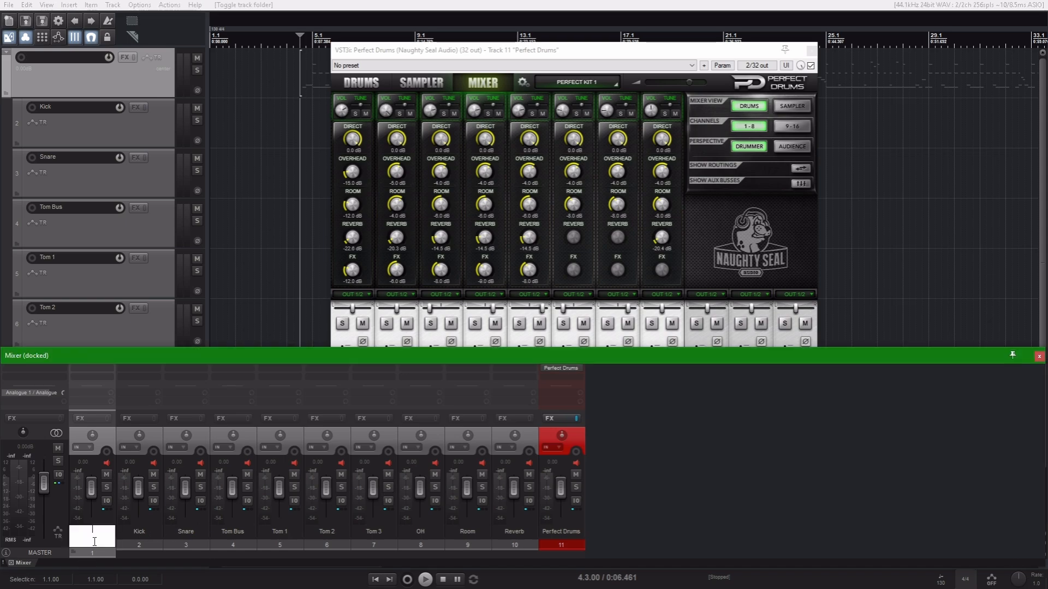
Step: Name the new top folder track 'Drum Bus' above the Kick through Reverb tracks
text(Drum Bus)
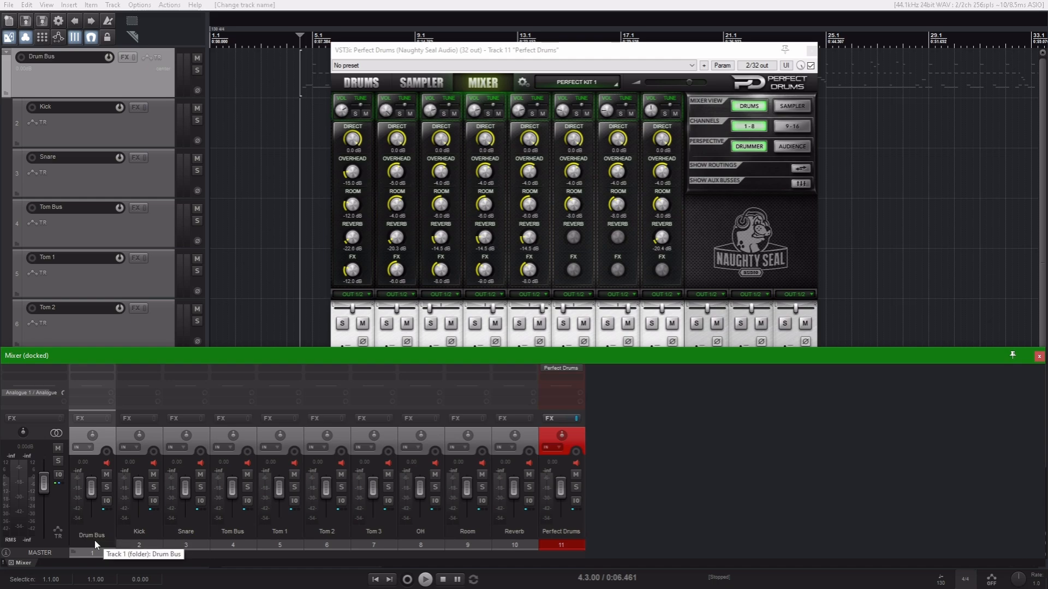
mouse_move(514, 546)
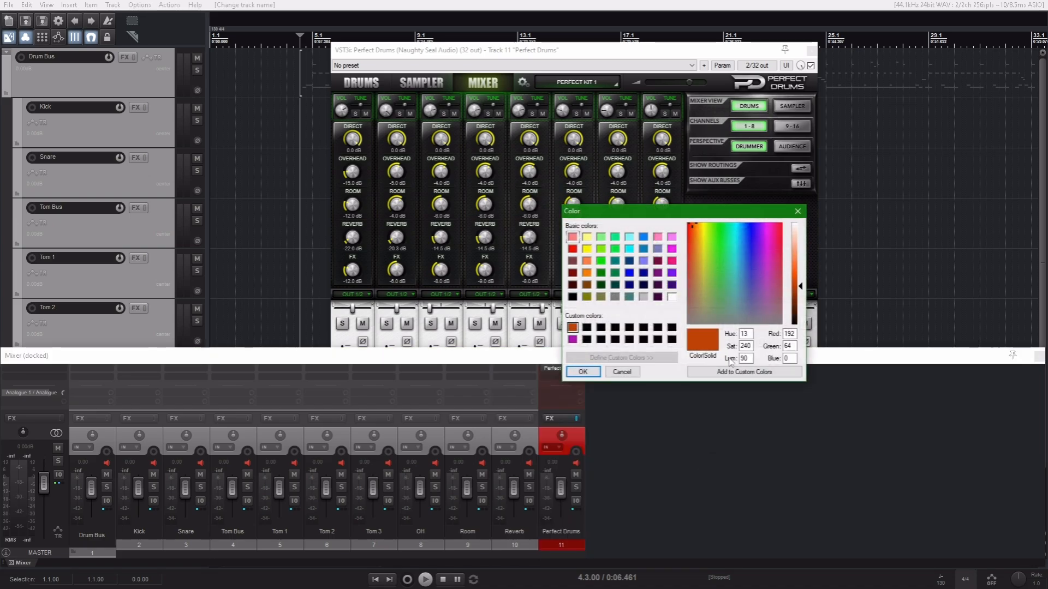
Step: Pick red as the custom colour for the Drum Bus folder and all its tracks
click(583, 371)
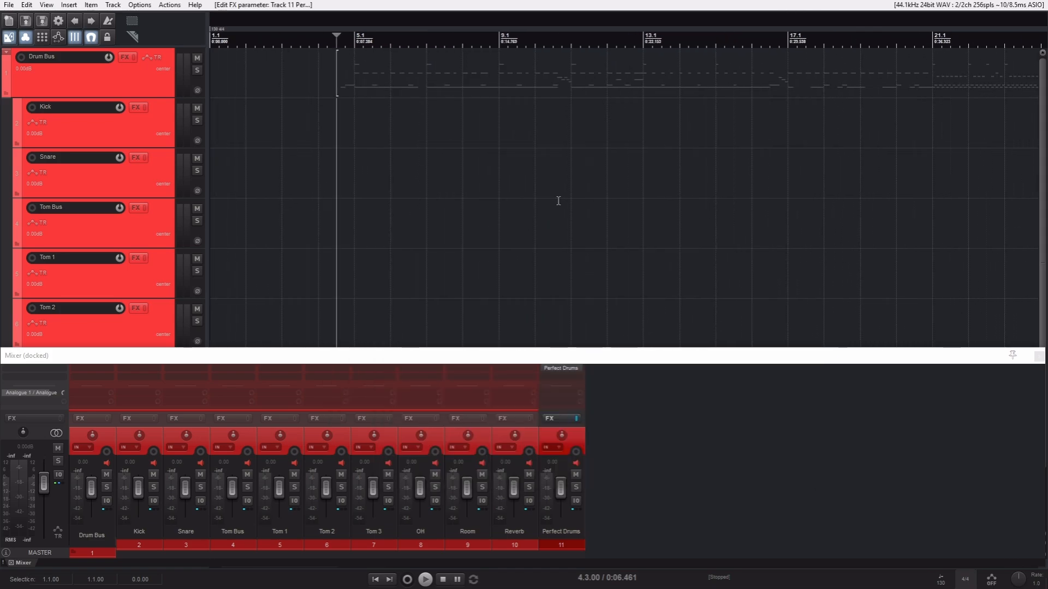
mouse_move(345, 96)
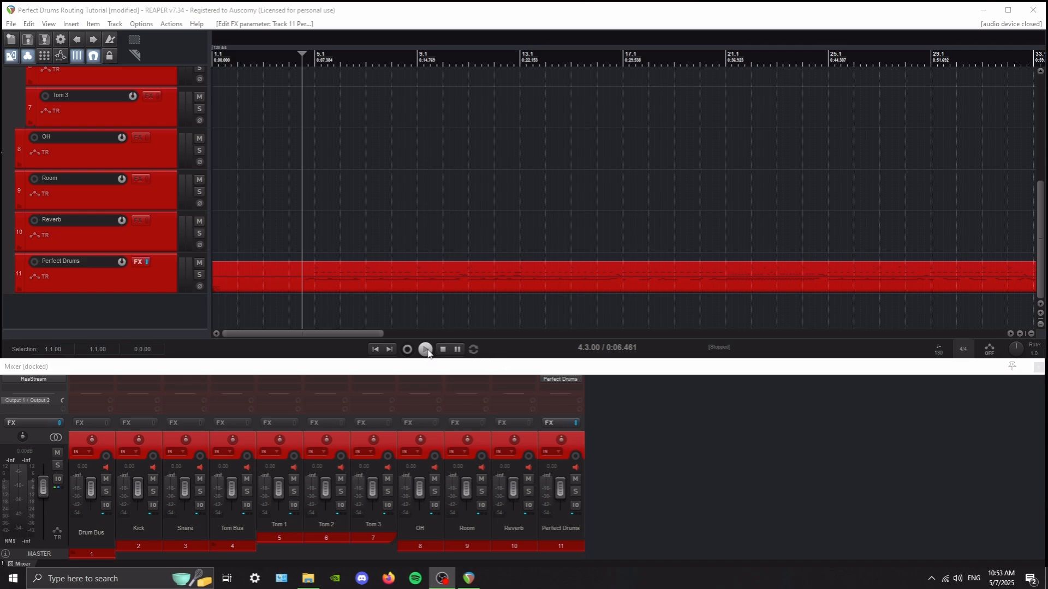
click(426, 349)
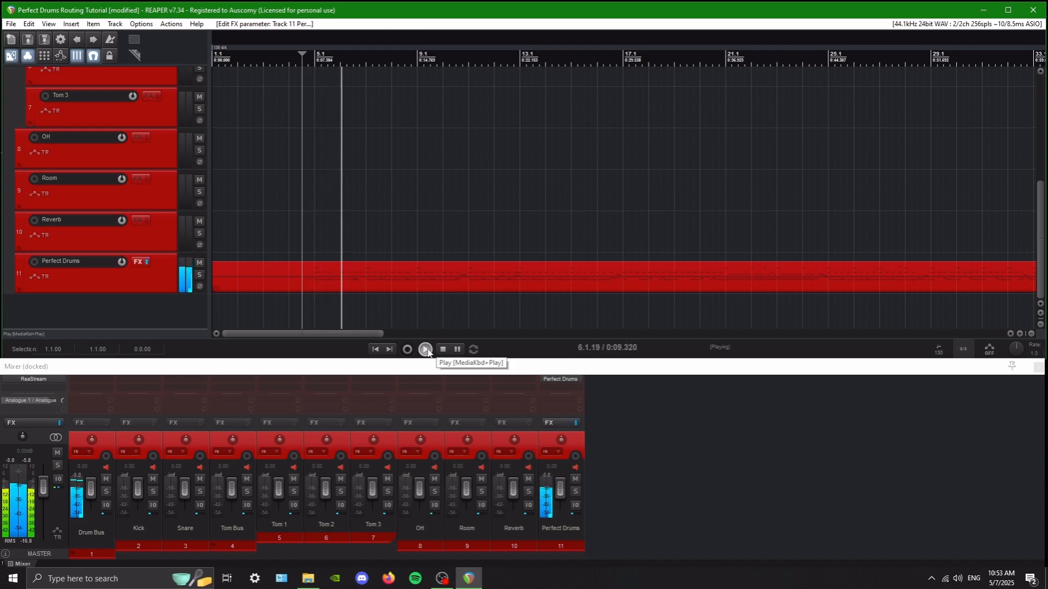
click(441, 349)
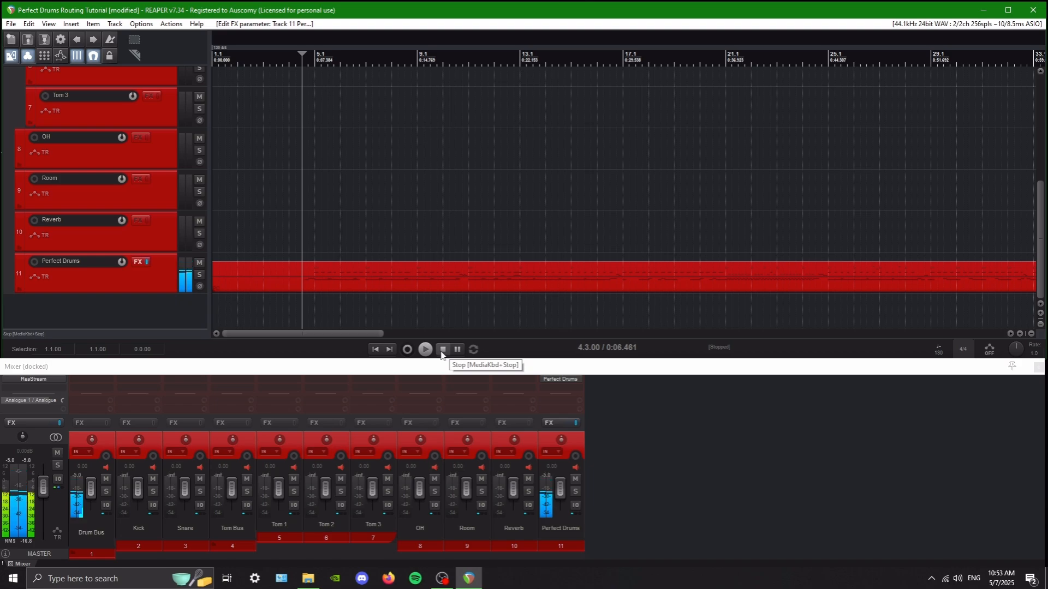
click(442, 349)
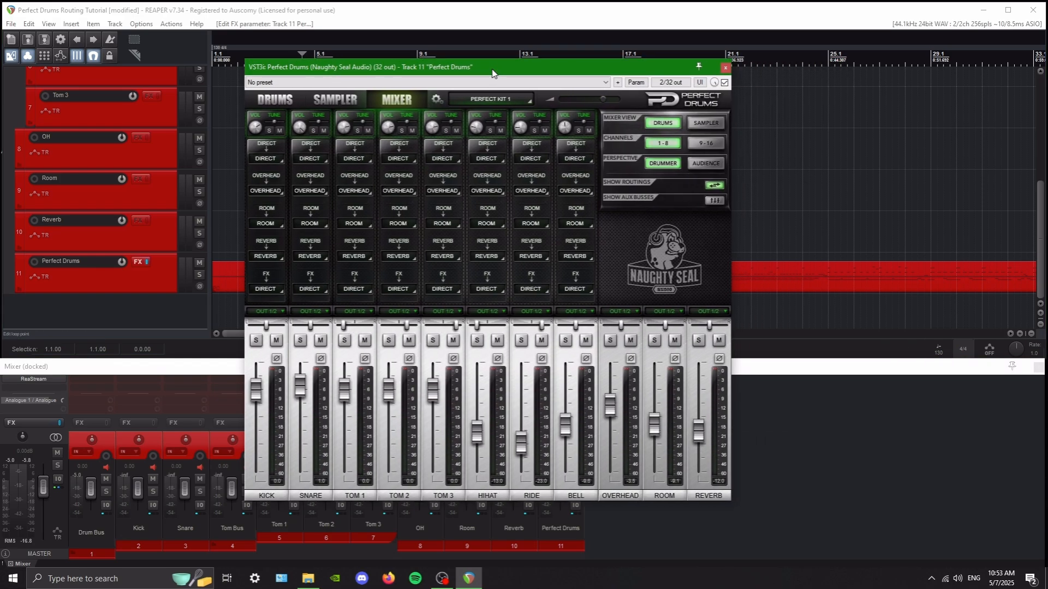
mouse_move(437, 456)
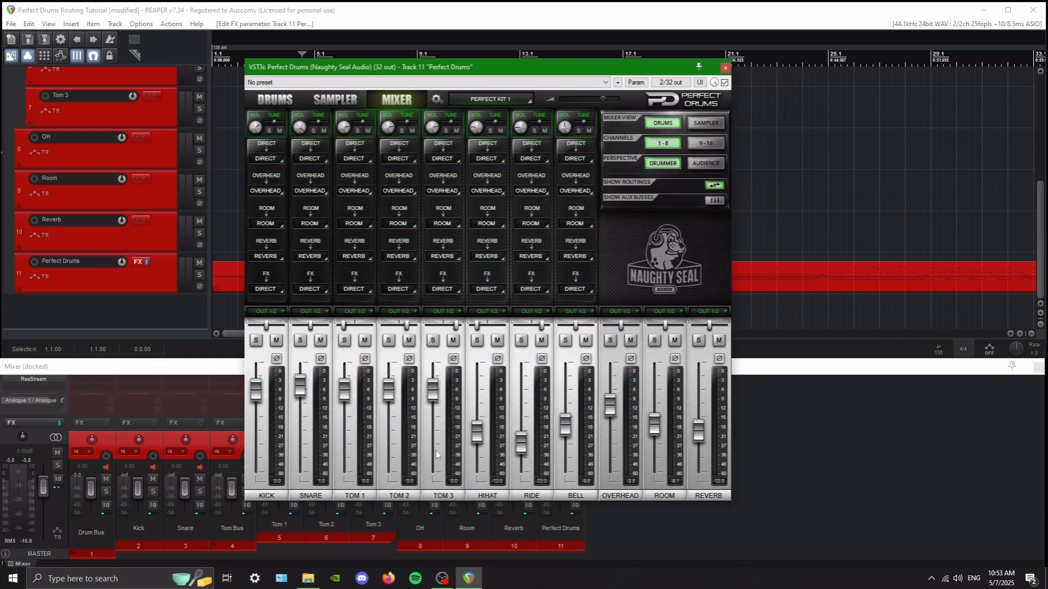
mouse_move(278, 415)
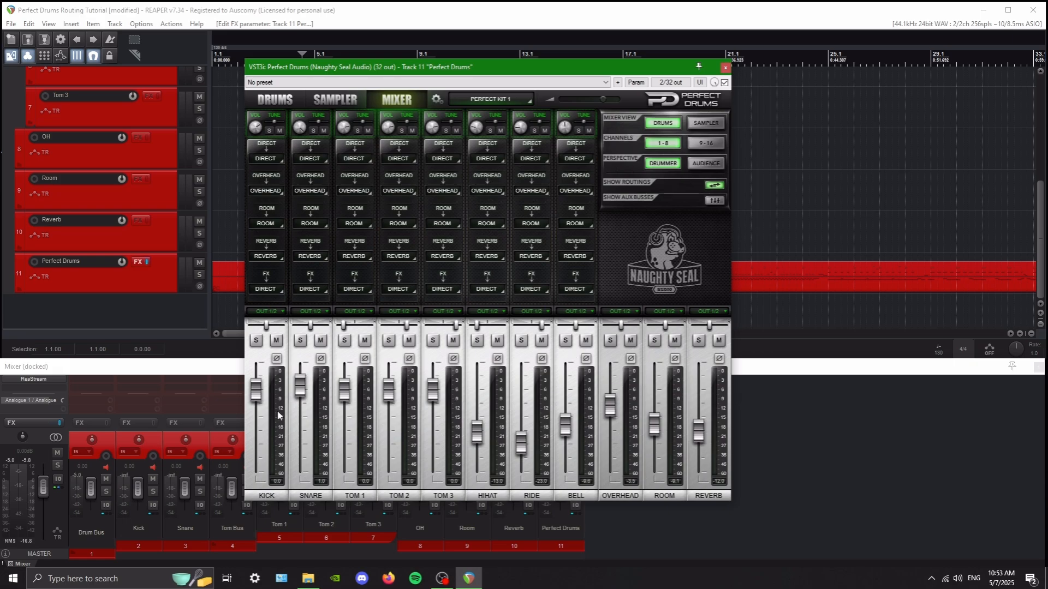
mouse_move(290, 361)
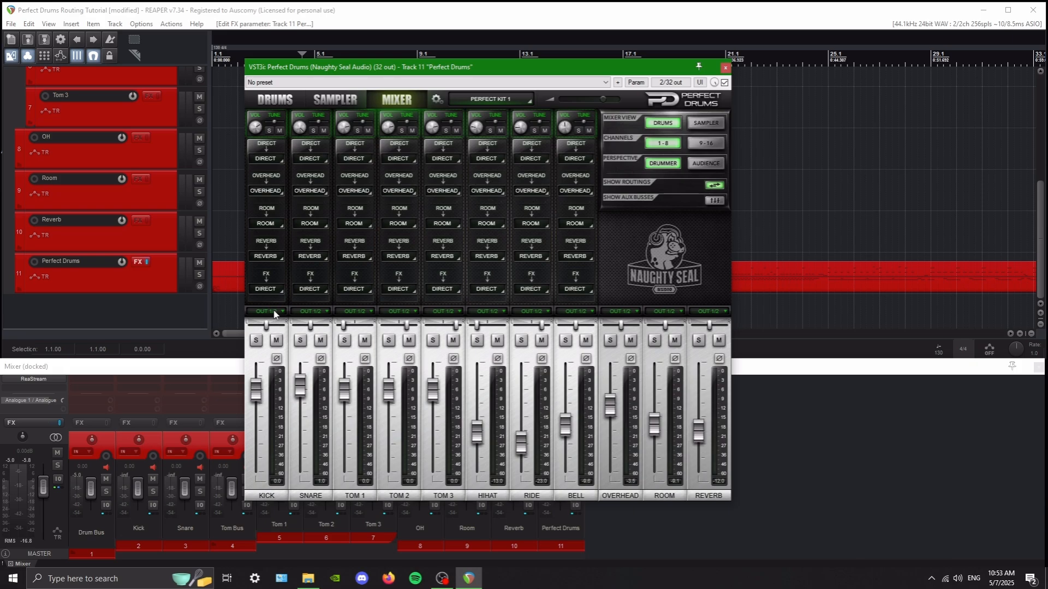
Step: Give Kick, Tom 3, hi-hat, Ride, cymbal, Room and Reverb channels their own output pairs
click(265, 311)
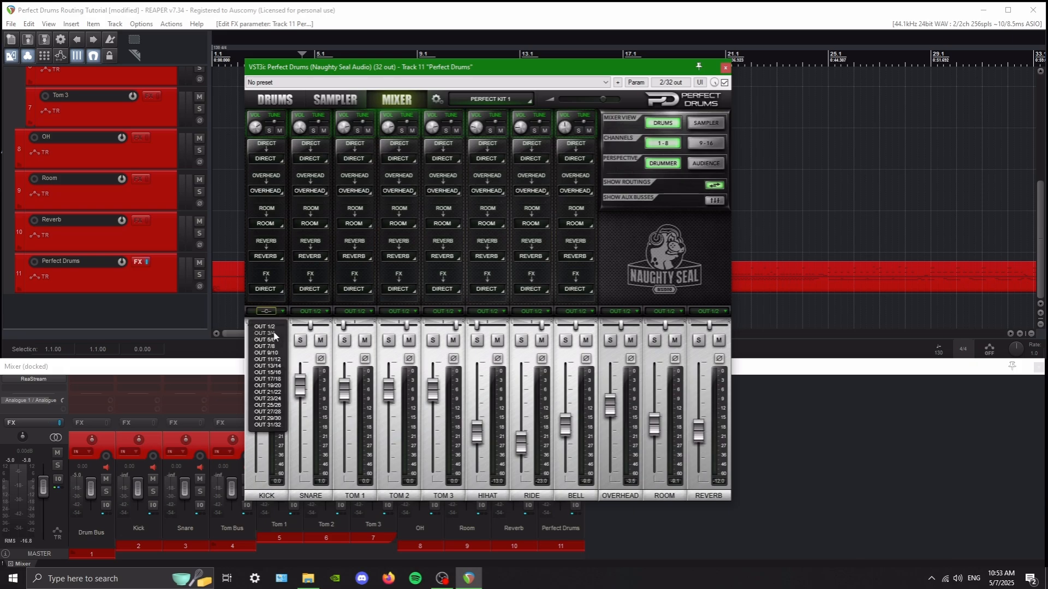
click(310, 311)
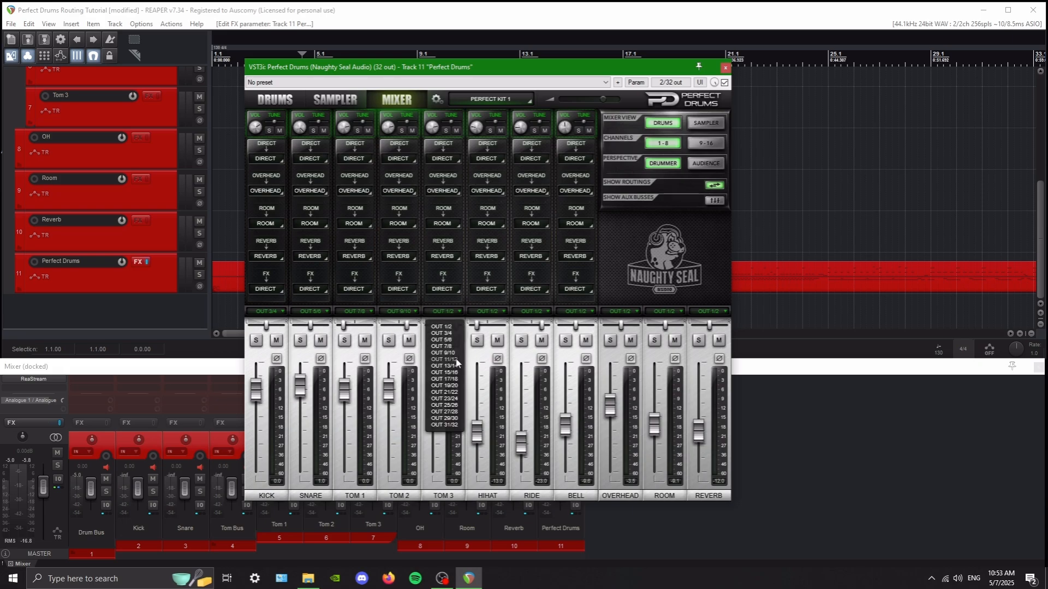
click(441, 360)
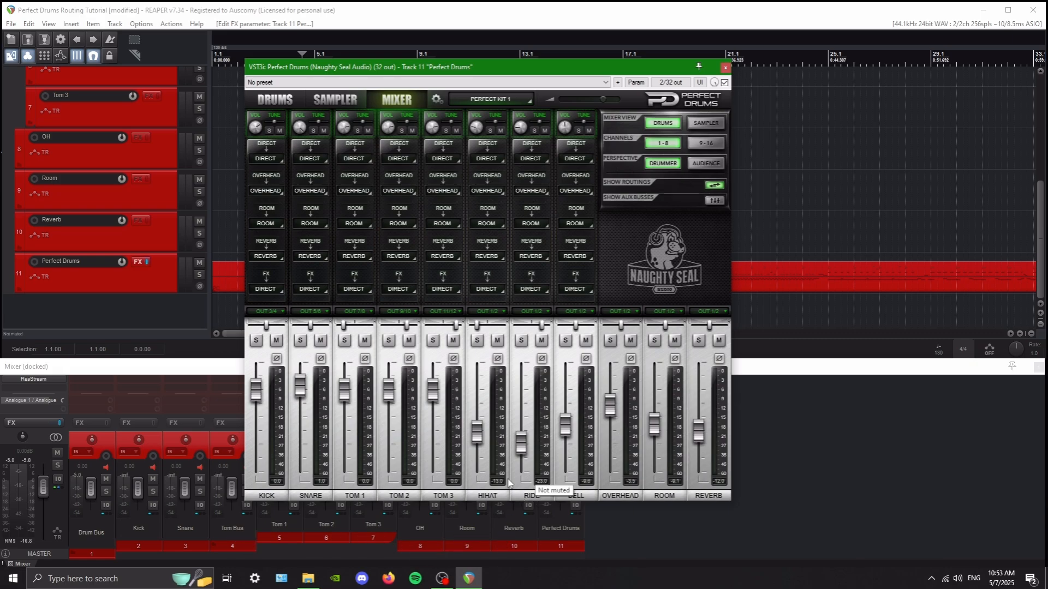
mouse_move(501, 314)
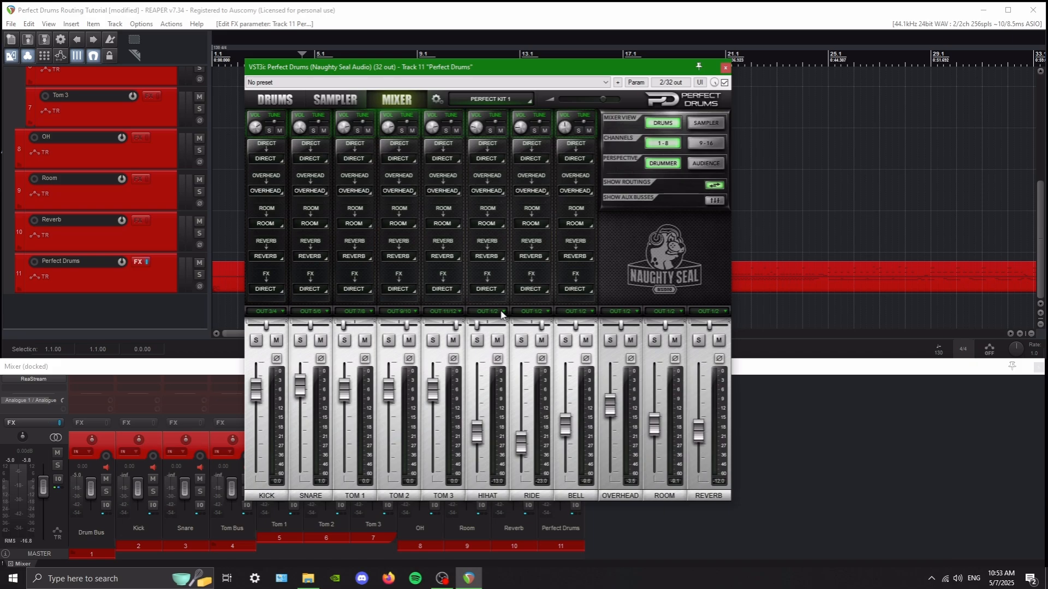
click(487, 310)
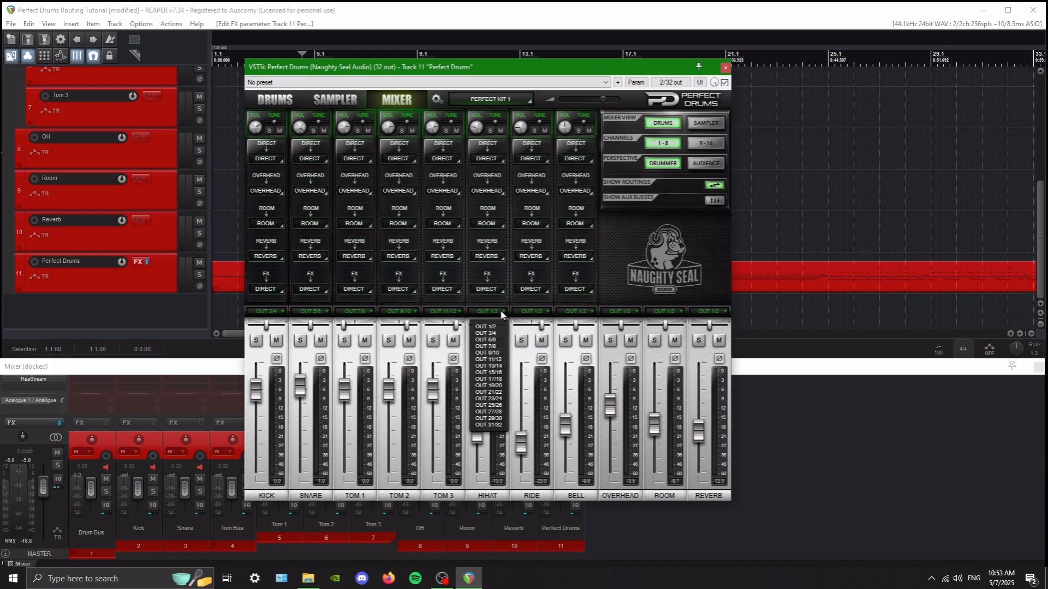
mouse_move(627, 318)
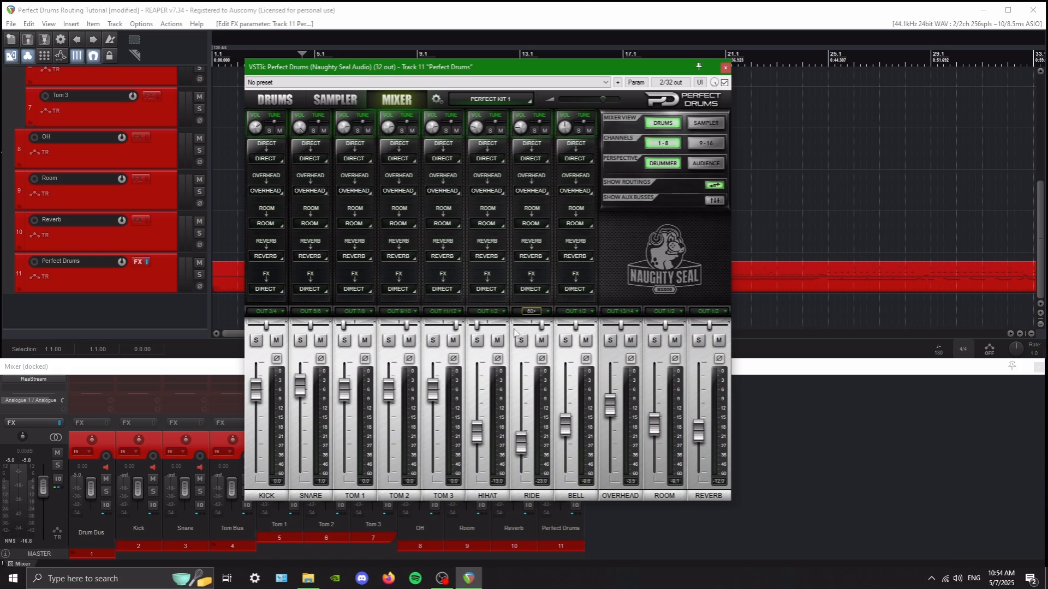
click(485, 311)
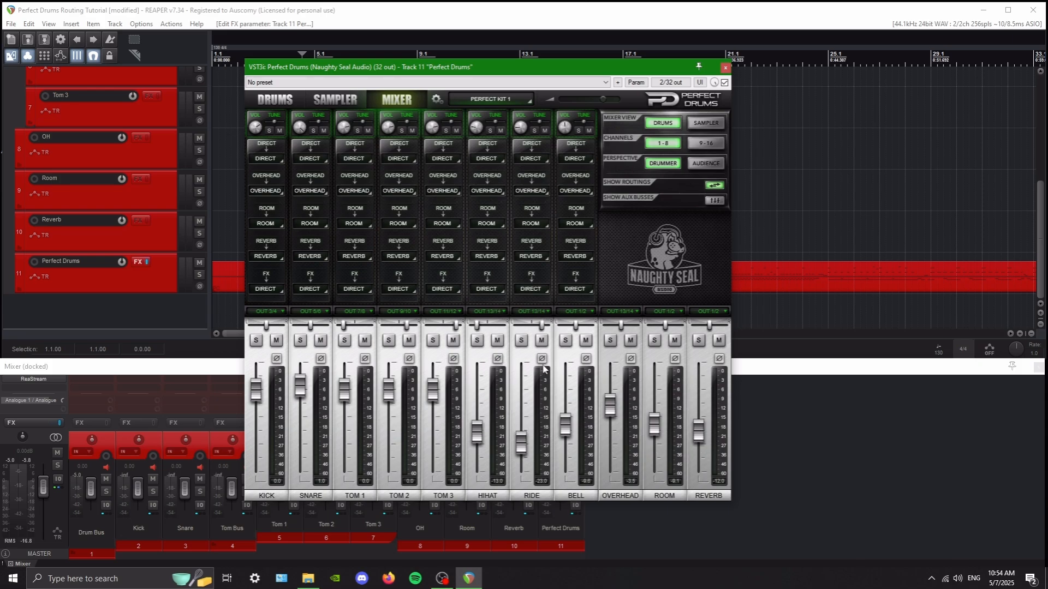
click(576, 311)
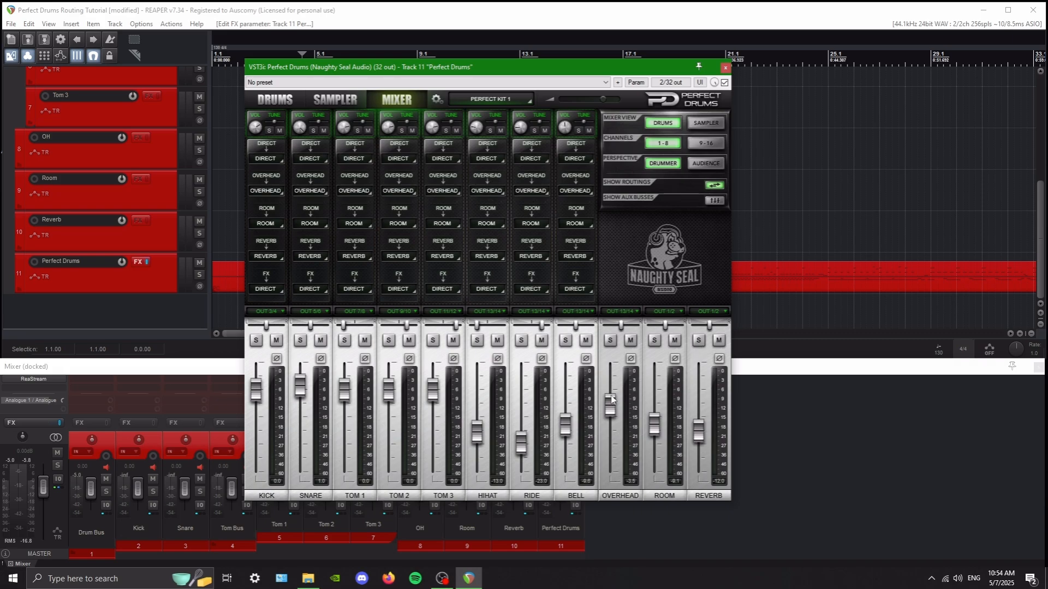
click(664, 311)
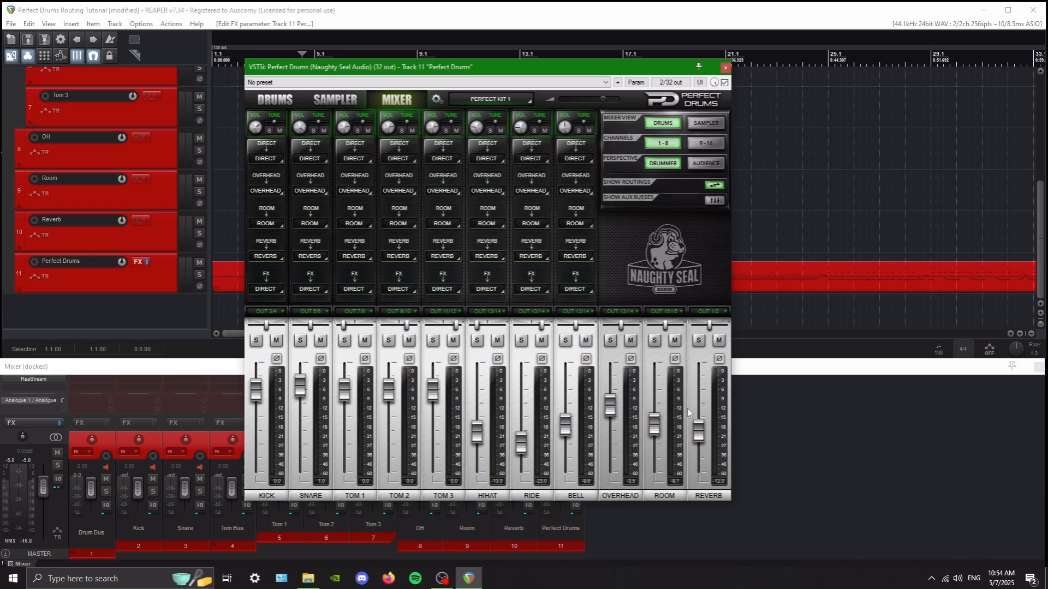
click(707, 311)
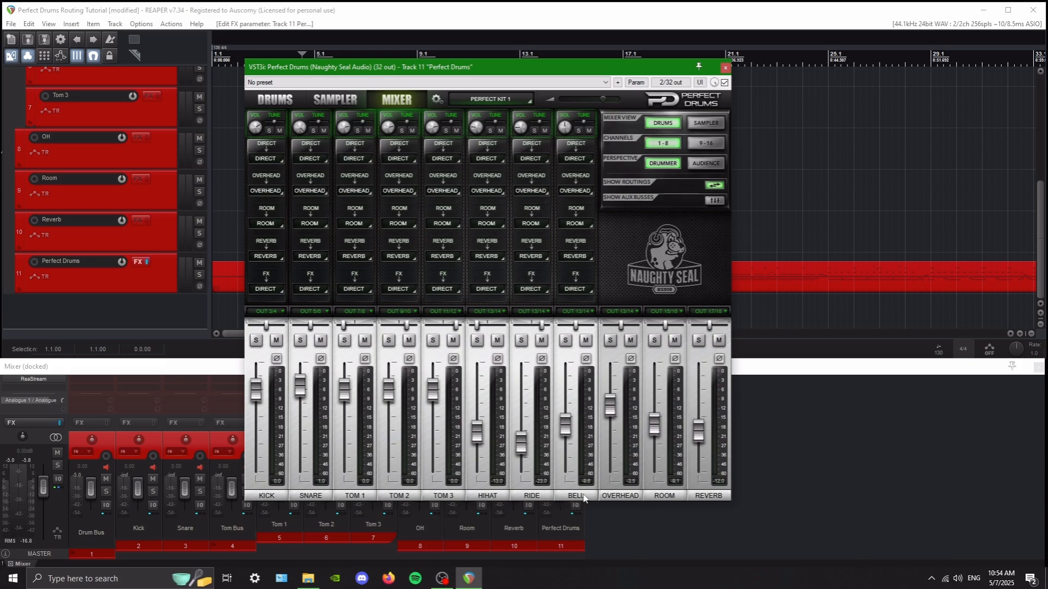
Step: On the 9-16 bank set China outputs and route crash and splash FX to Overhead, then close the plugin
click(705, 143)
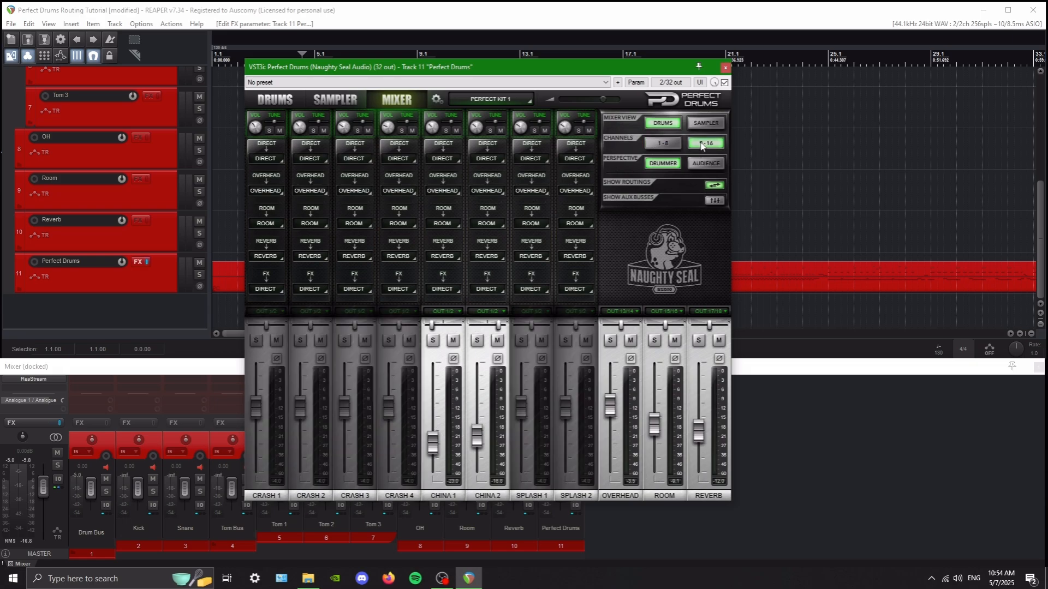
click(705, 143)
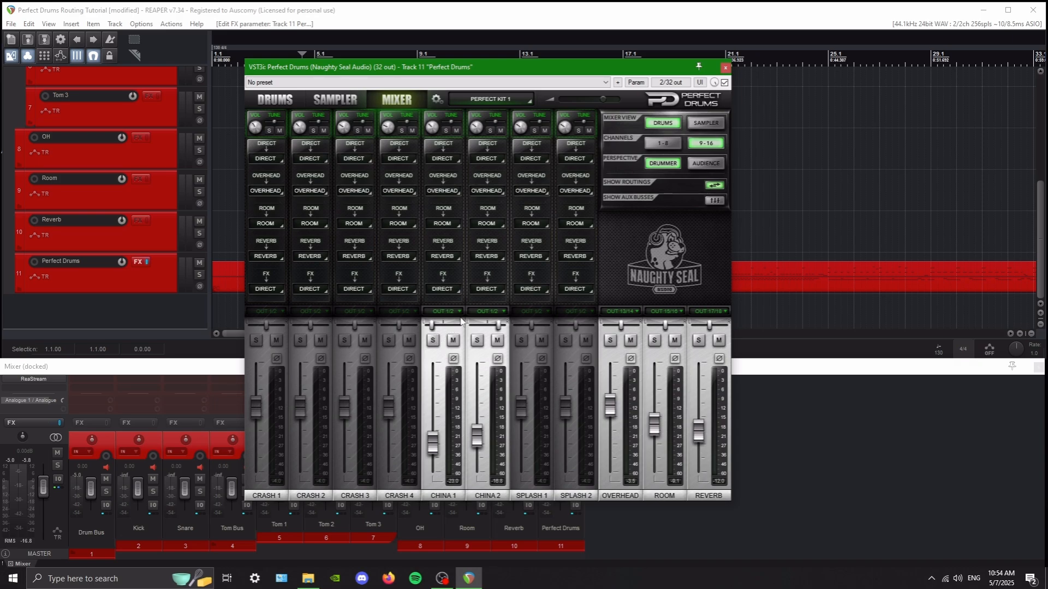
click(443, 311)
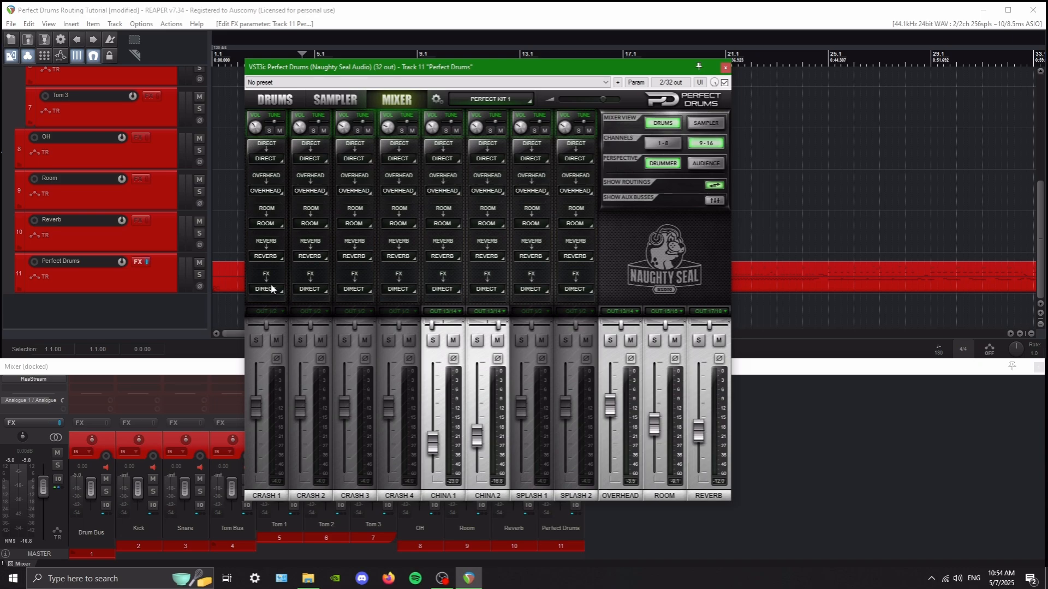
mouse_move(271, 298)
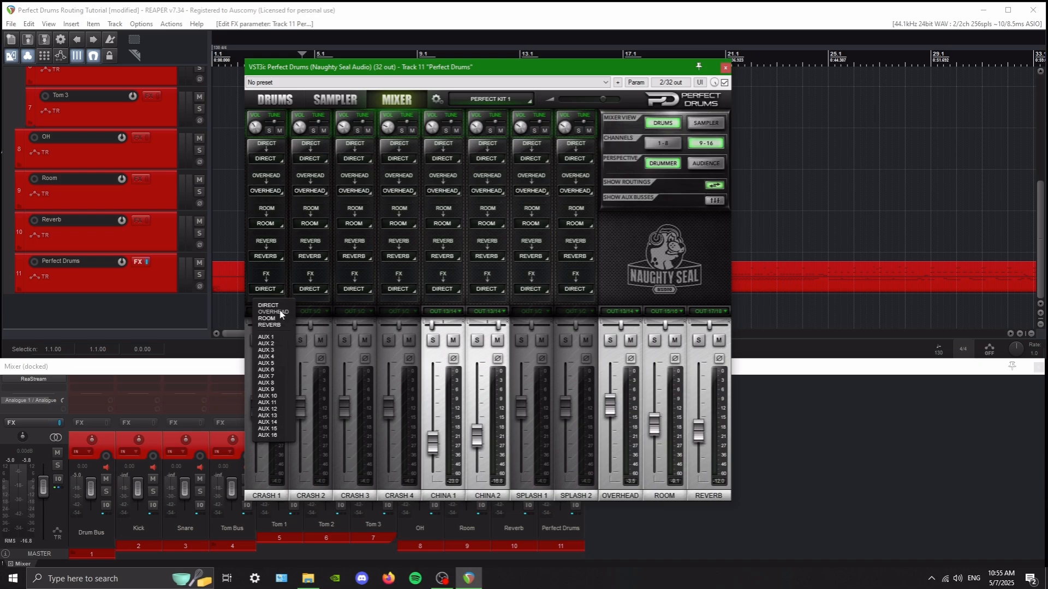
click(273, 312)
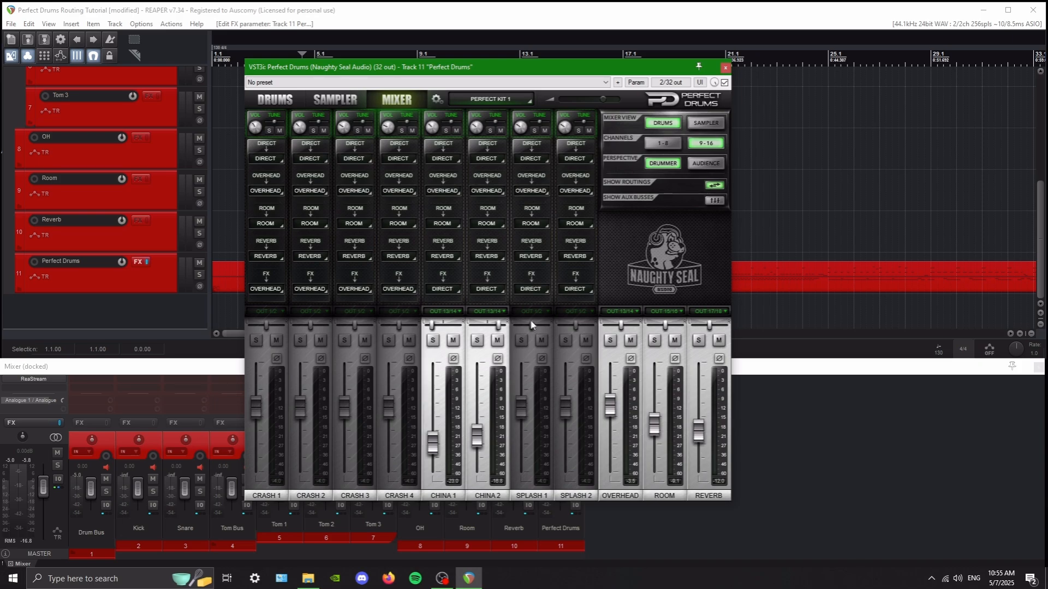
click(577, 288)
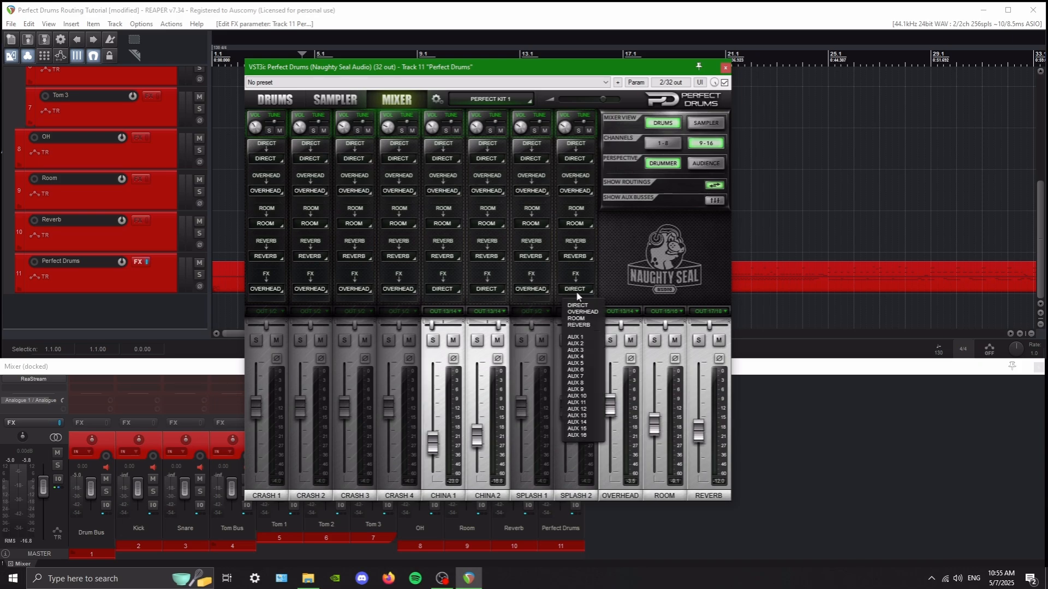
click(577, 312)
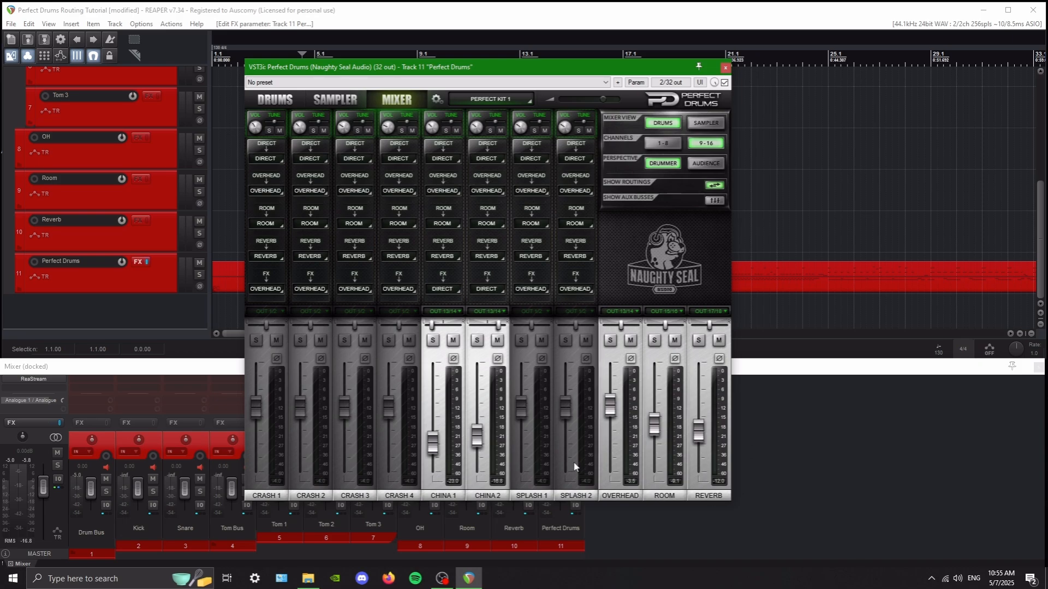
click(662, 142)
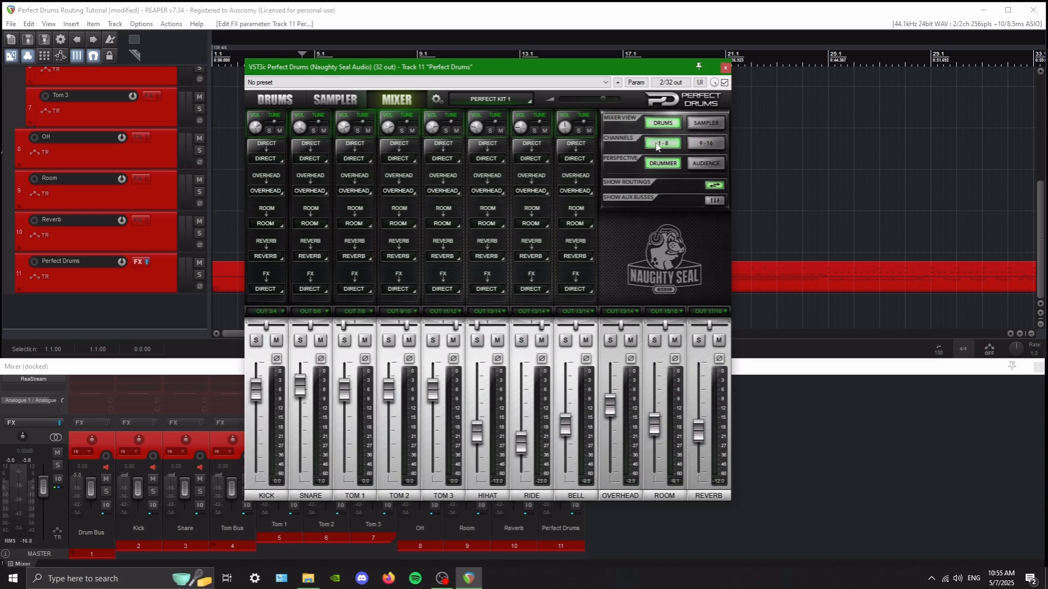
click(724, 68)
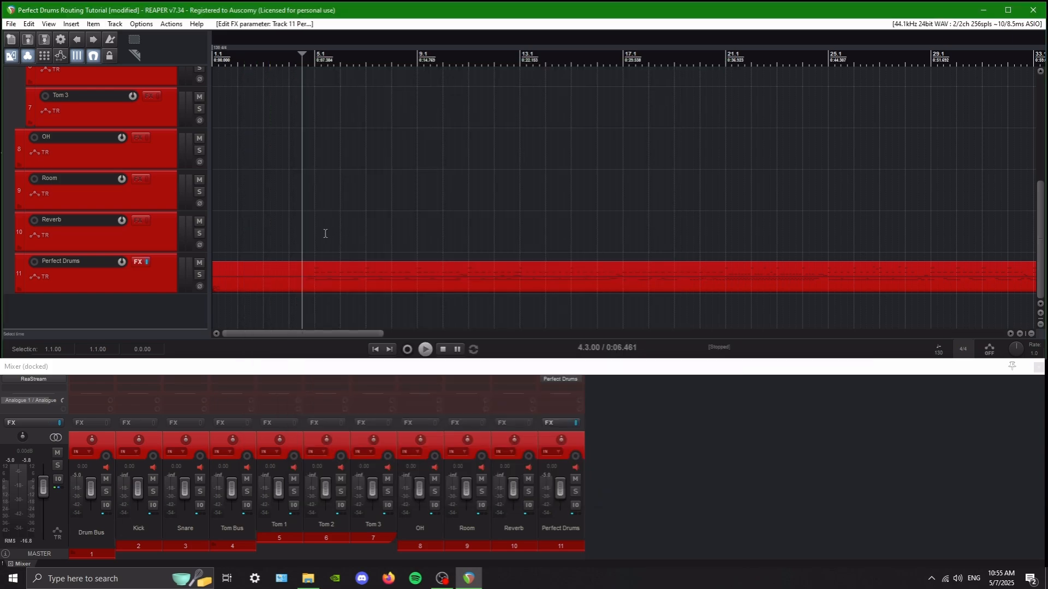
Step: Audition the drums, then switch off Perfect Drums' parent send to the Drum Bus in its routing window
click(424, 349)
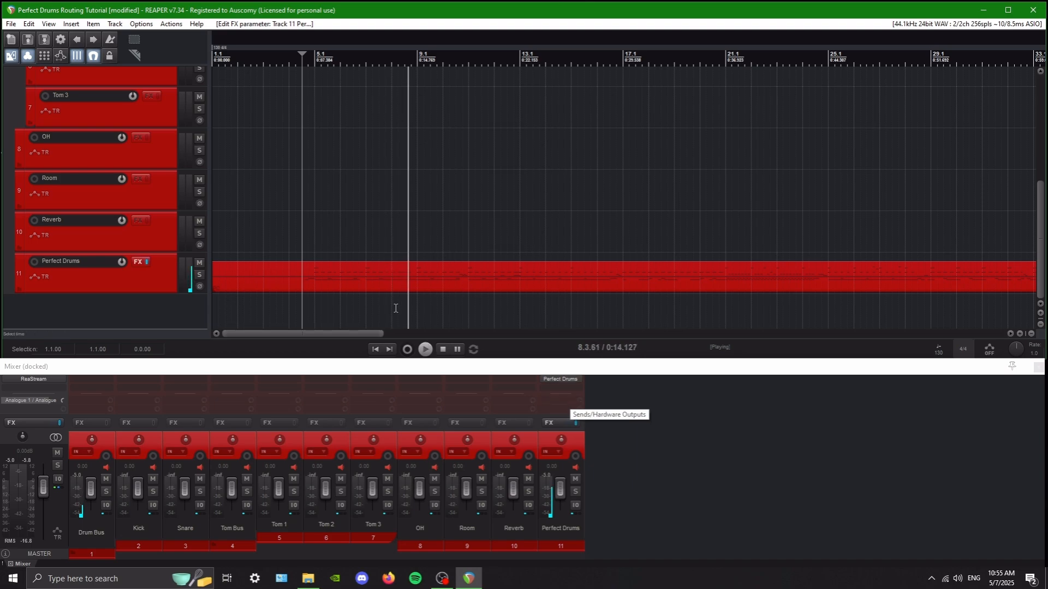
click(574, 423)
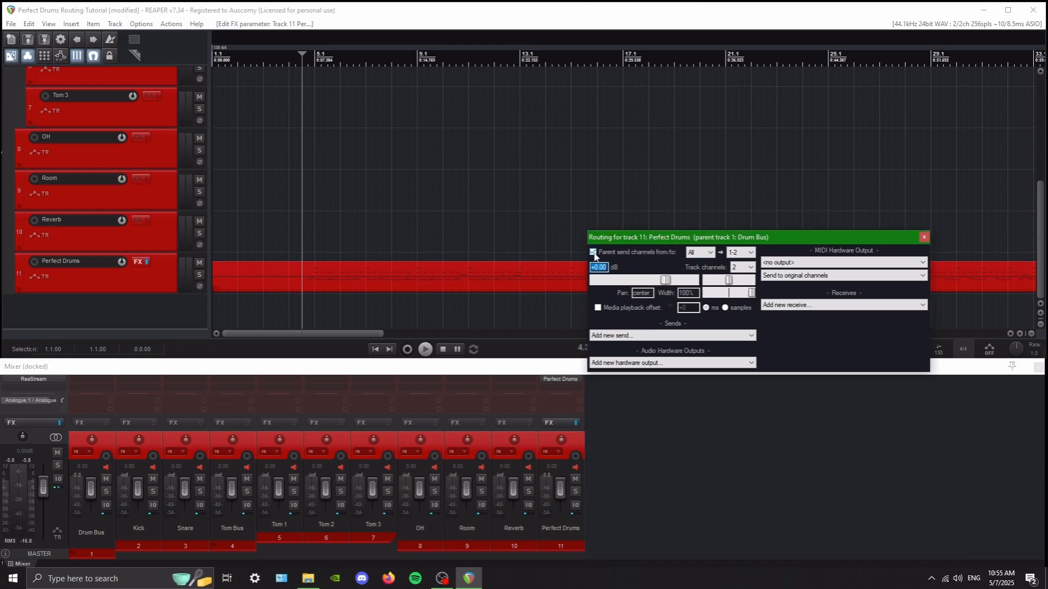
click(592, 252)
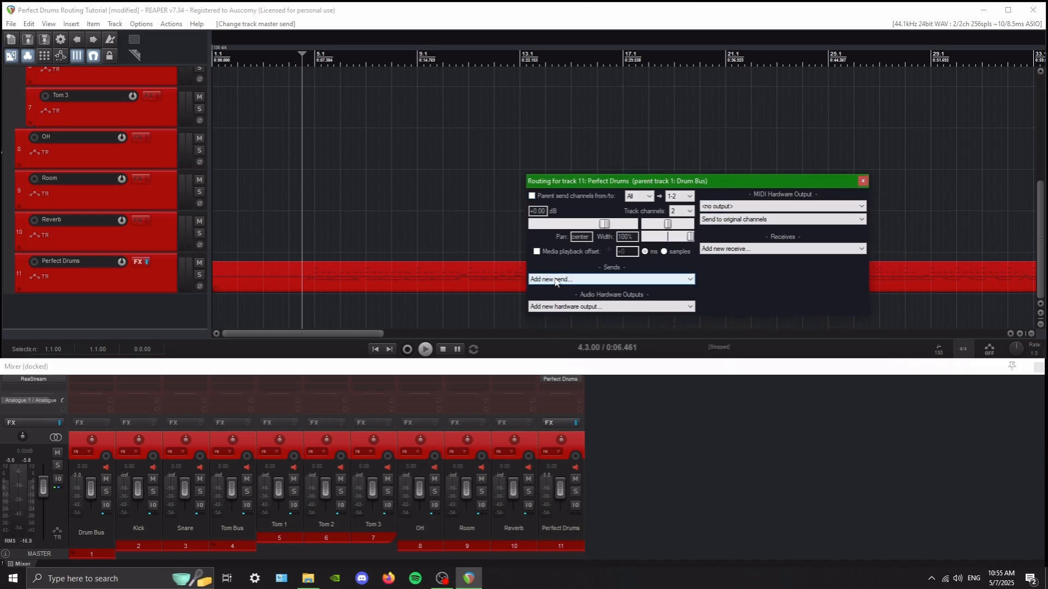
Step: Add sends from Perfect Drums to the Kick, Snare, Tom 1-3, OH and Room tracks
click(611, 280)
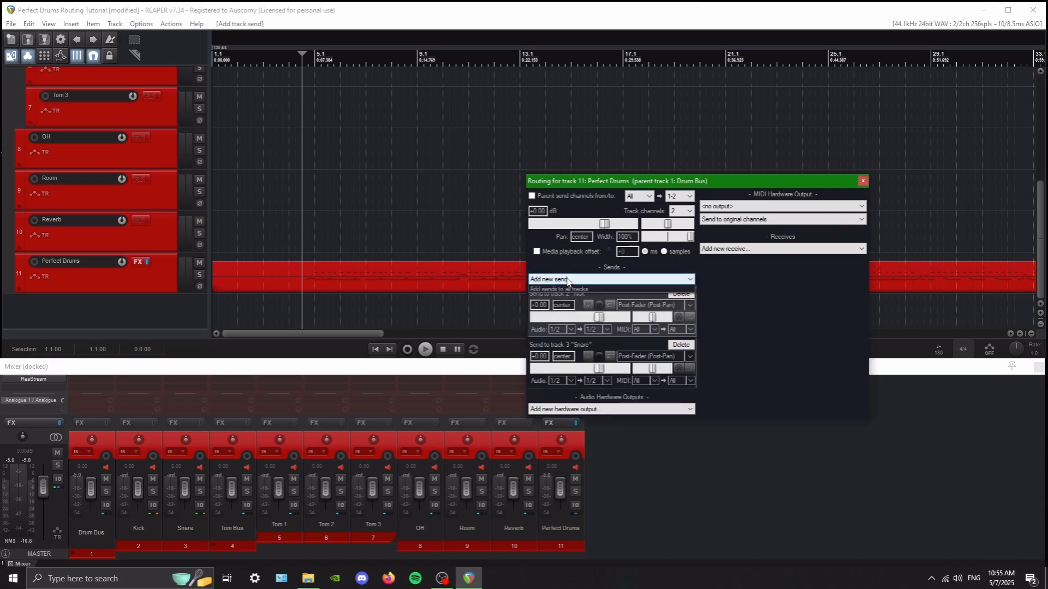
click(609, 280)
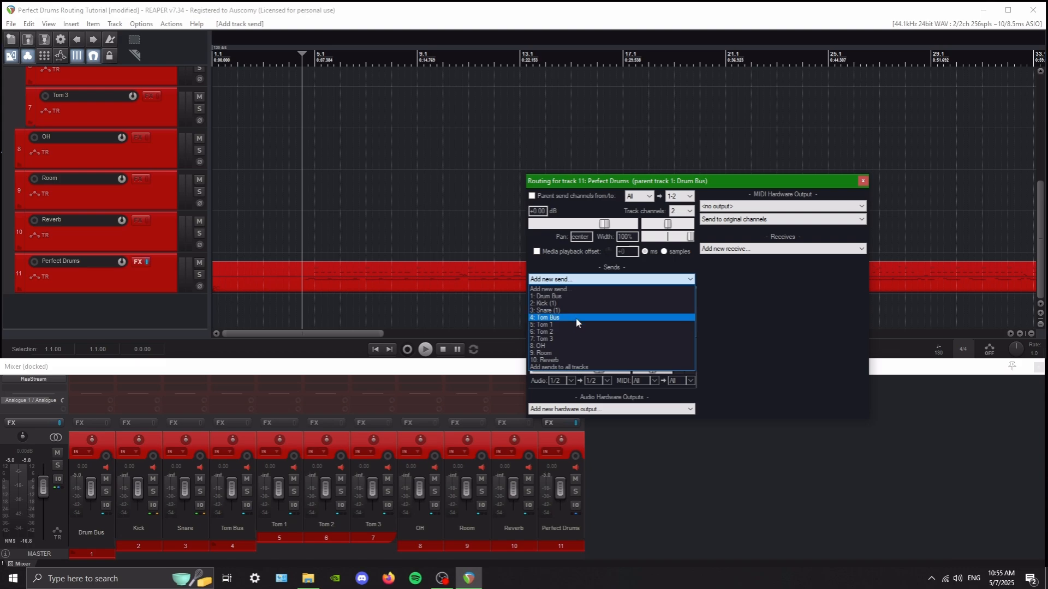
click(549, 325)
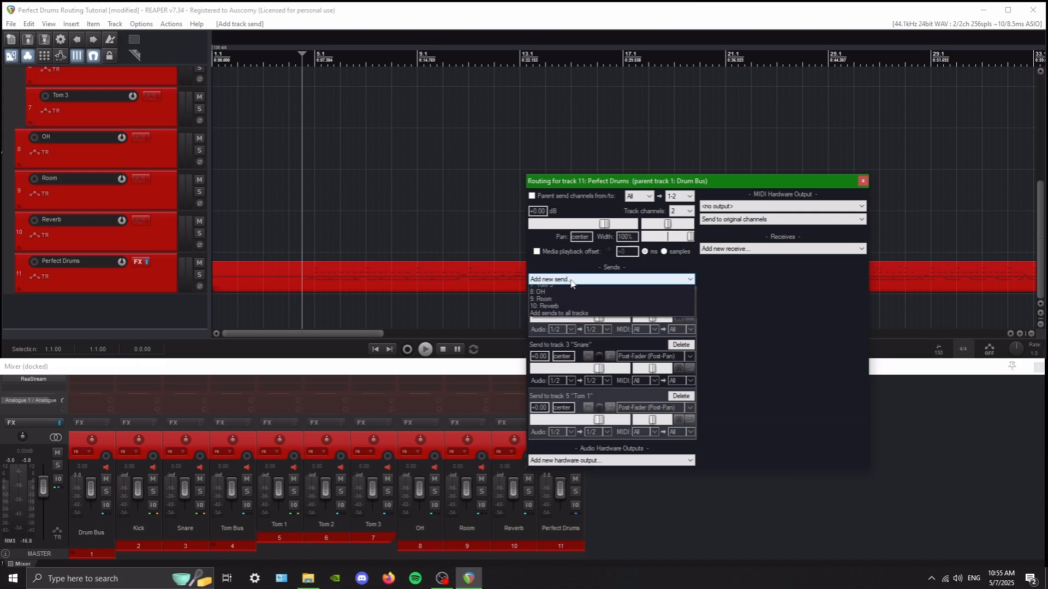
click(546, 332)
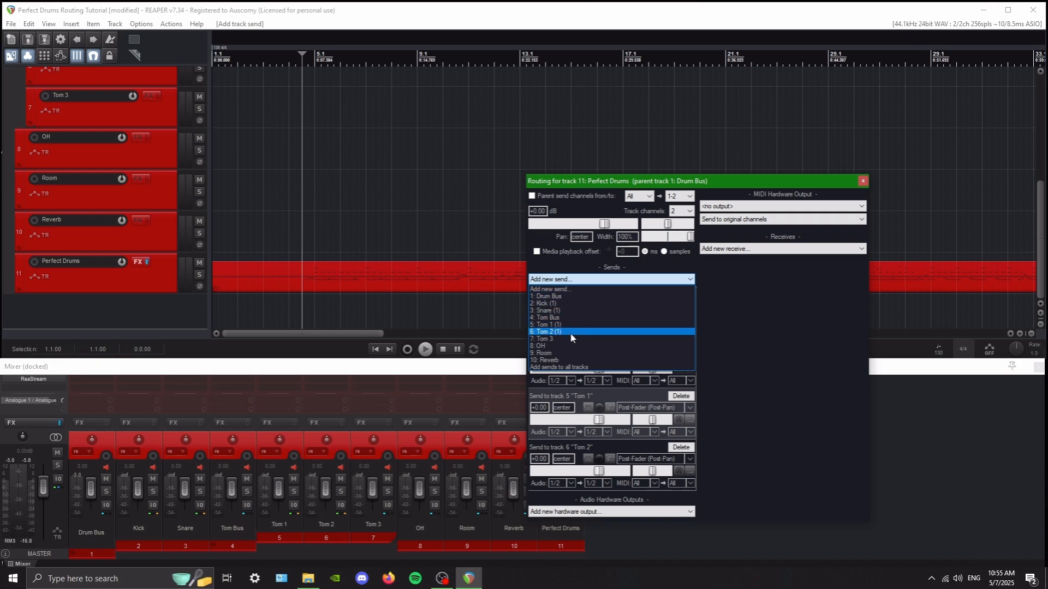
click(546, 339)
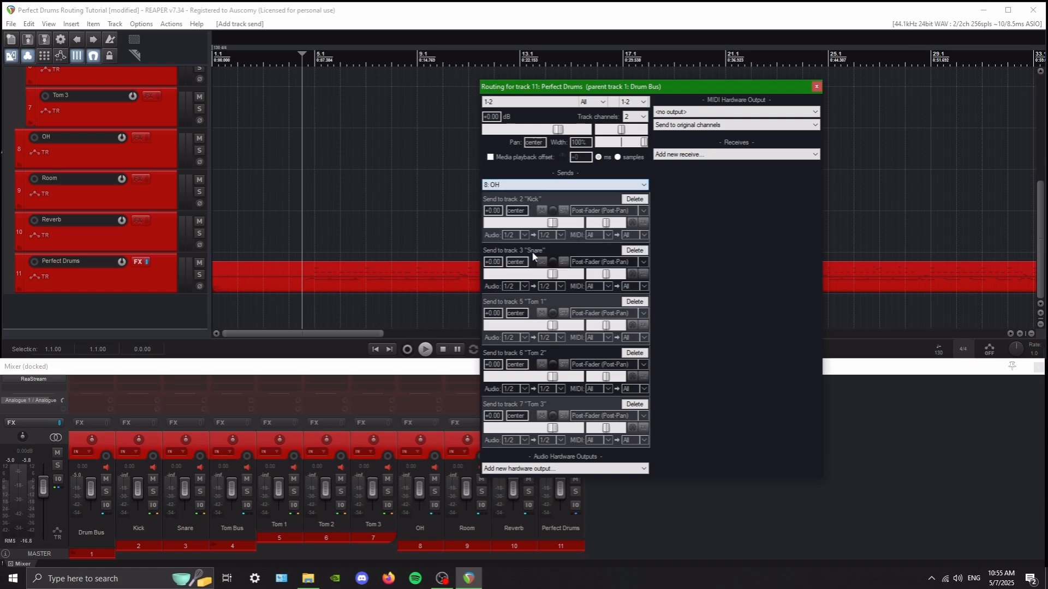
click(563, 184)
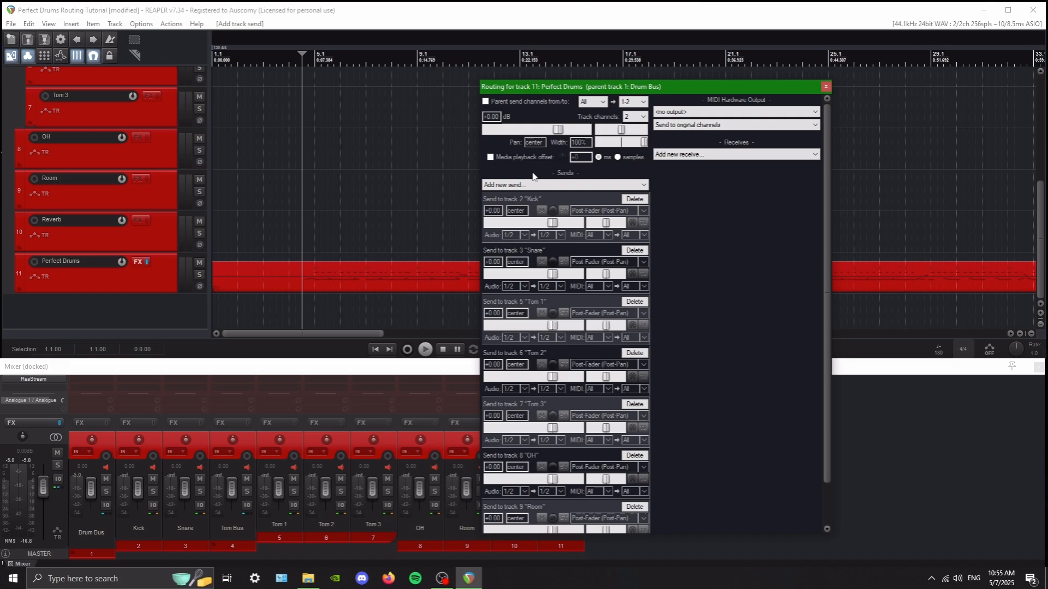
click(563, 185)
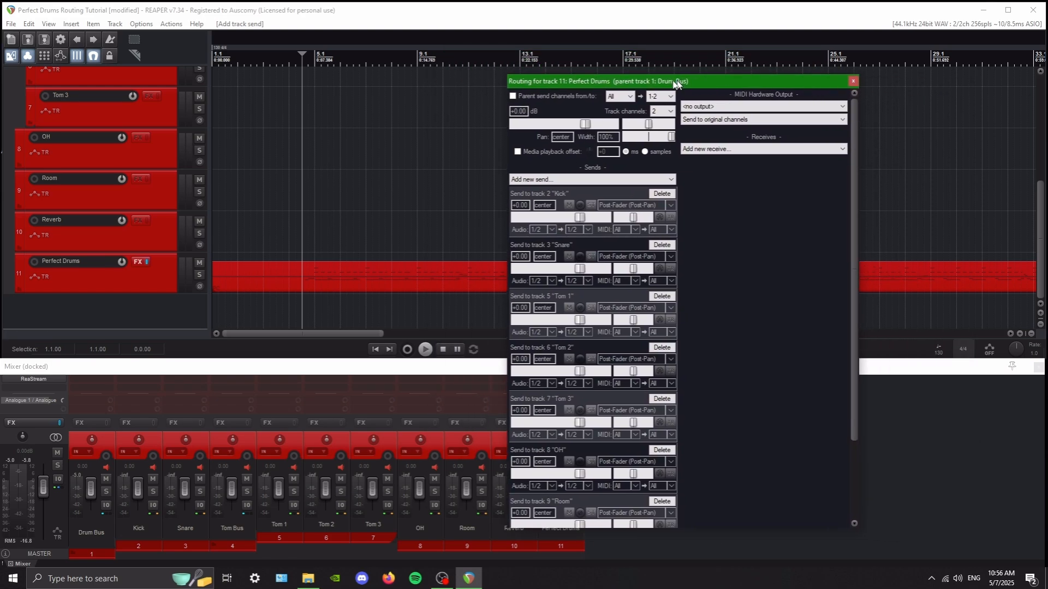
Step: Move the routing window aside and bring up the Perfect Drums instrument interface
drag(674, 80, 664, 79)
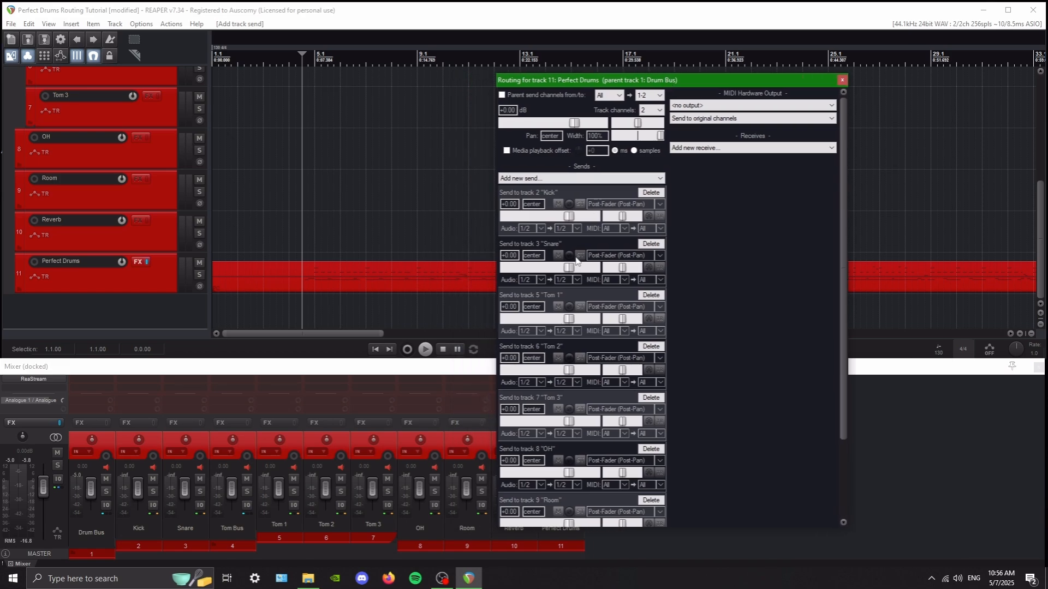
mouse_move(536, 240)
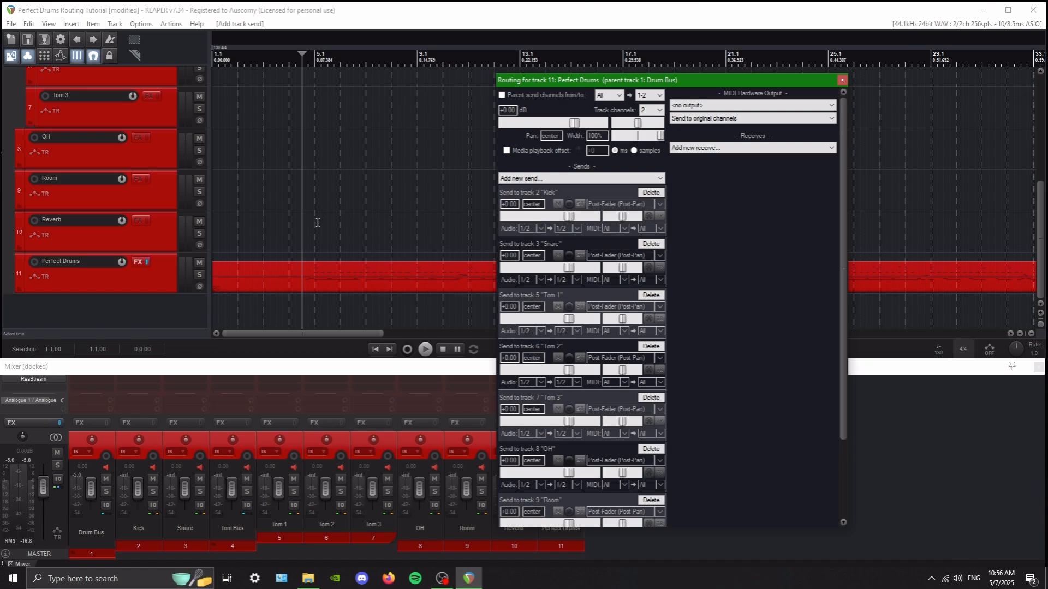
click(138, 262)
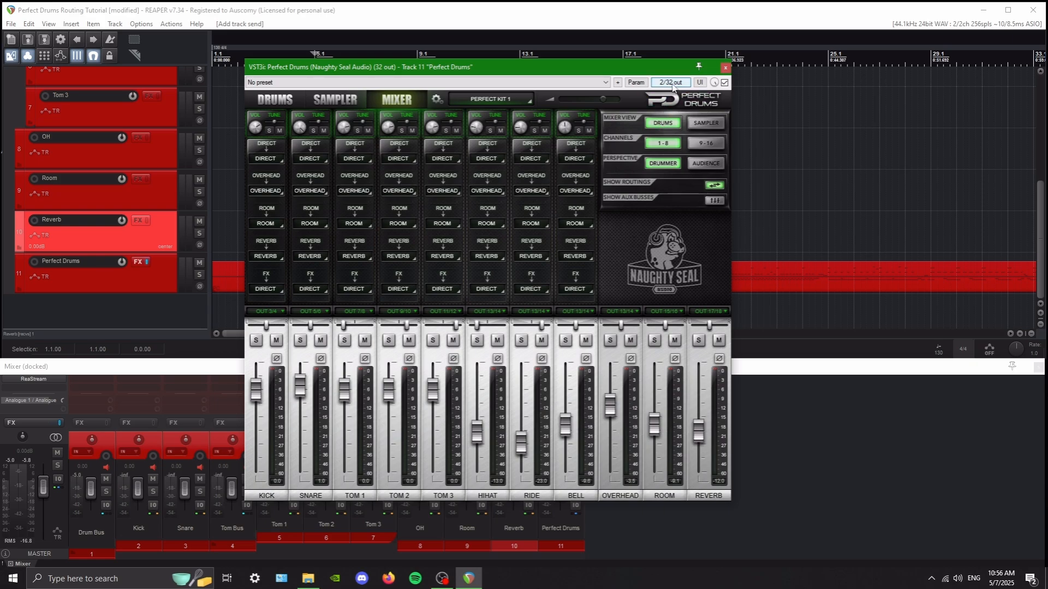
Step: Set the Perfect Drums track to 20 channels in the plugin pin connector and return to routing
click(670, 83)
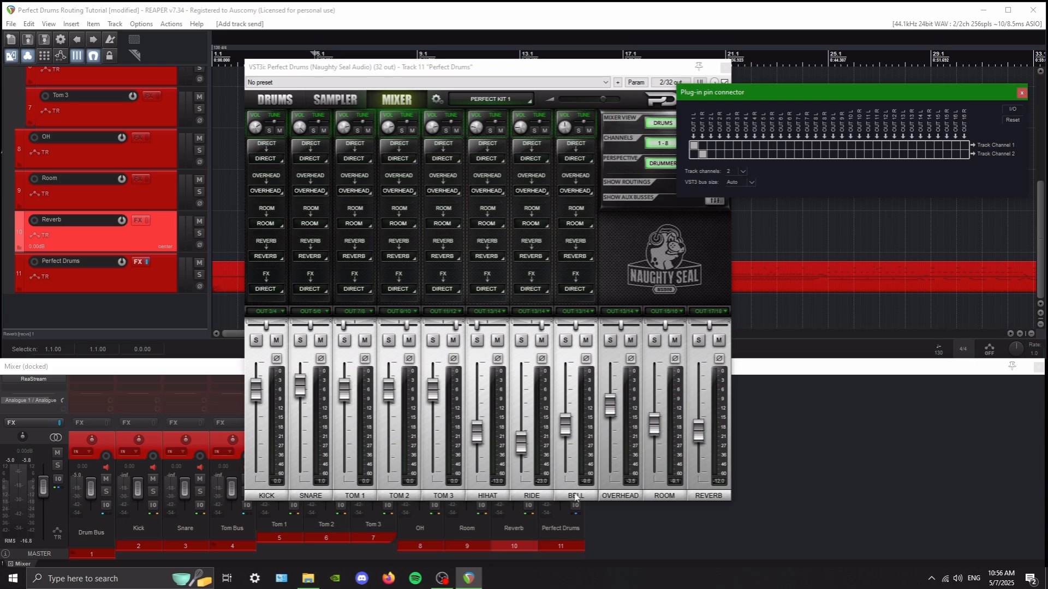
click(742, 171)
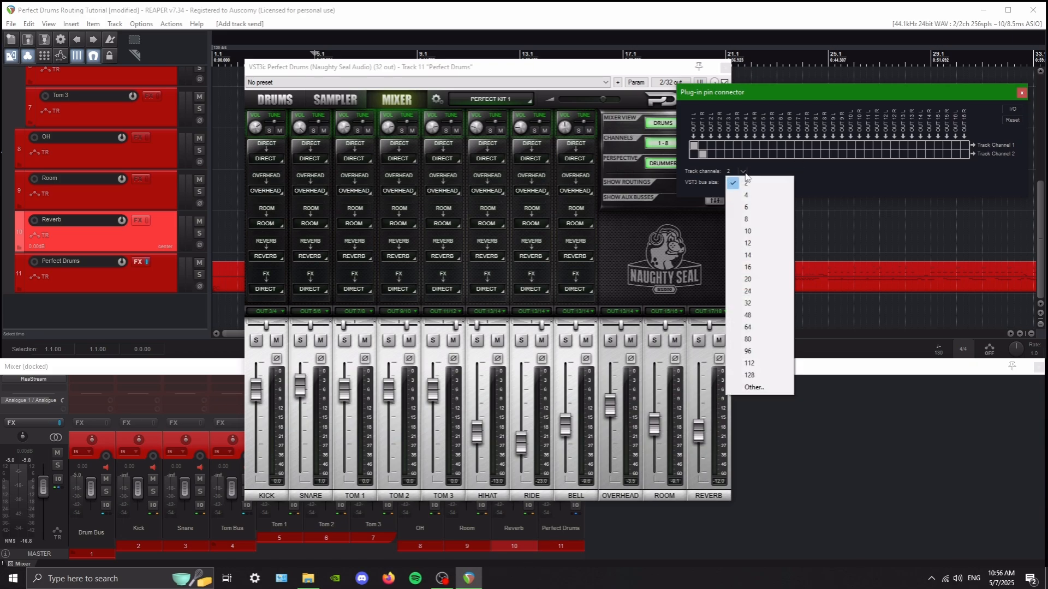
mouse_move(766, 280)
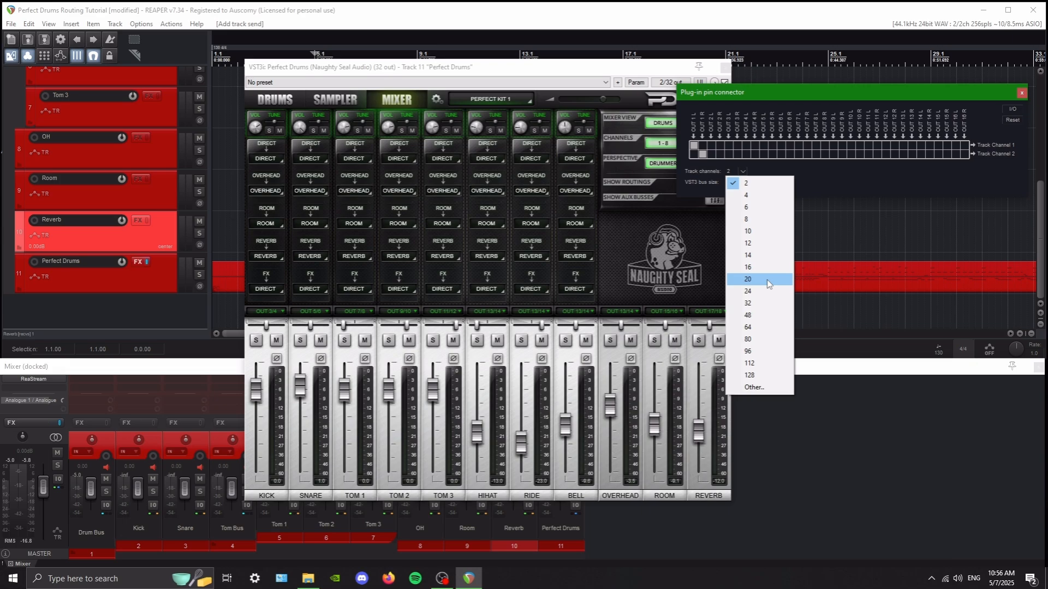
click(747, 279)
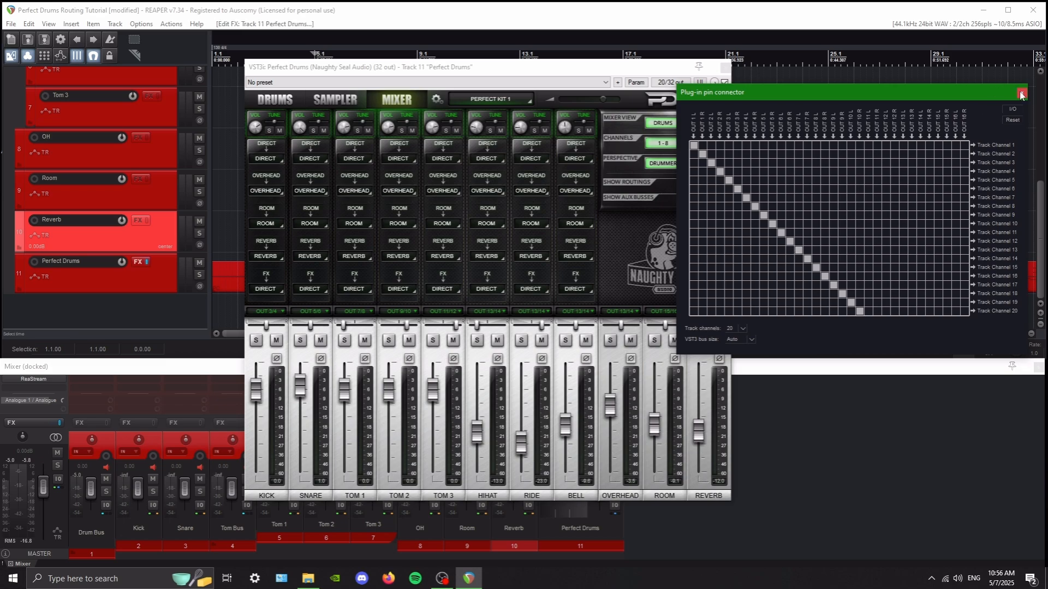
click(1020, 94)
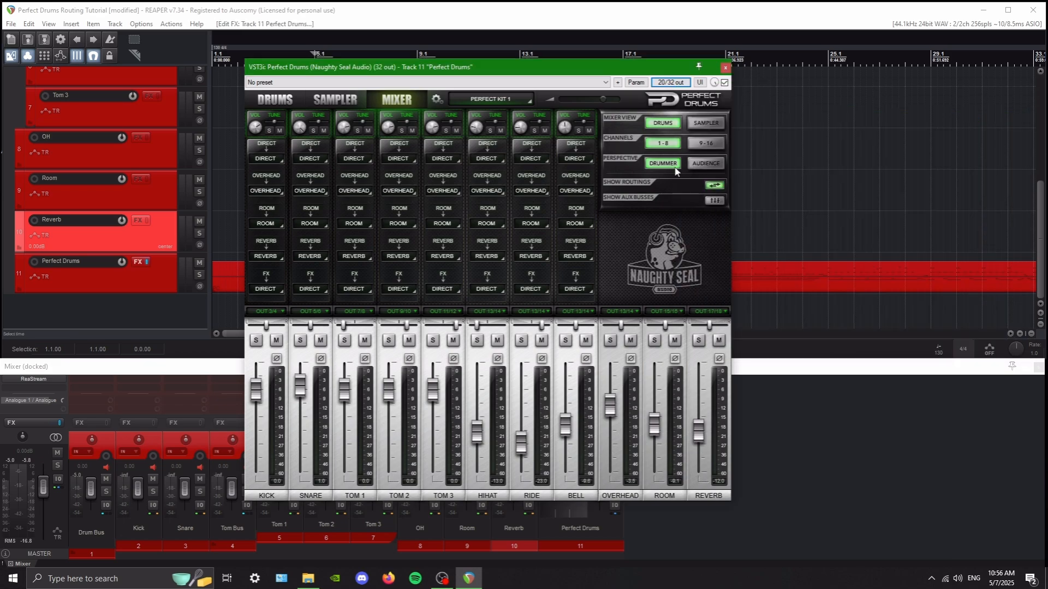
click(724, 67)
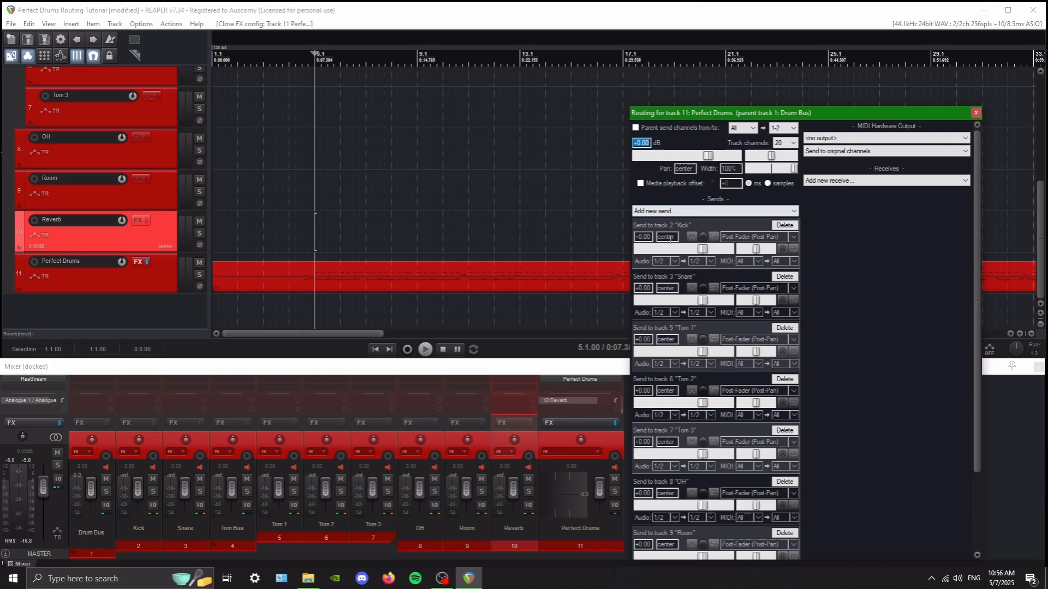
Step: Feed the Kick, Snare and Tom 2 sends from output pairs 3/4, 5/6 and 9/10
click(666, 261)
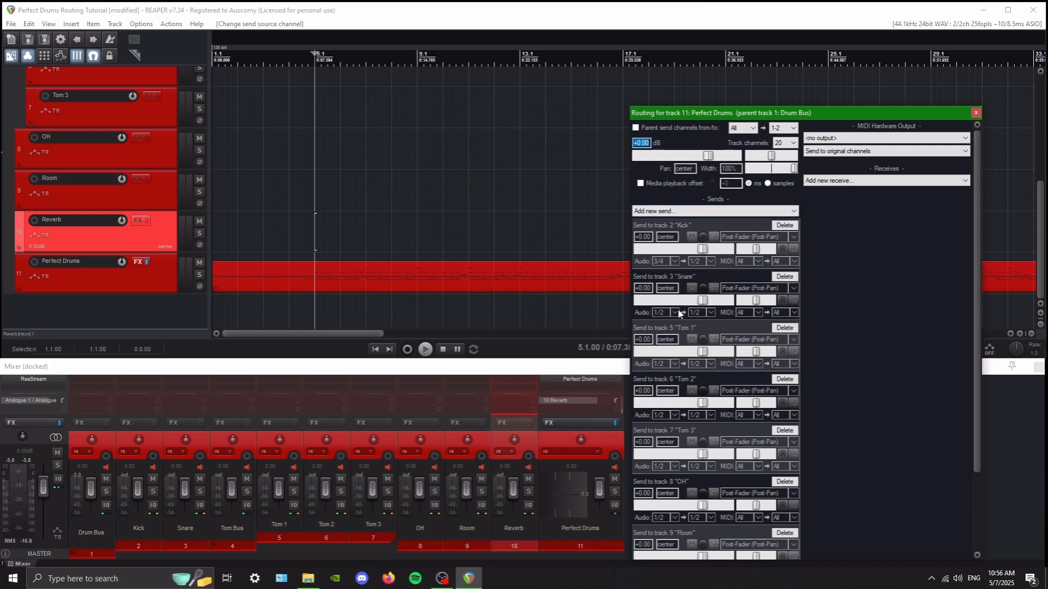
click(666, 312)
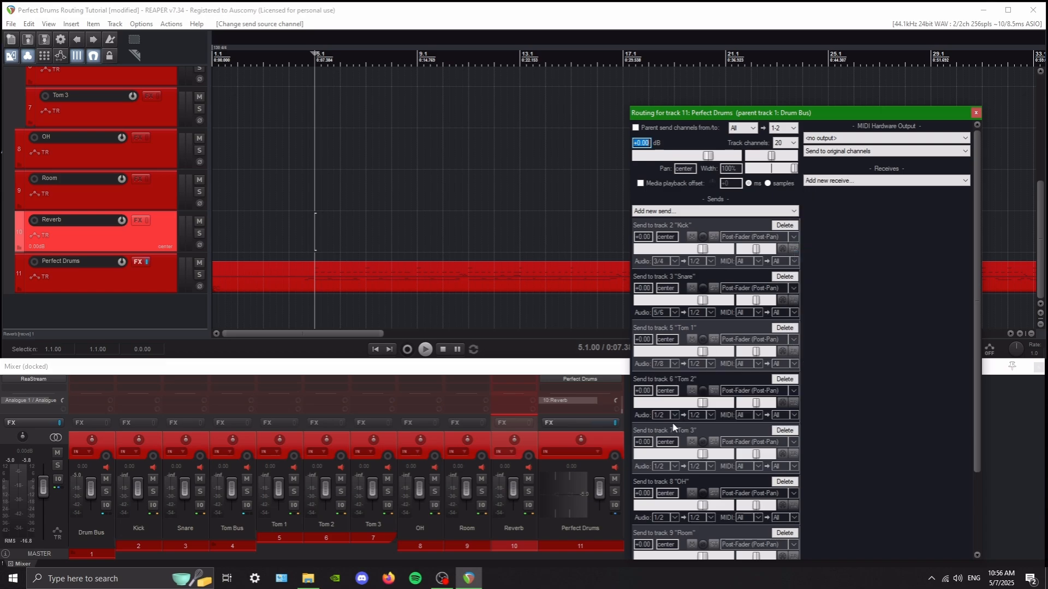
click(661, 415)
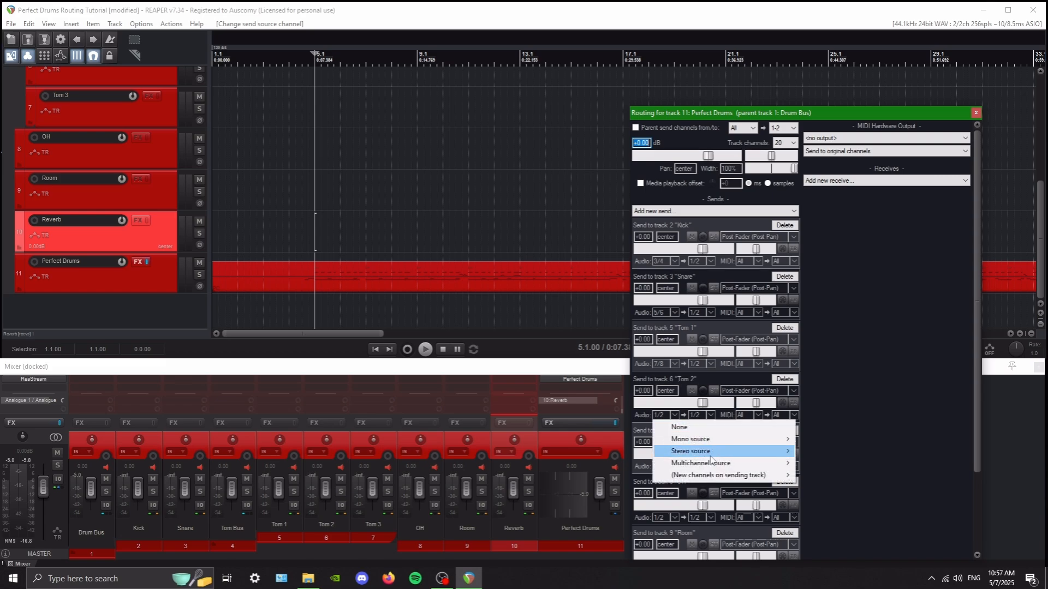
click(689, 451)
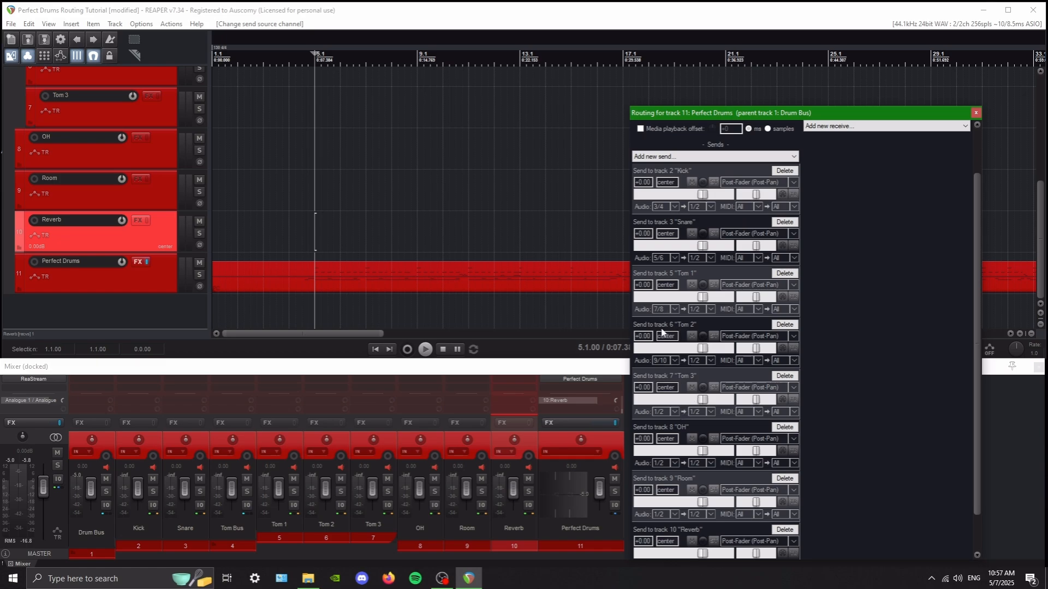
mouse_move(681, 419)
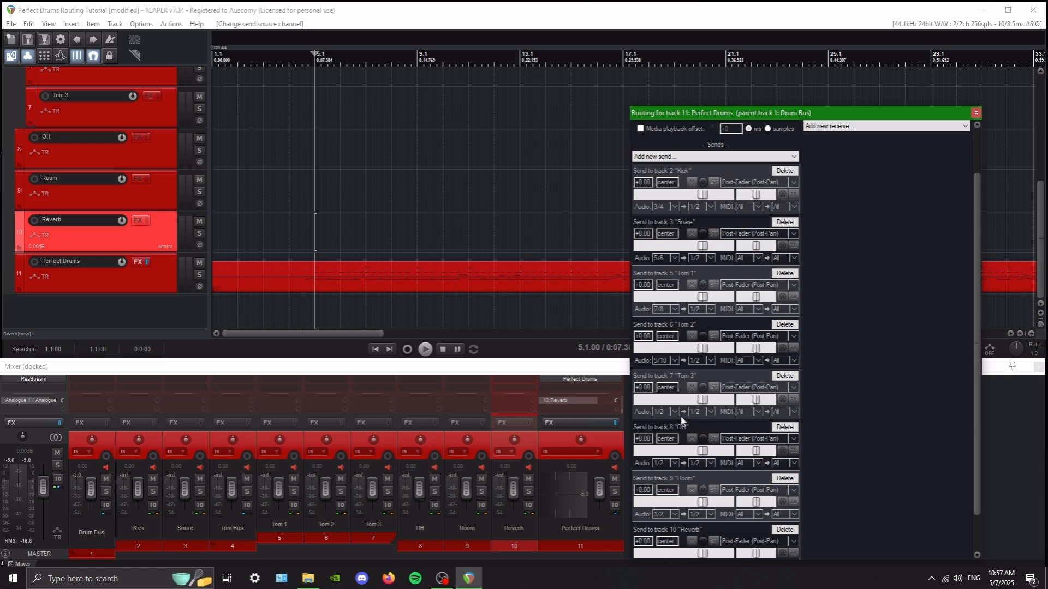
mouse_move(692, 401)
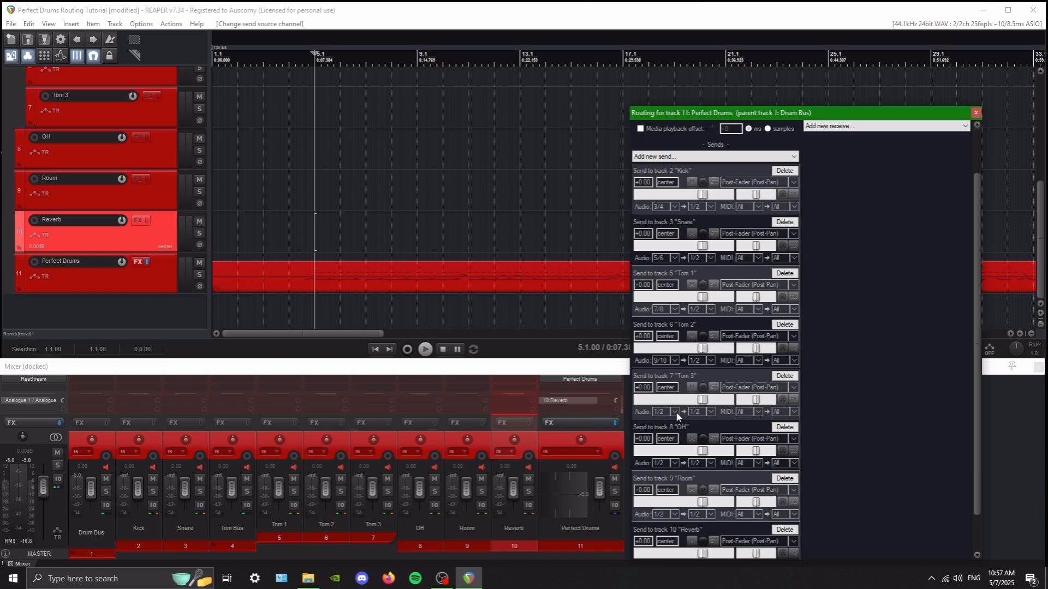
Step: Feed the Tom 3, OH and Room sends from output pairs 11/12, 13/14 and 15/16
click(664, 411)
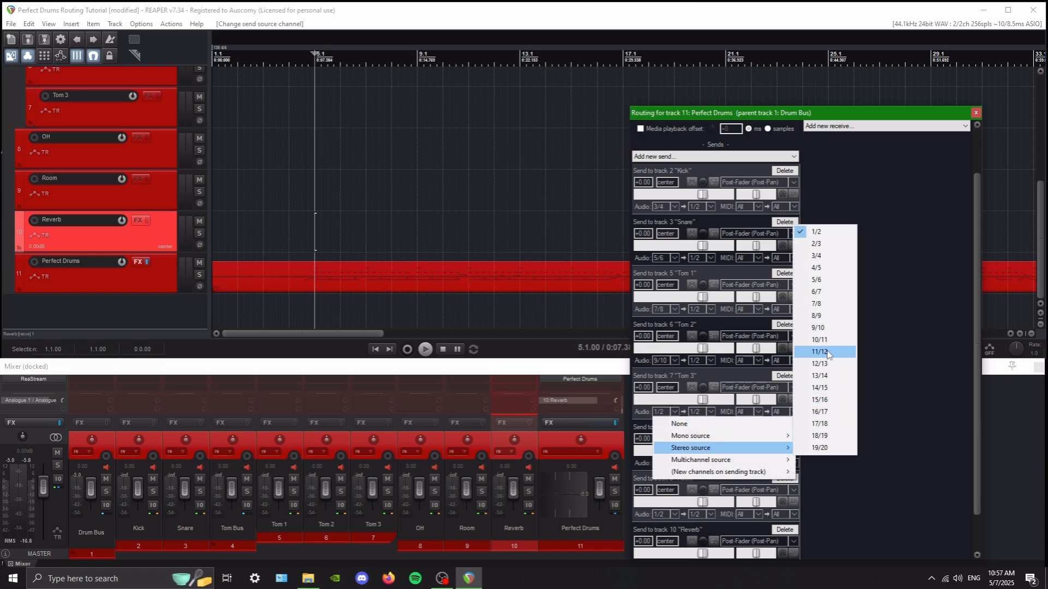
click(818, 352)
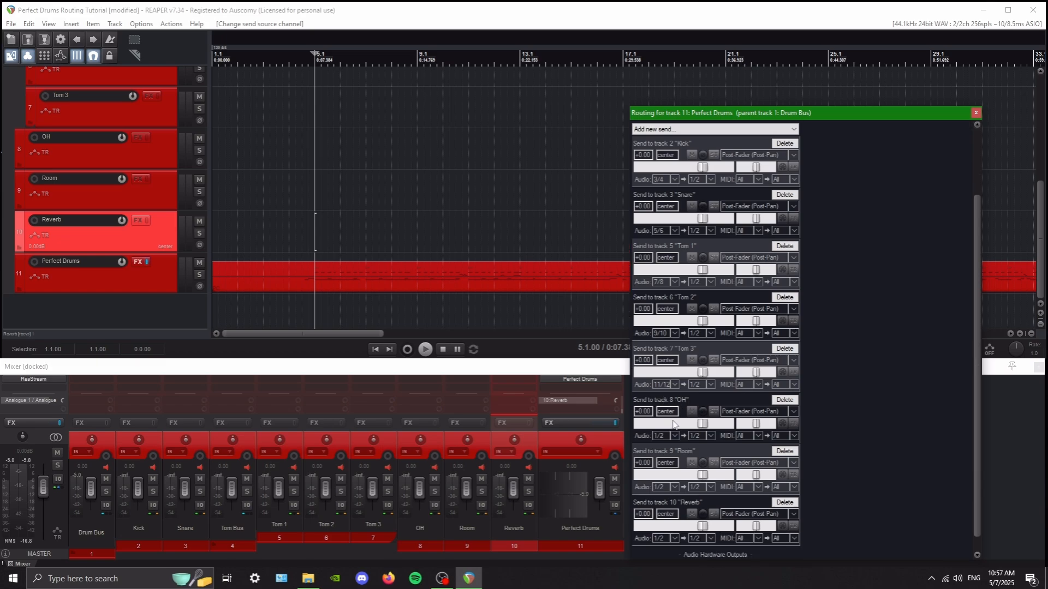
click(664, 436)
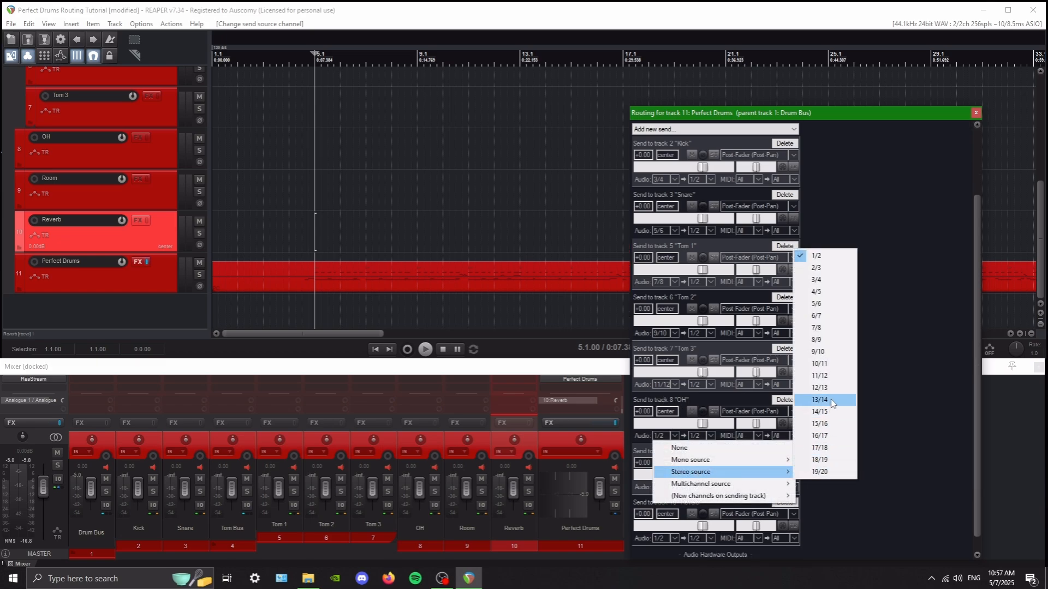
click(818, 399)
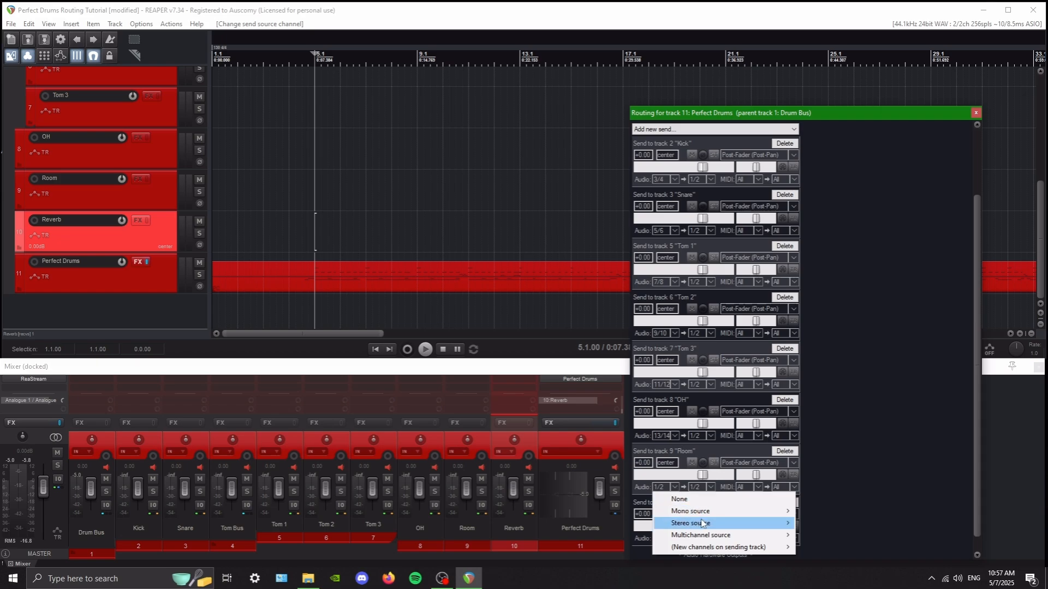
click(701, 522)
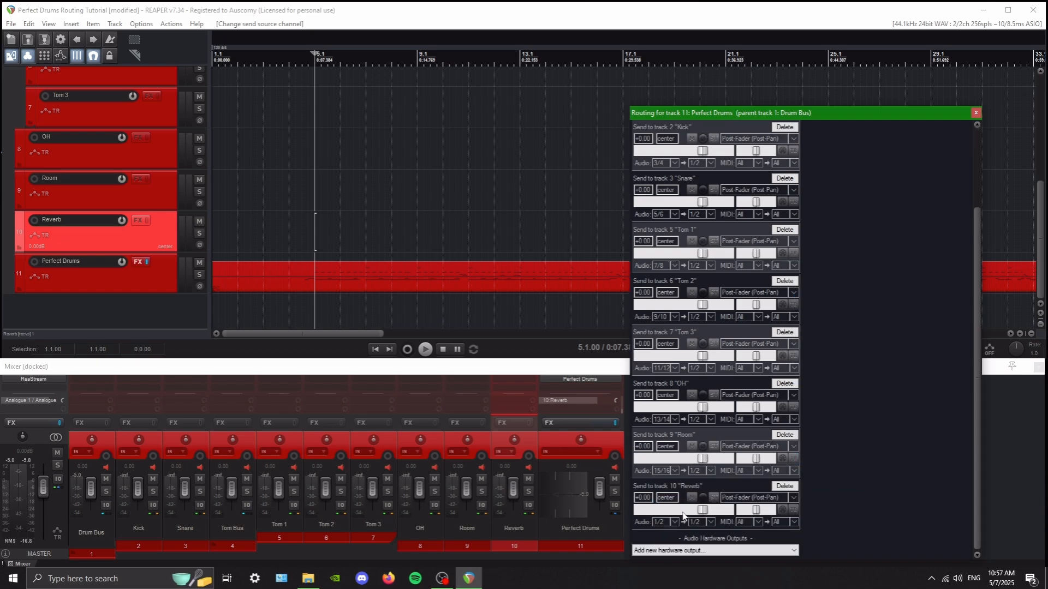
click(661, 522)
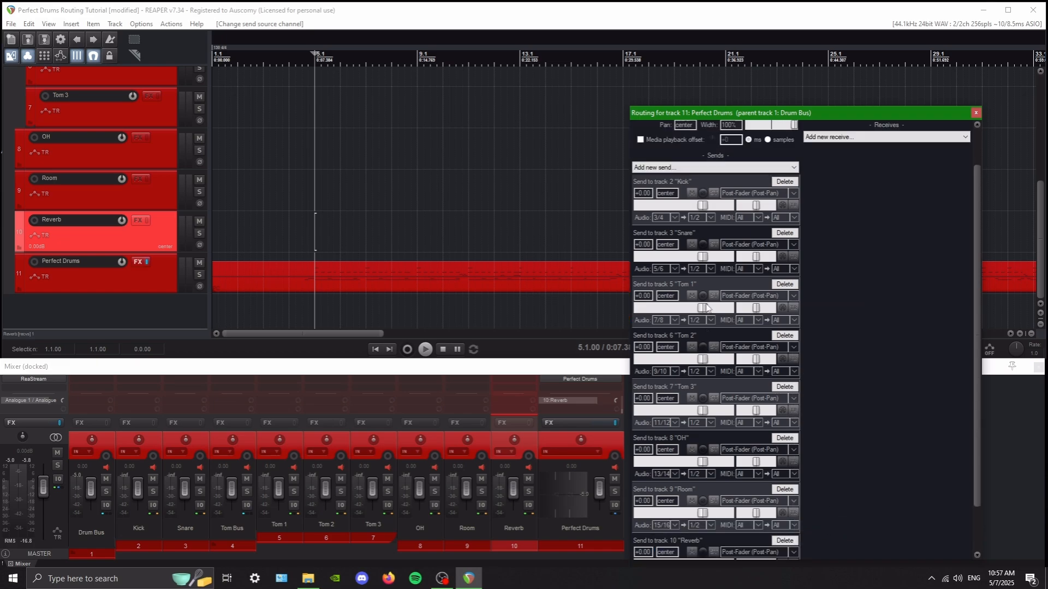
click(636, 127)
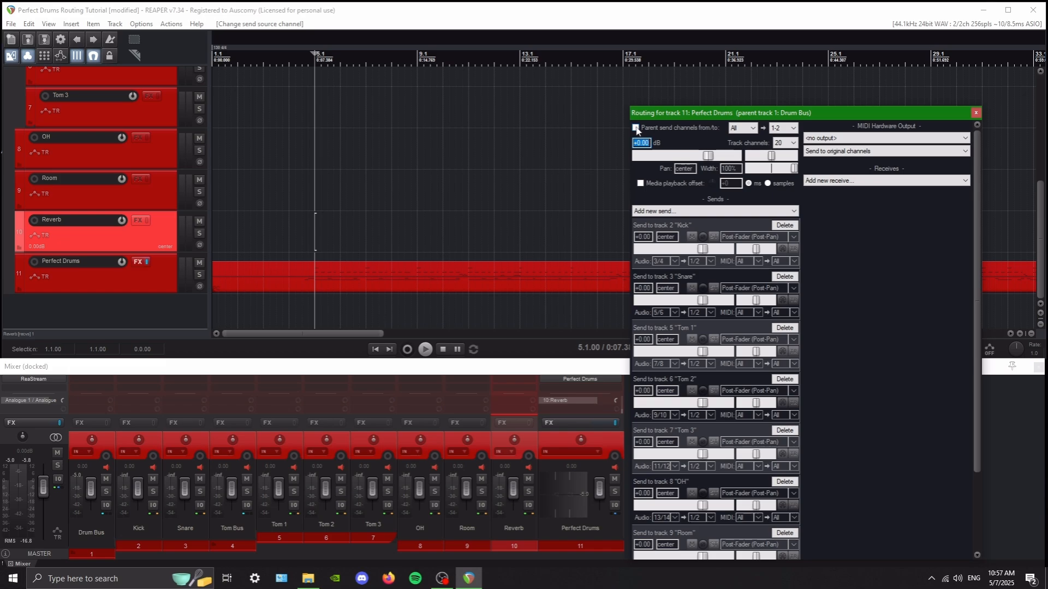
click(635, 127)
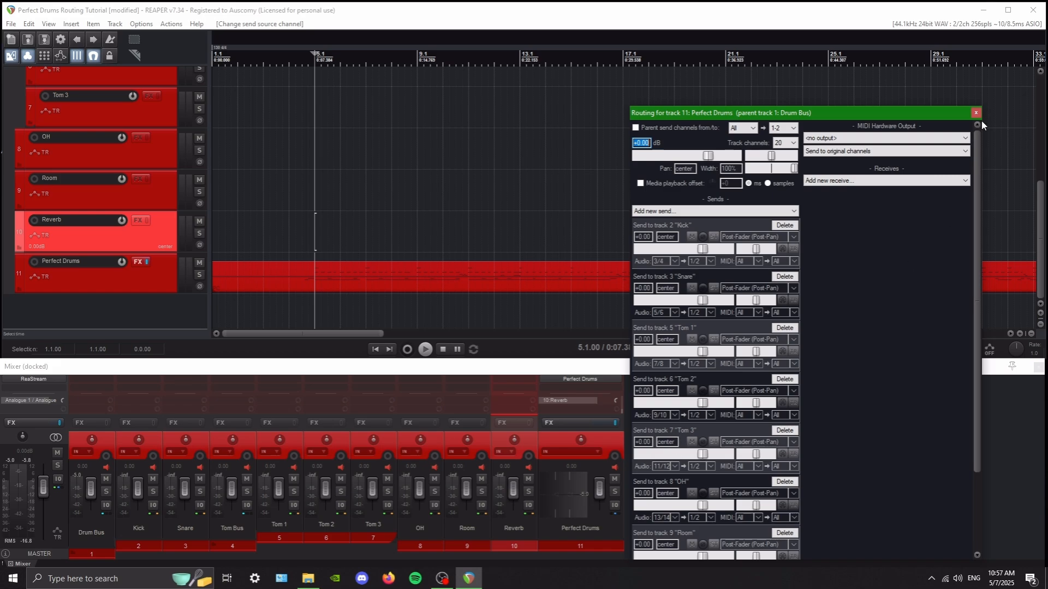
Step: Close the routing window and audition the drums through the separate tracks, then stop
click(975, 113)
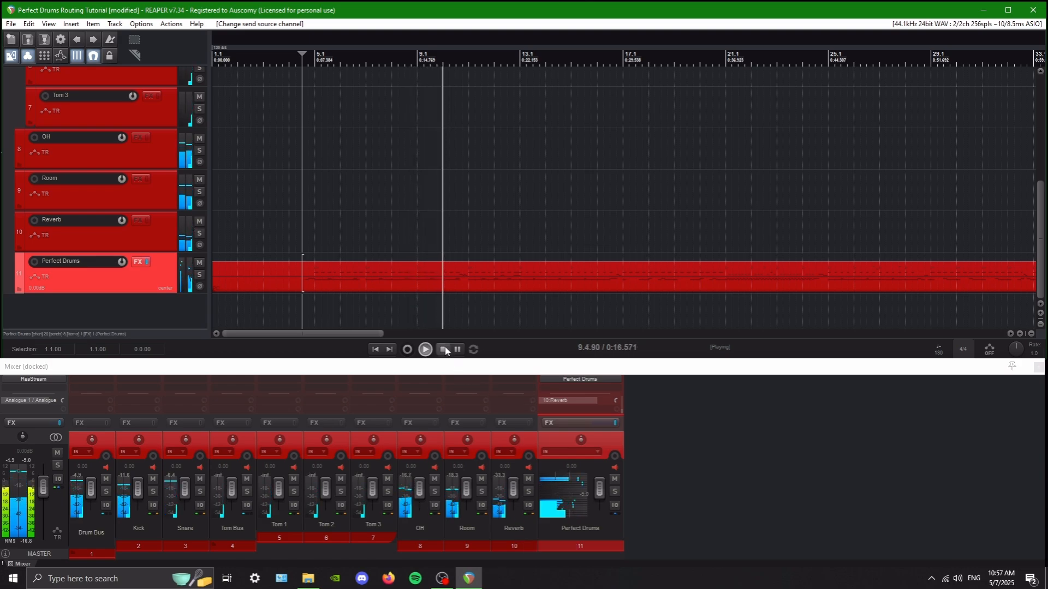
click(441, 349)
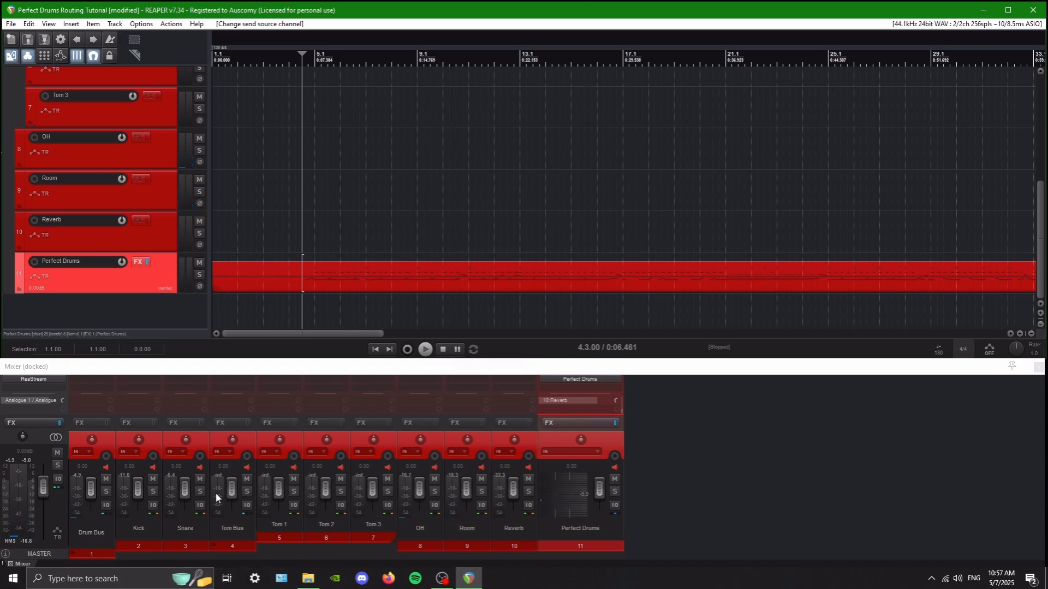
mouse_move(340, 448)
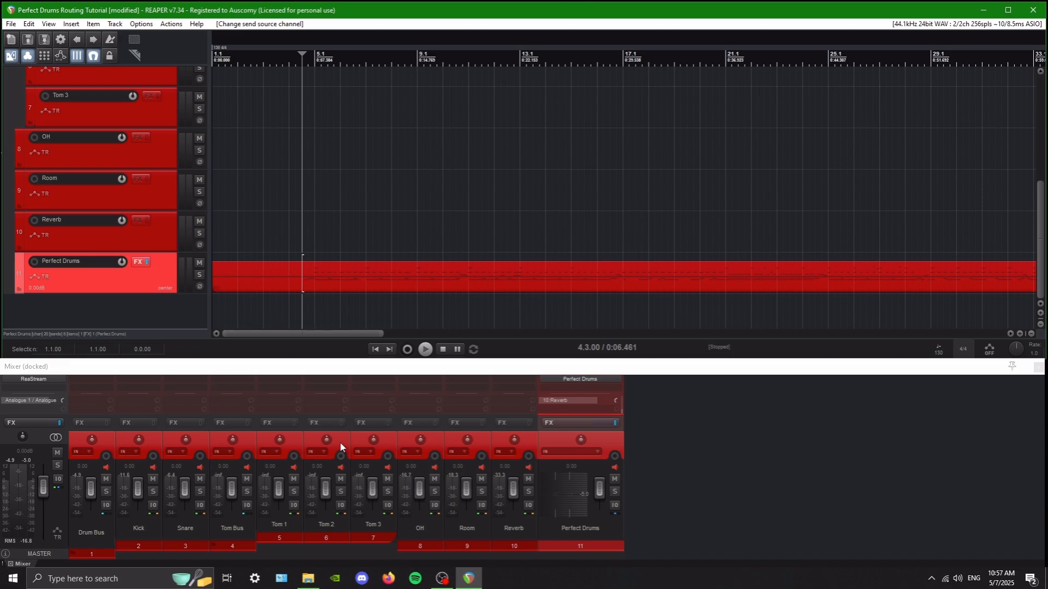
mouse_move(140, 385)
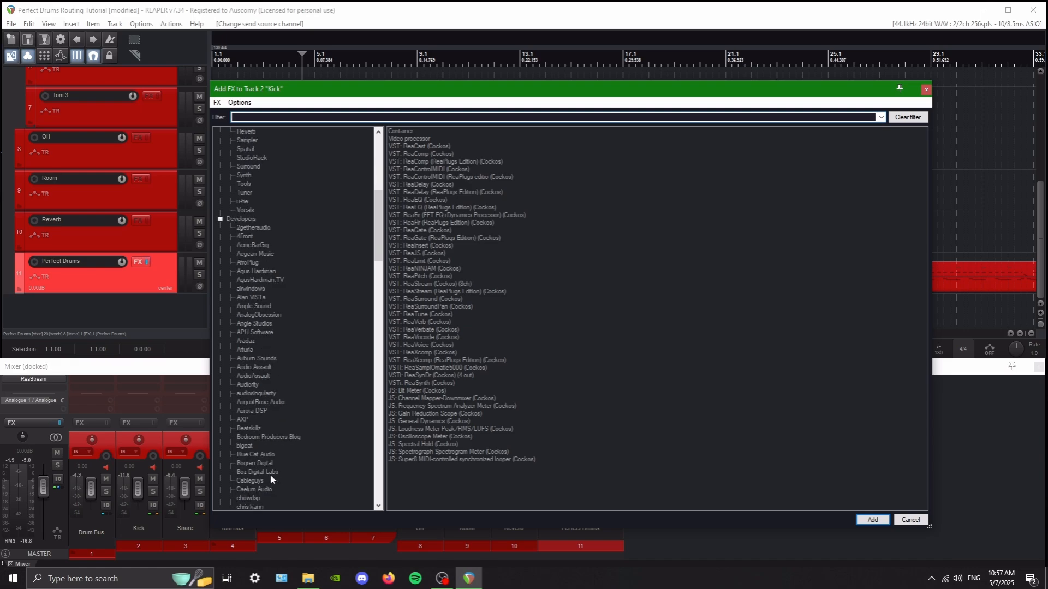
Step: Add TDR Nova from the FX browser and enable its high-pass filter
scroll(down, 3)
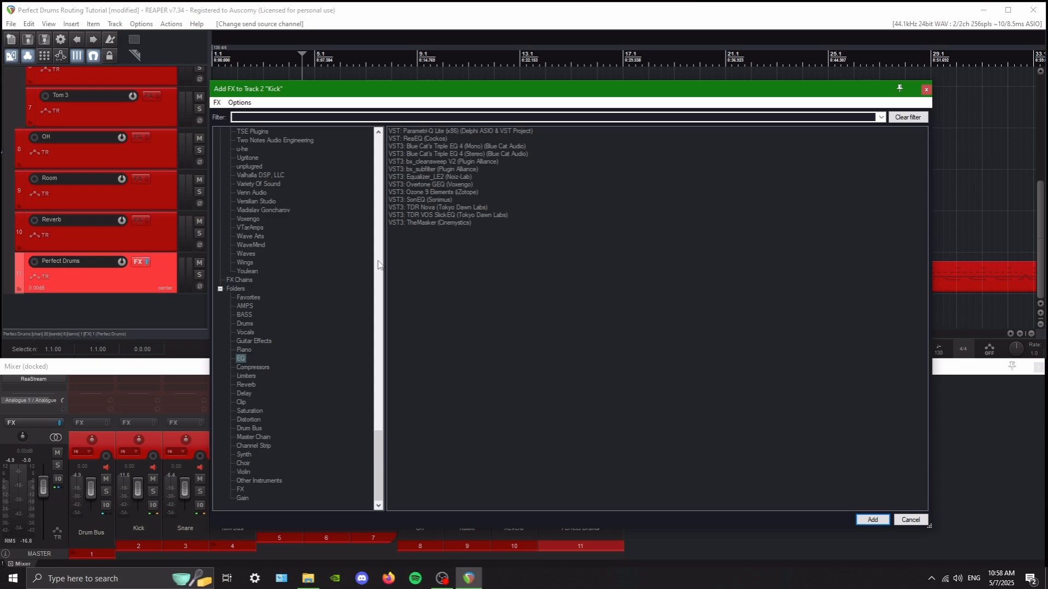
click(436, 207)
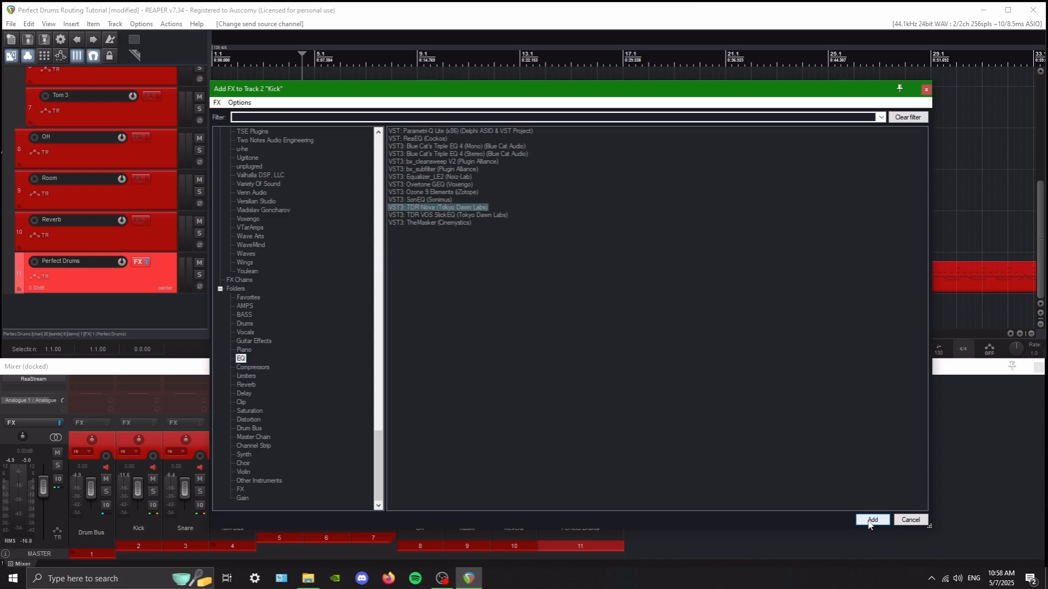
click(871, 519)
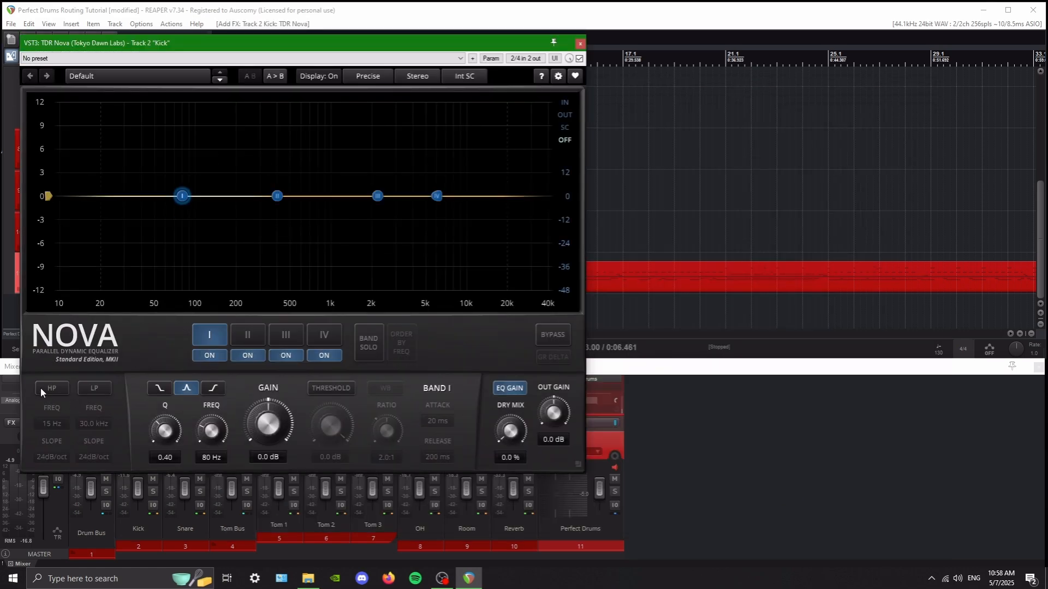
click(51, 389)
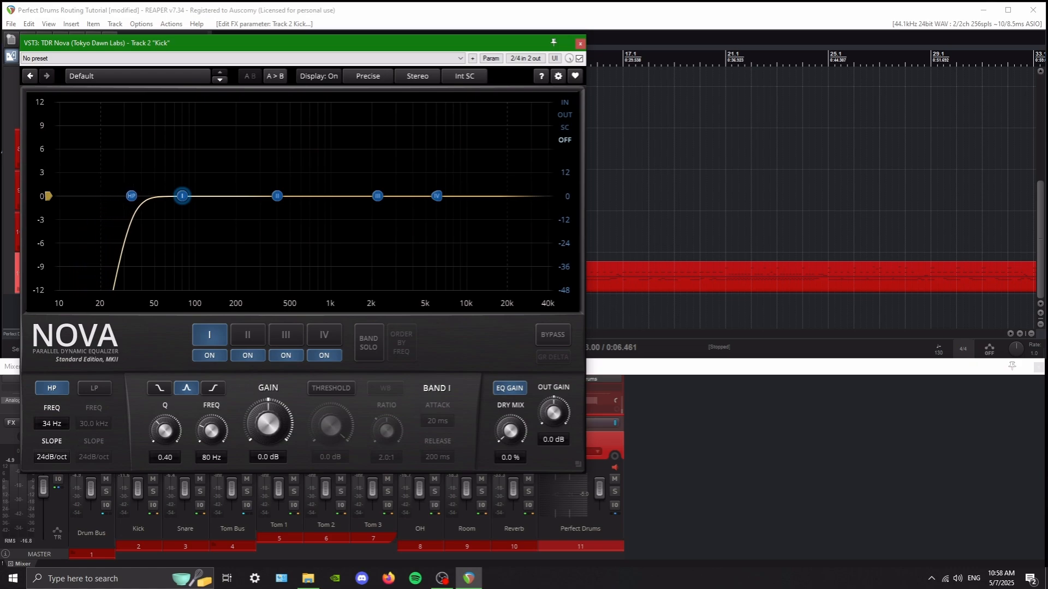
drag(51, 423, 51, 407)
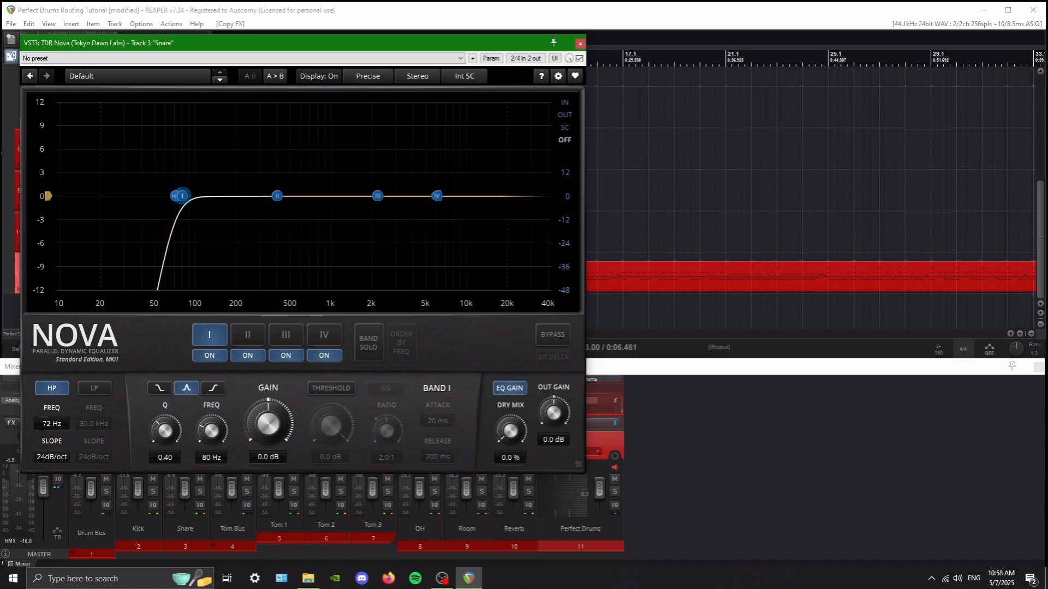
Step: Raise the Snare high-pass cutoff to about 93 Hz and close the EQ
drag(174, 195, 187, 195)
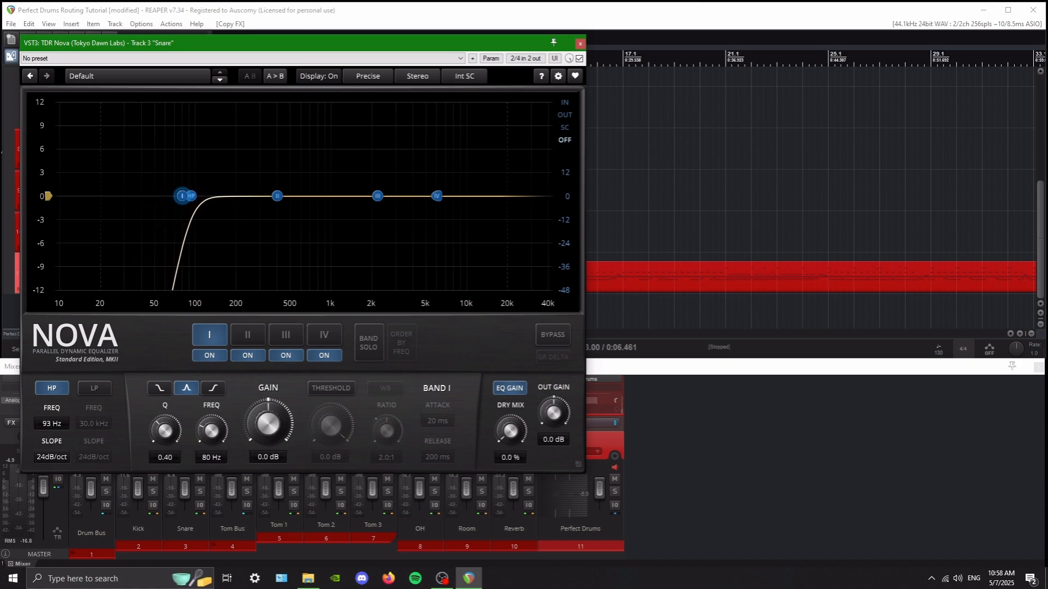
click(580, 45)
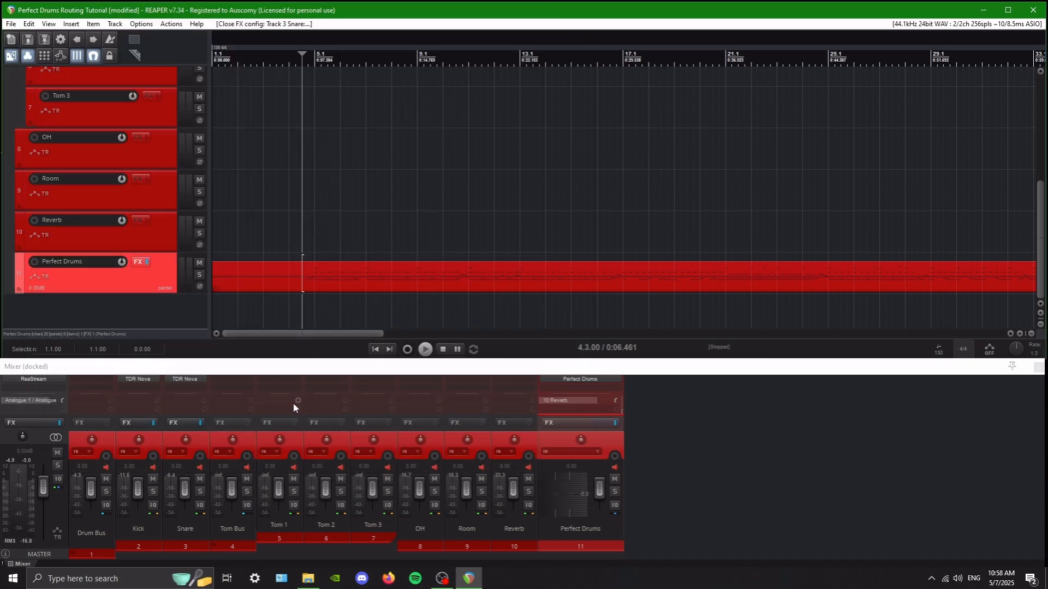
mouse_move(184, 378)
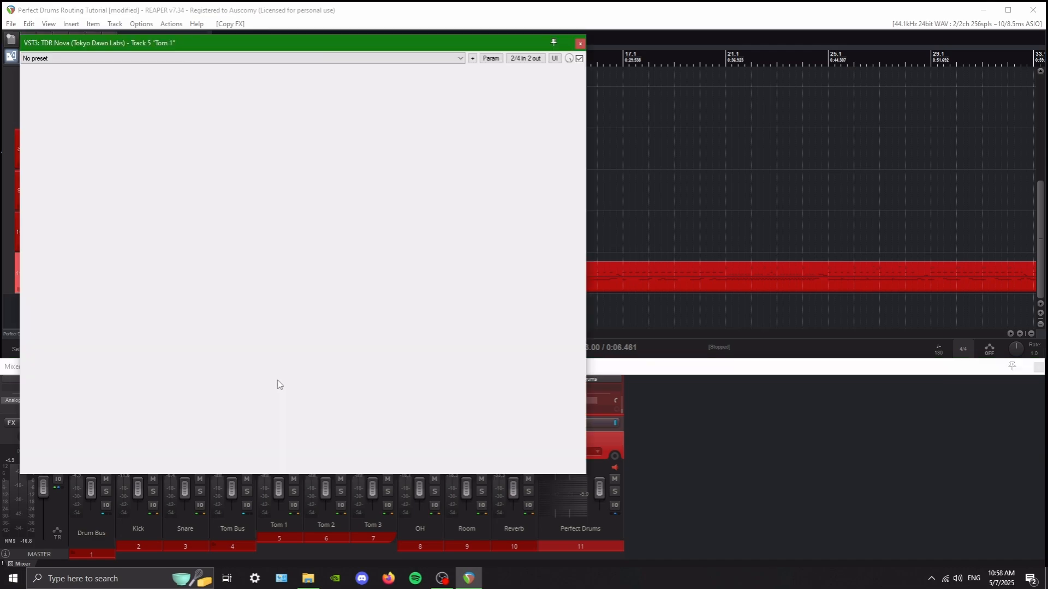
Step: Set Tom 2's high-pass near 95 Hz and Tom 3's near 69 Hz, closing each EQ
click(578, 43)
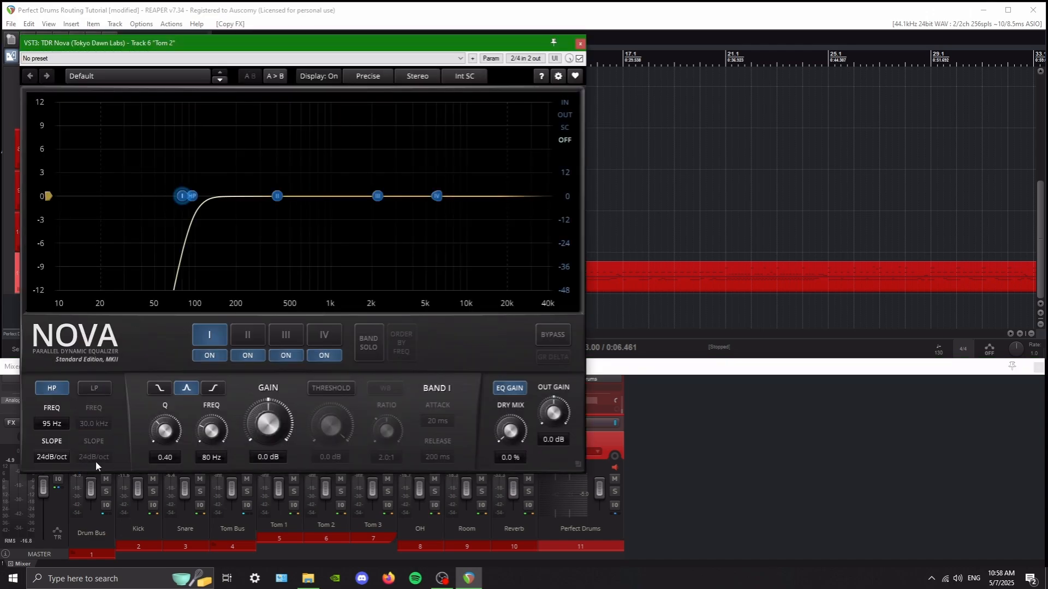
drag(192, 196, 182, 196)
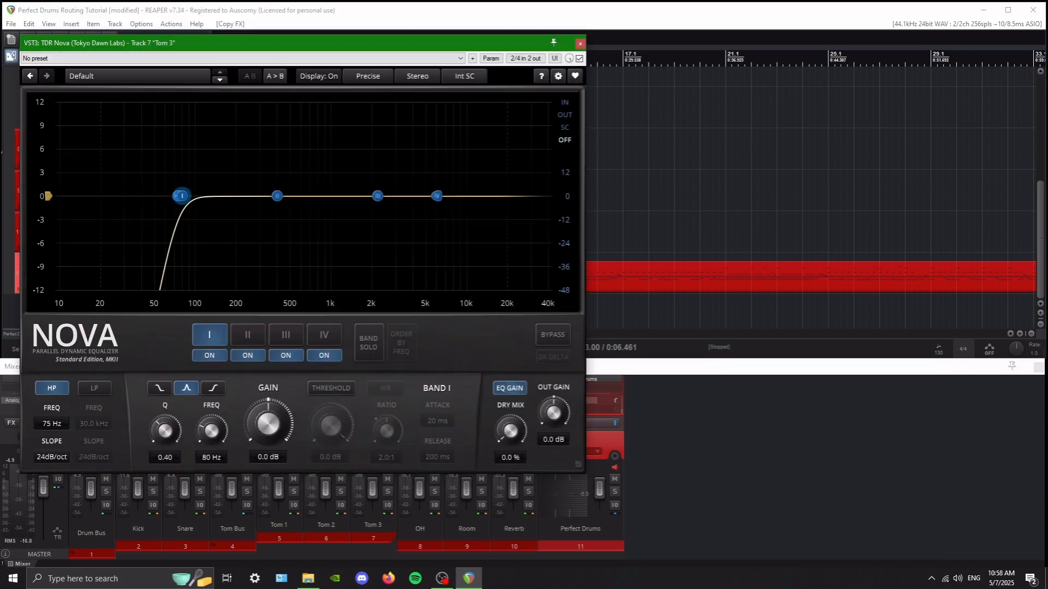
drag(182, 195, 176, 195)
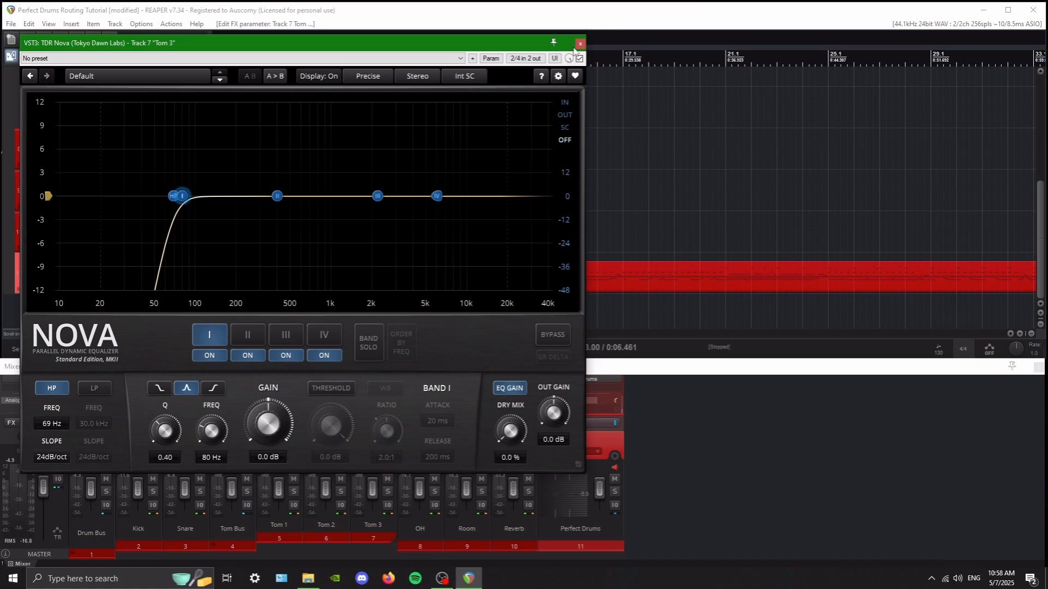
click(580, 43)
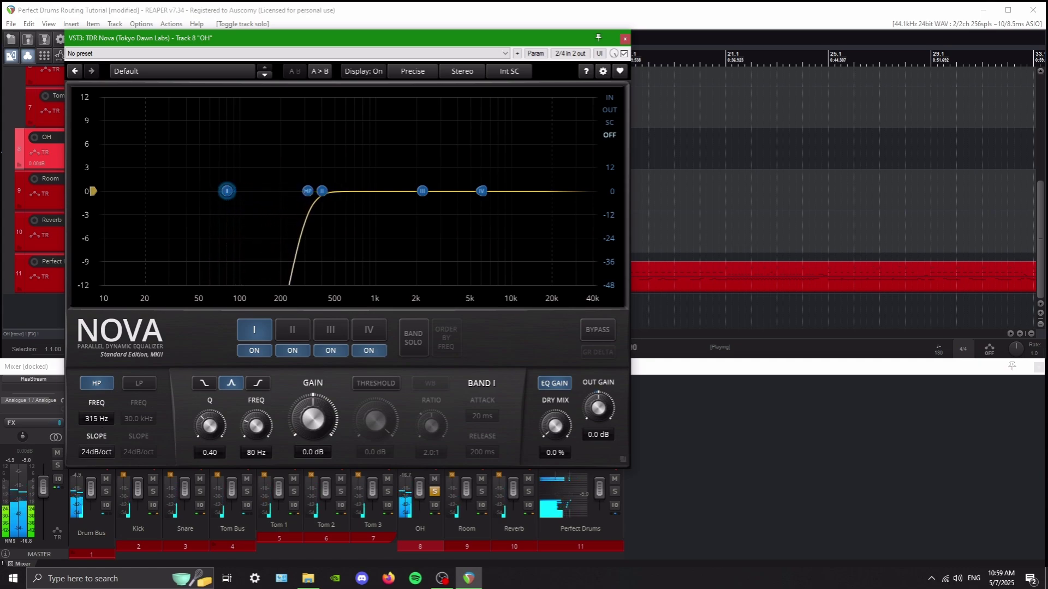
Step: Set OH's high-pass to 273 Hz and sweep a band into a 2.7 dB cut near 739 Hz
drag(308, 191, 299, 191)
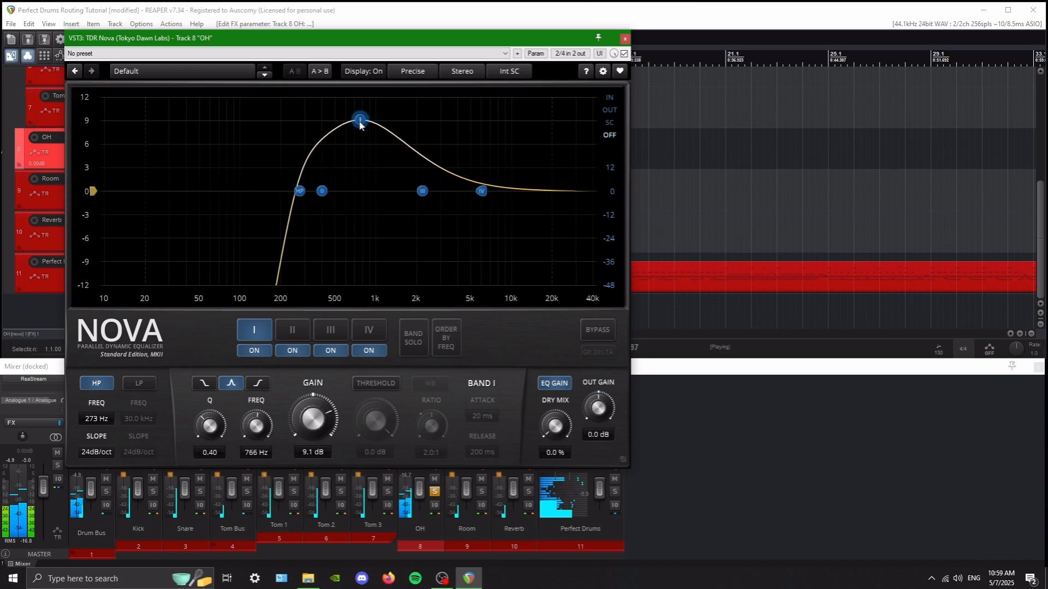
drag(359, 119, 358, 107)
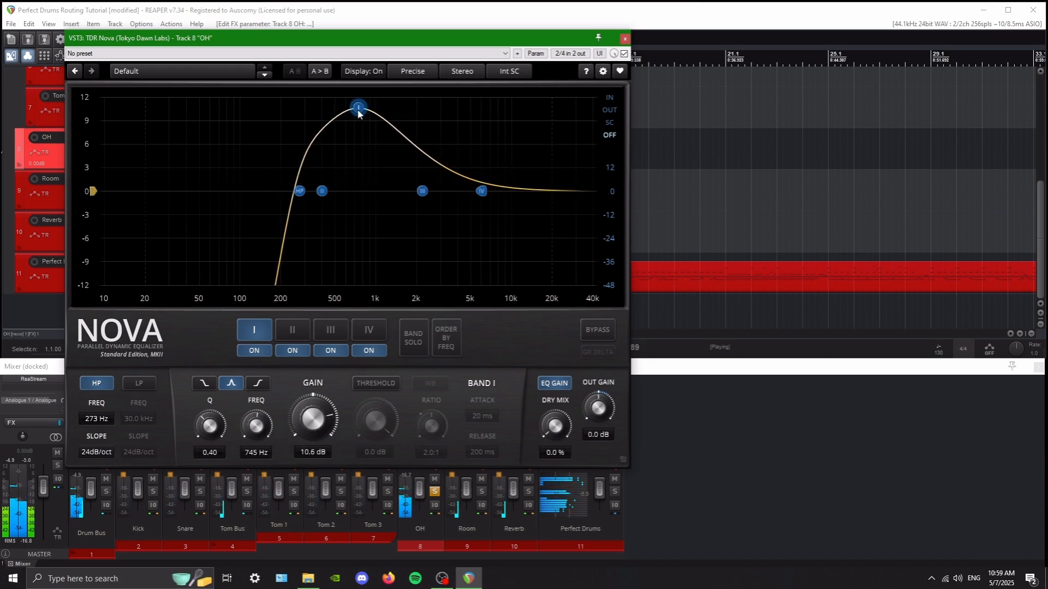
drag(358, 109, 358, 184)
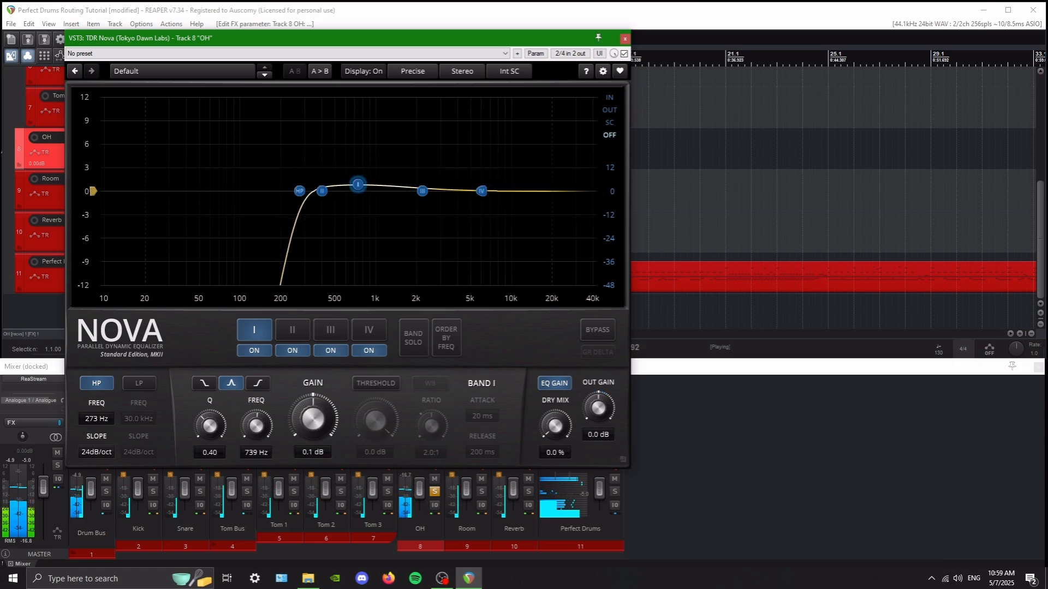
drag(358, 183, 358, 212)
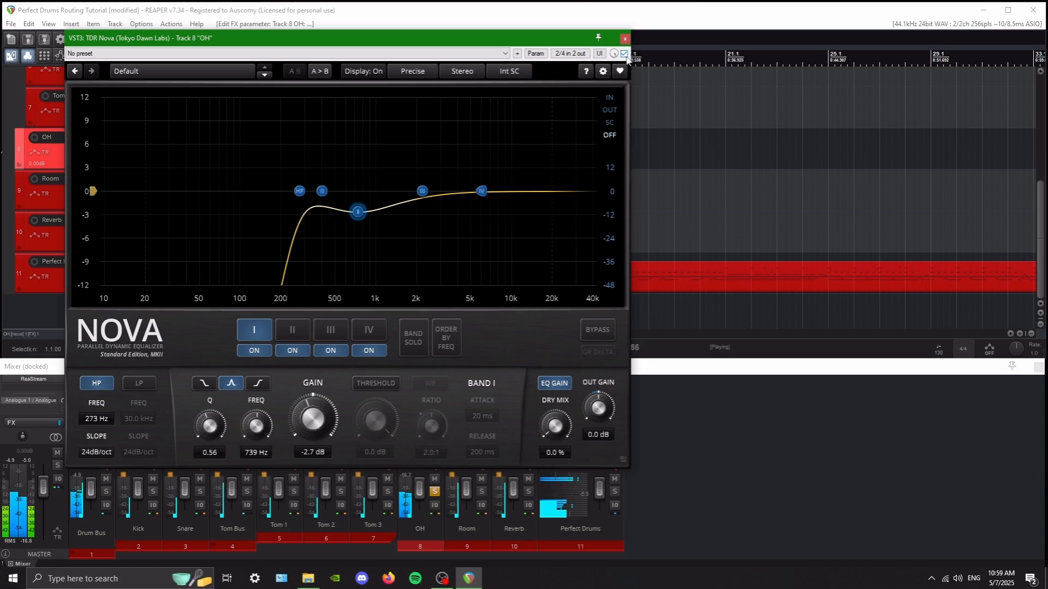
Step: Bypass the OH EQ to compare, then close its window
click(626, 52)
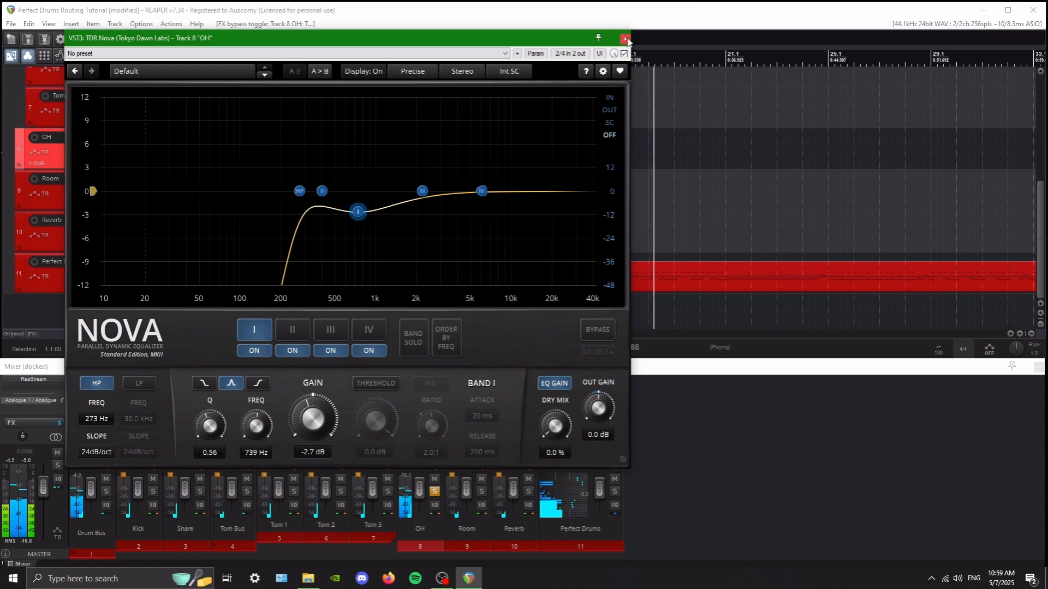
click(625, 37)
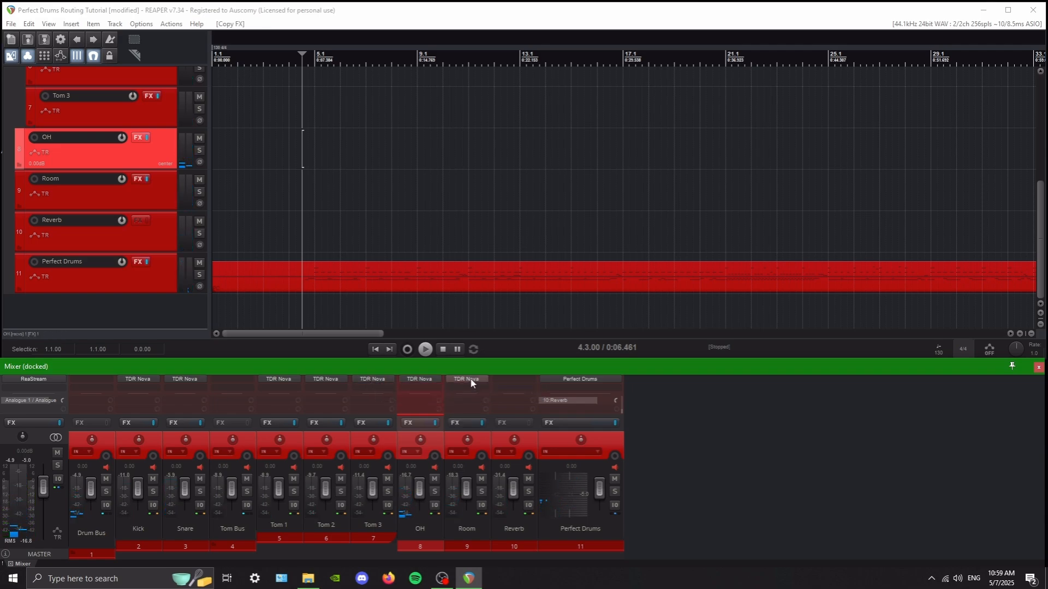
Step: Set Room's Nova high-pass to about 66 Hz, bypass-compare, and close the EQ
click(466, 379)
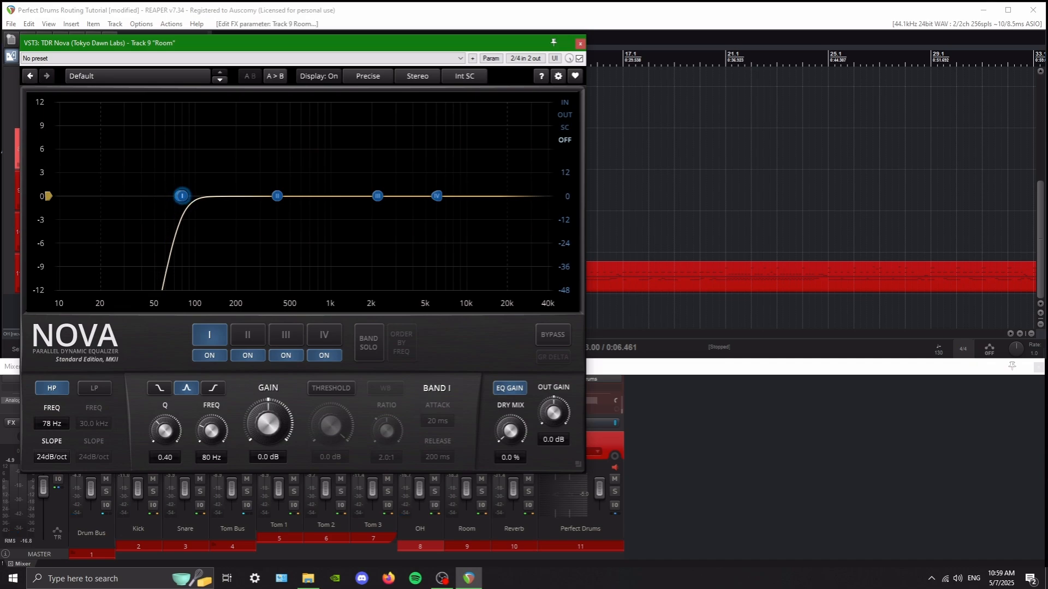
drag(182, 195, 187, 195)
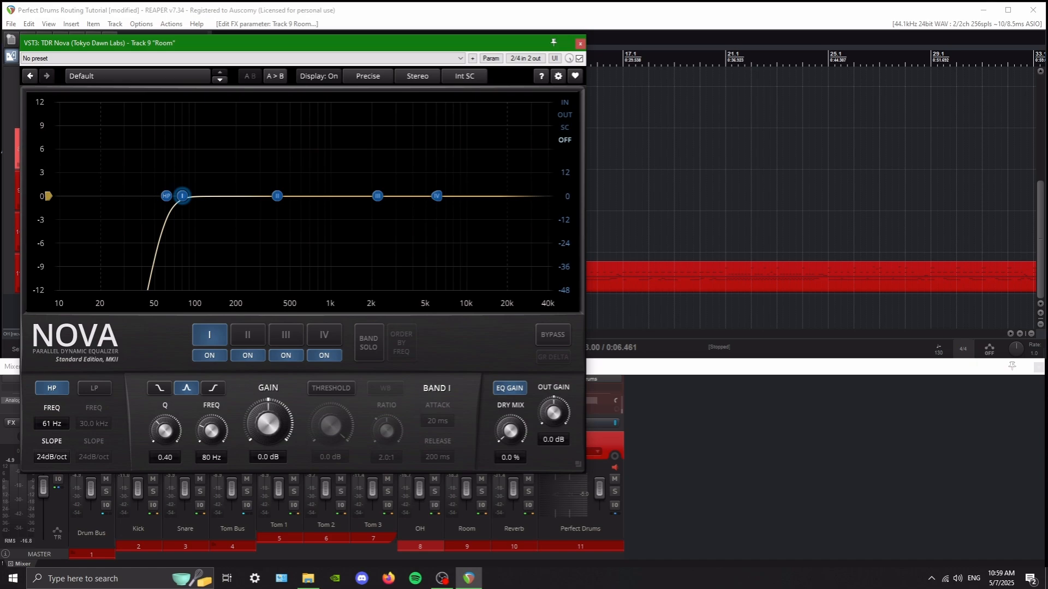
drag(165, 195, 170, 196)
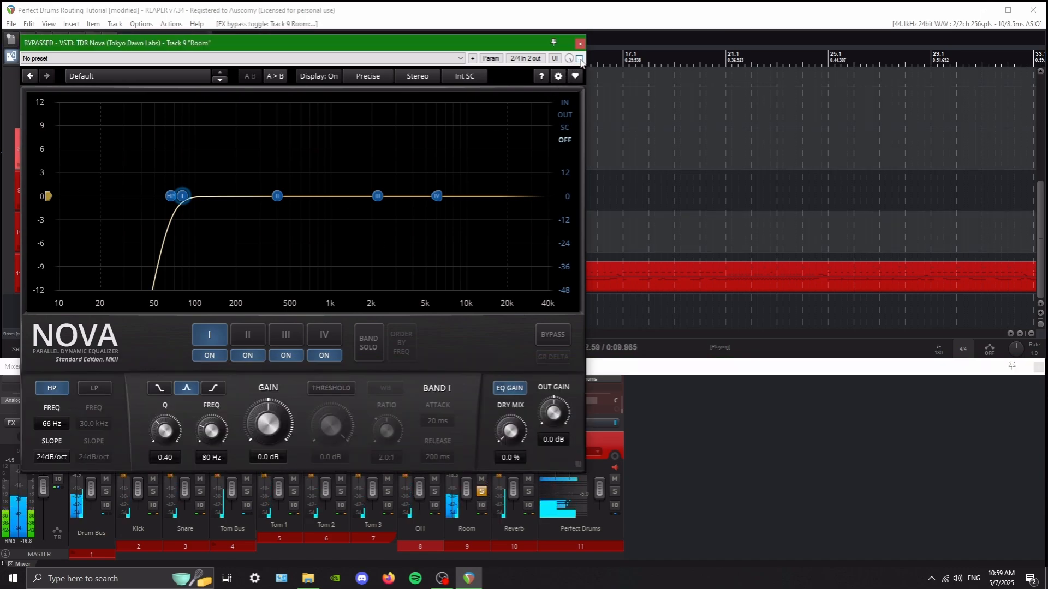
click(582, 58)
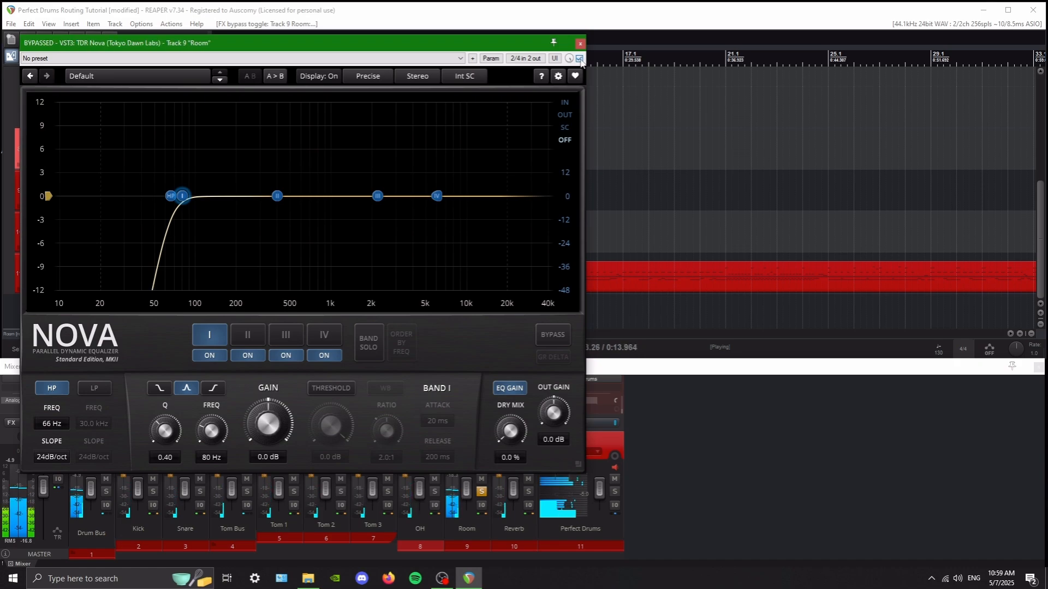
click(580, 41)
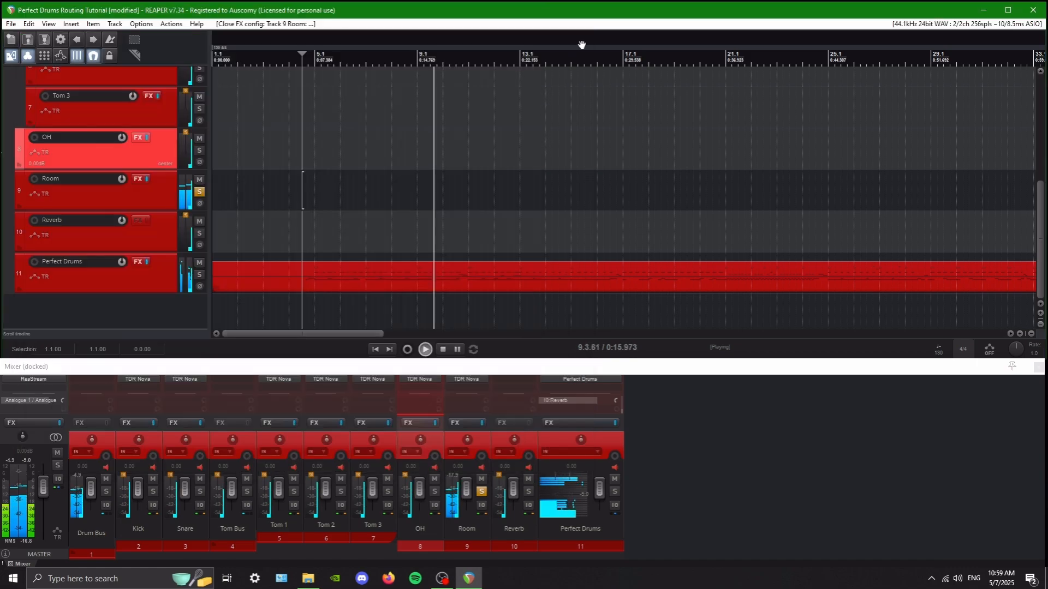
Step: Unsolo Room, start playback and switch the drum tracks' EQs off
click(480, 492)
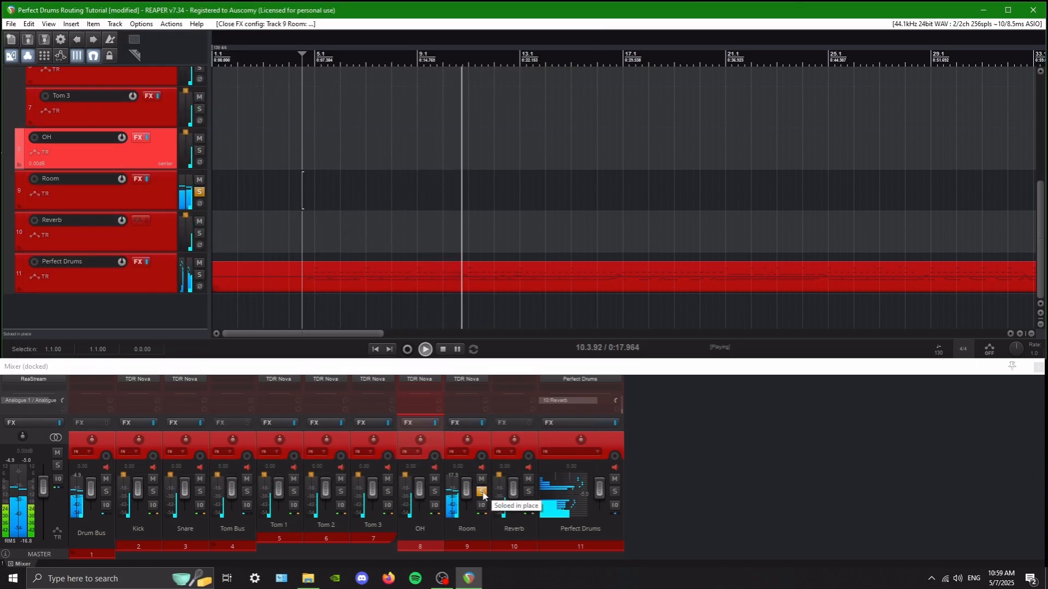
click(480, 492)
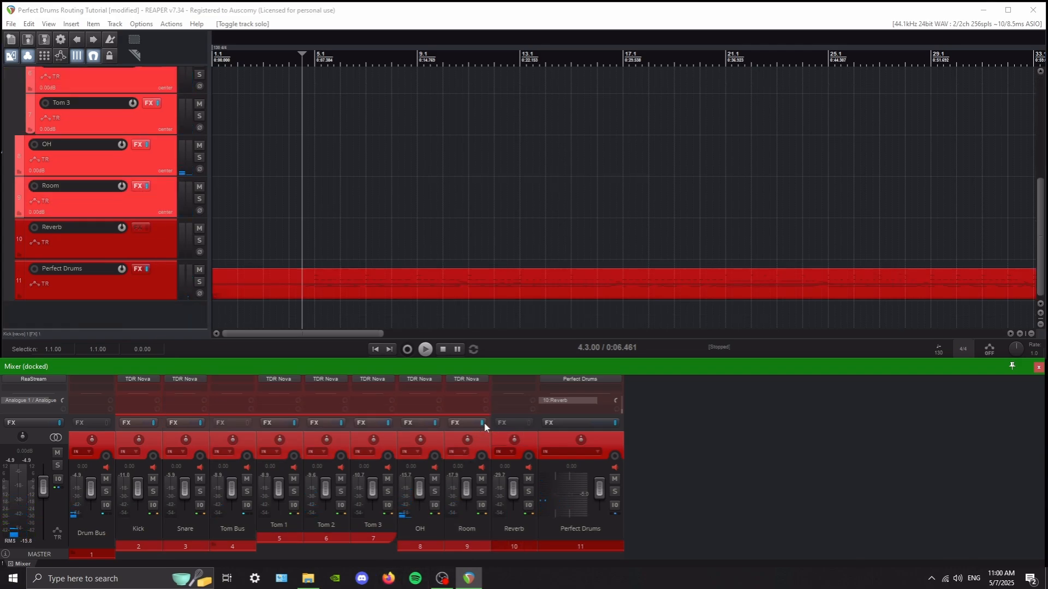
click(481, 424)
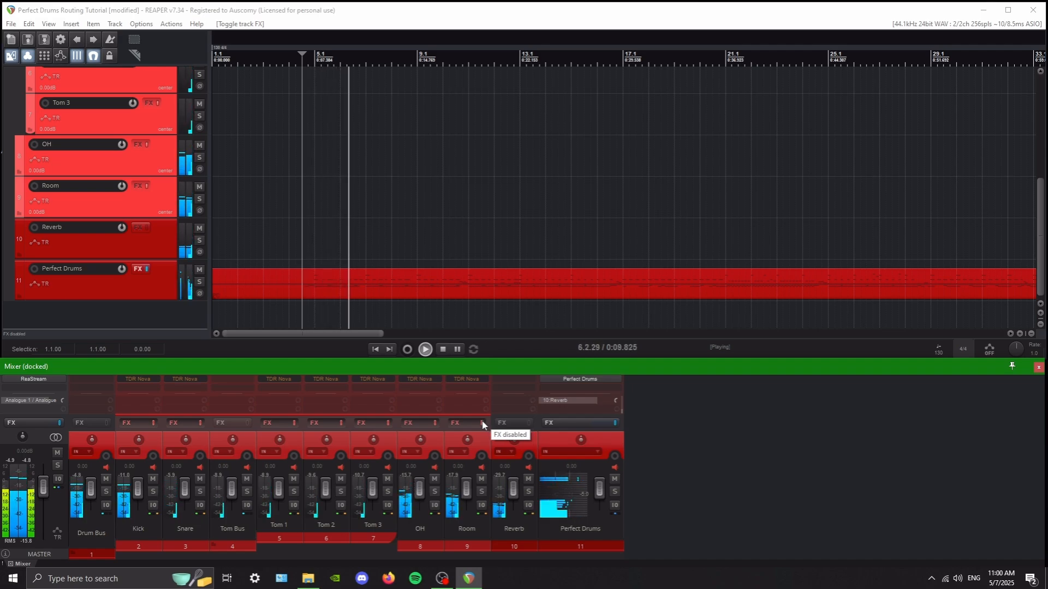
click(480, 424)
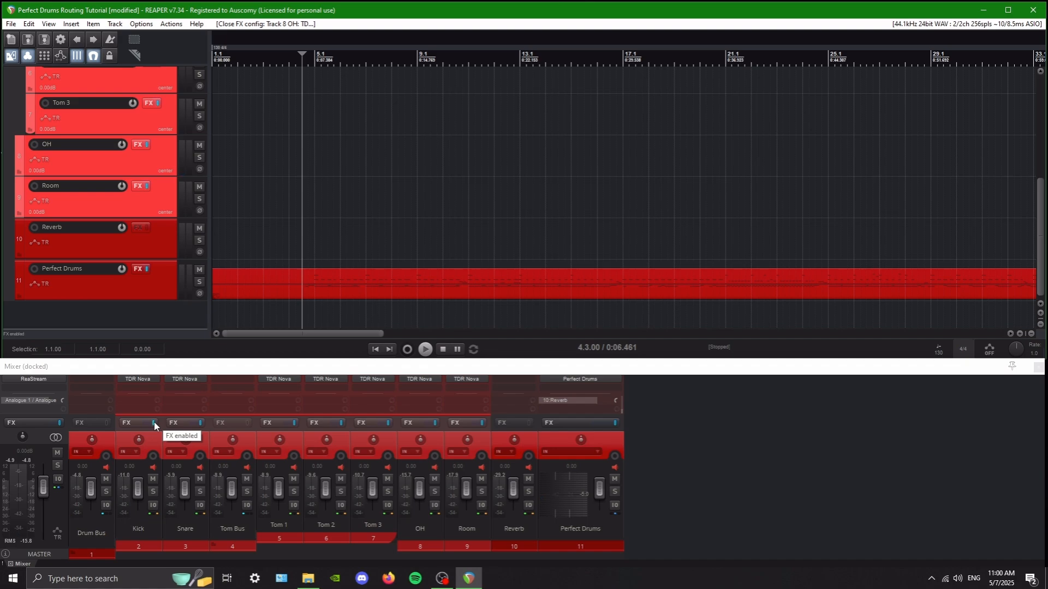
Step: Audition the drums without EQ, re-enable all Nova EQs and stop playback
click(152, 424)
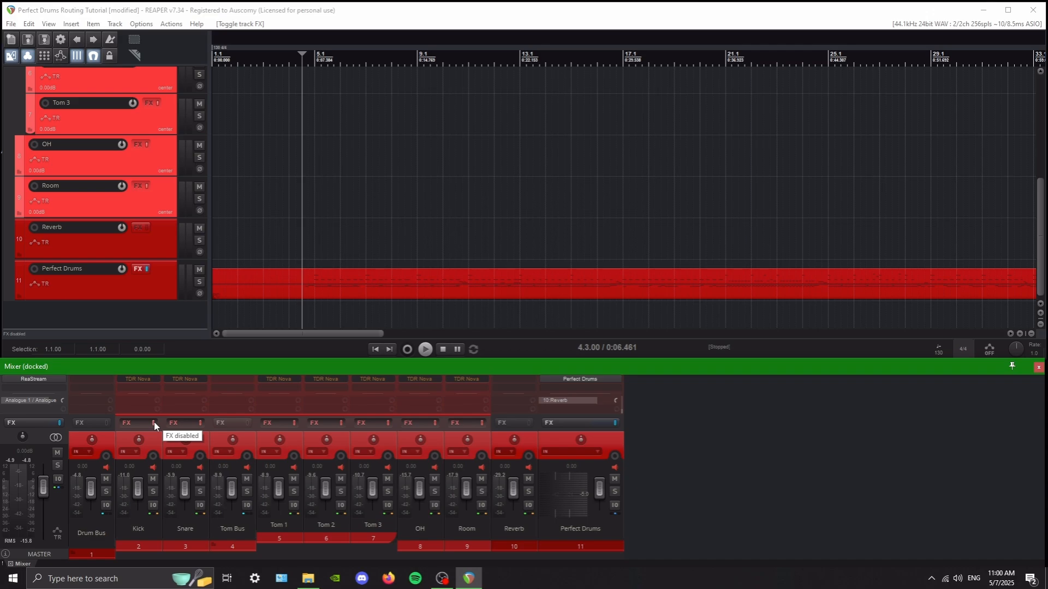
click(425, 349)
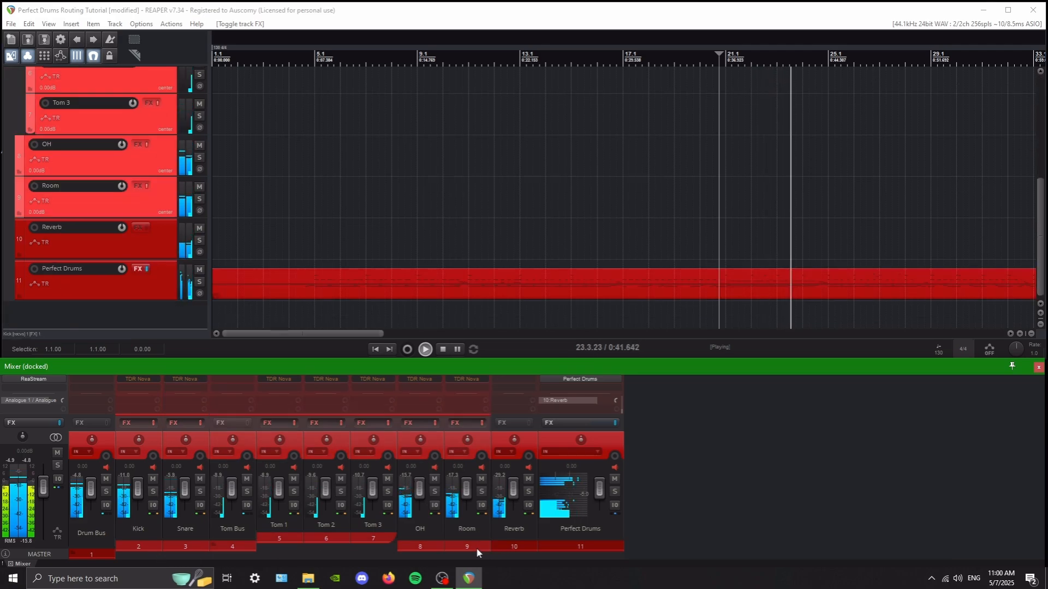
click(482, 423)
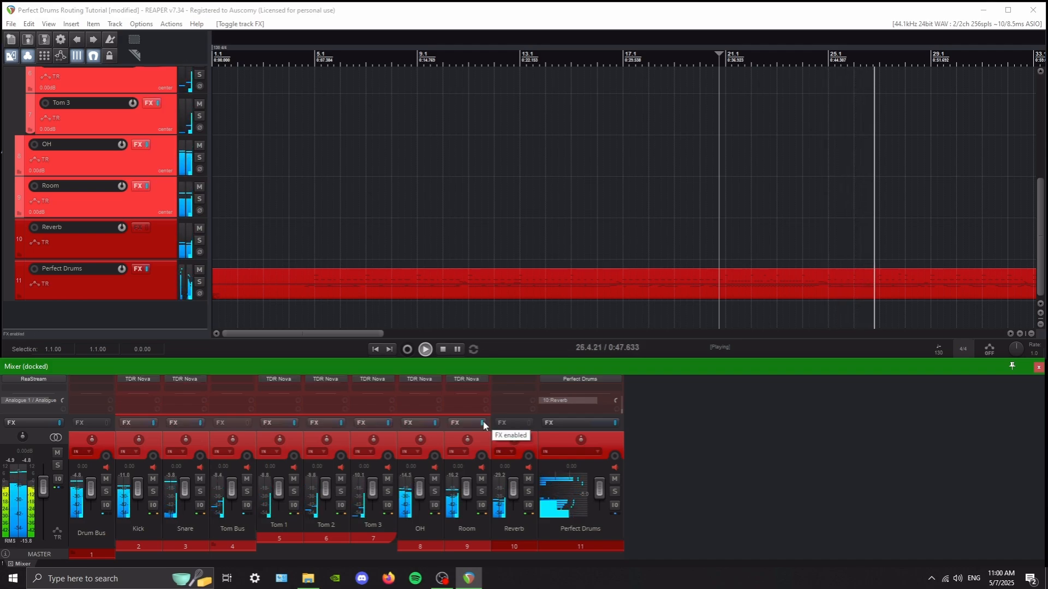
click(441, 349)
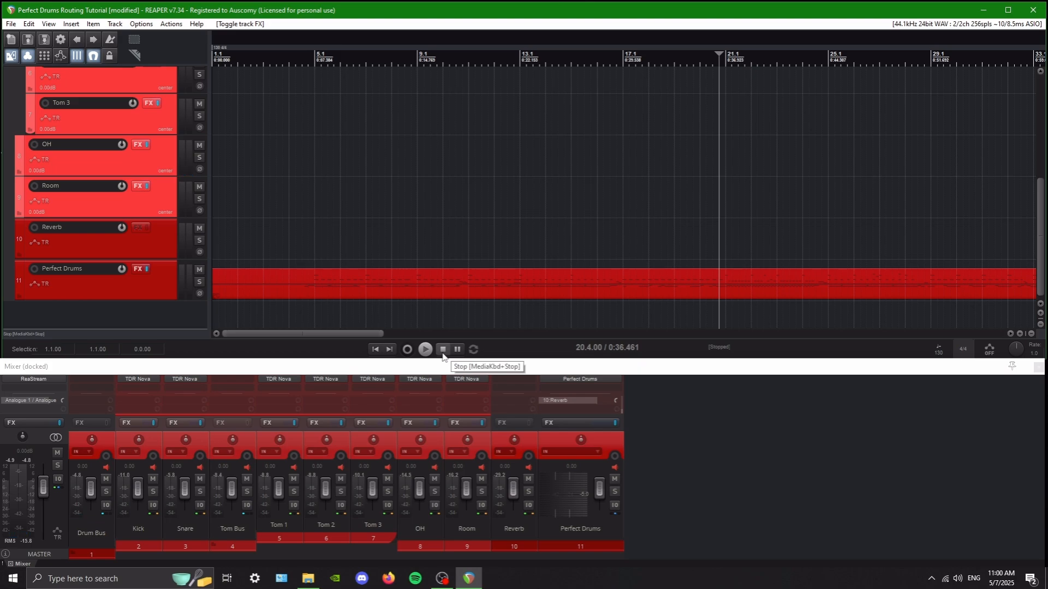
mouse_move(502, 367)
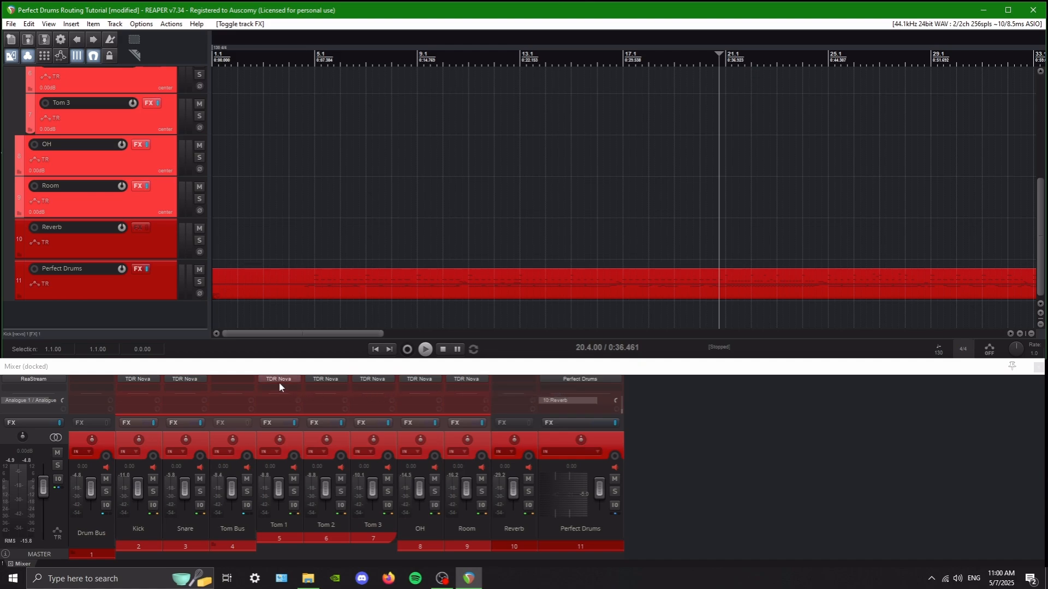
mouse_move(279, 387)
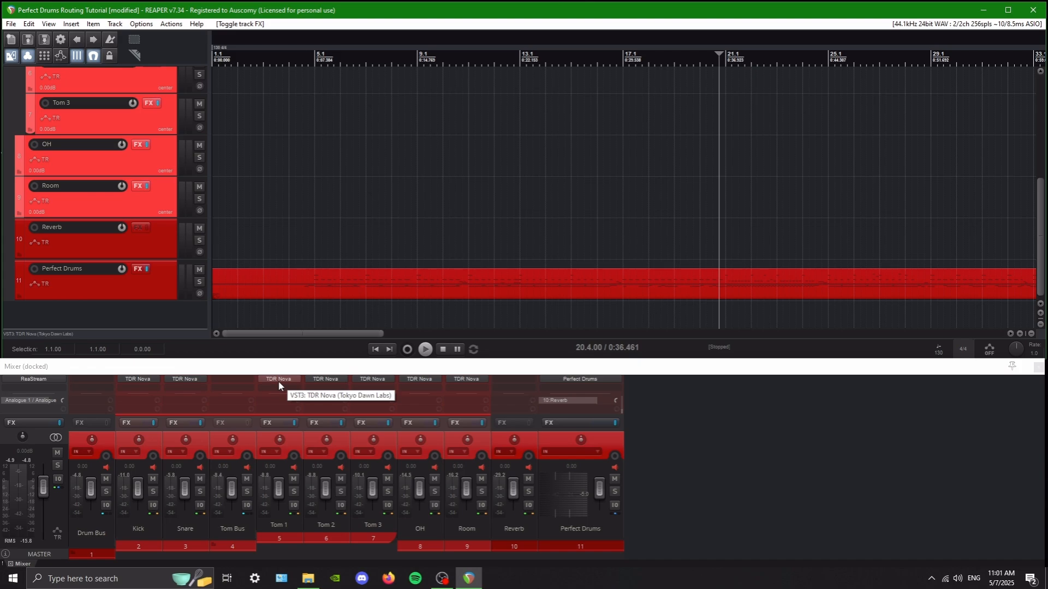
mouse_move(442, 349)
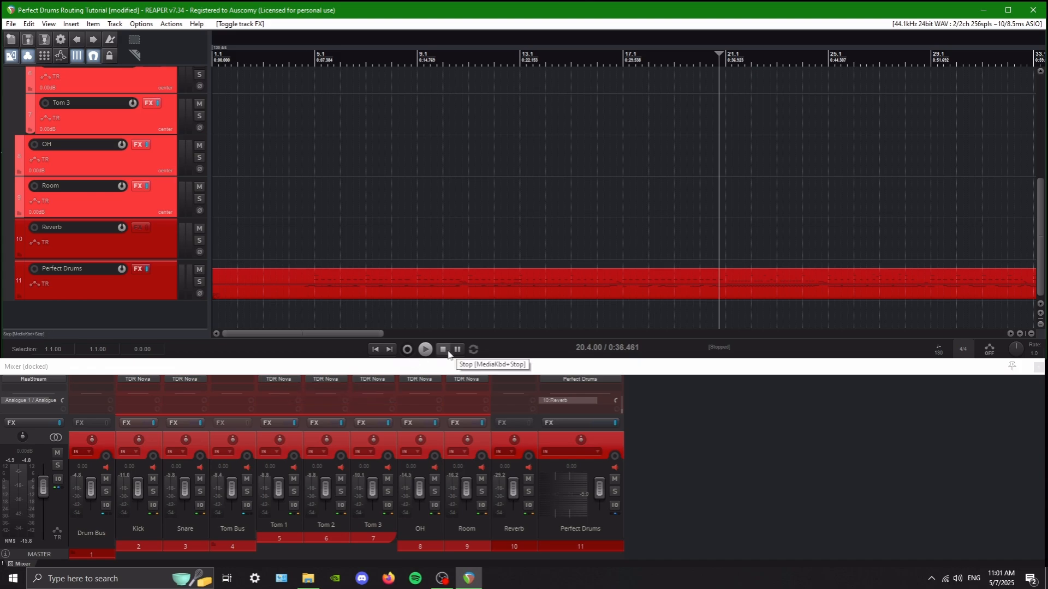